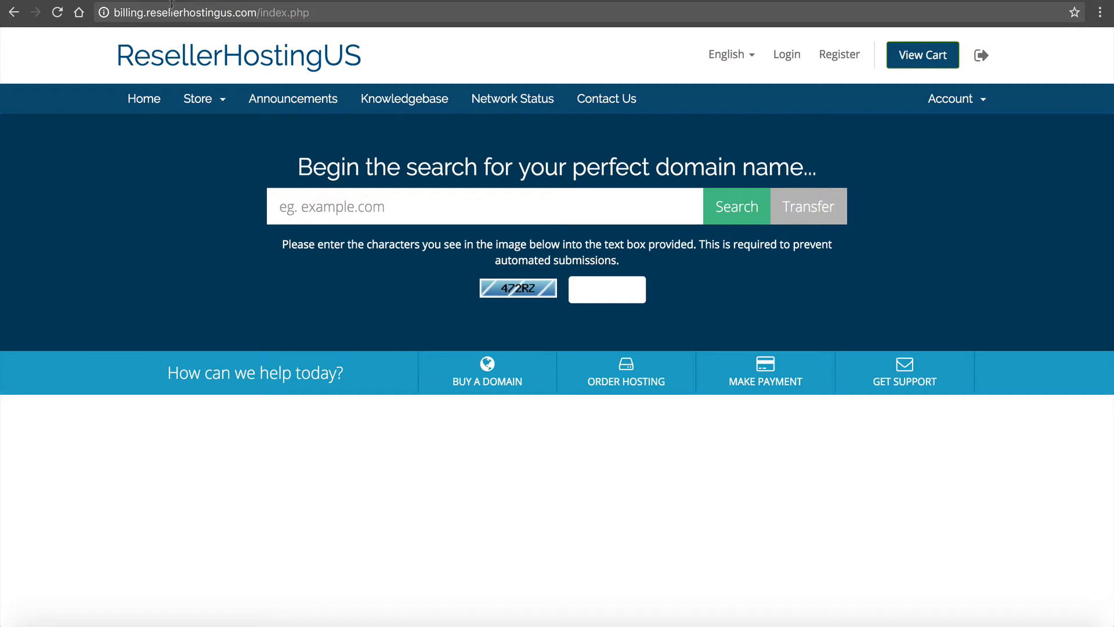
pyautogui.moveTo(202, 388)
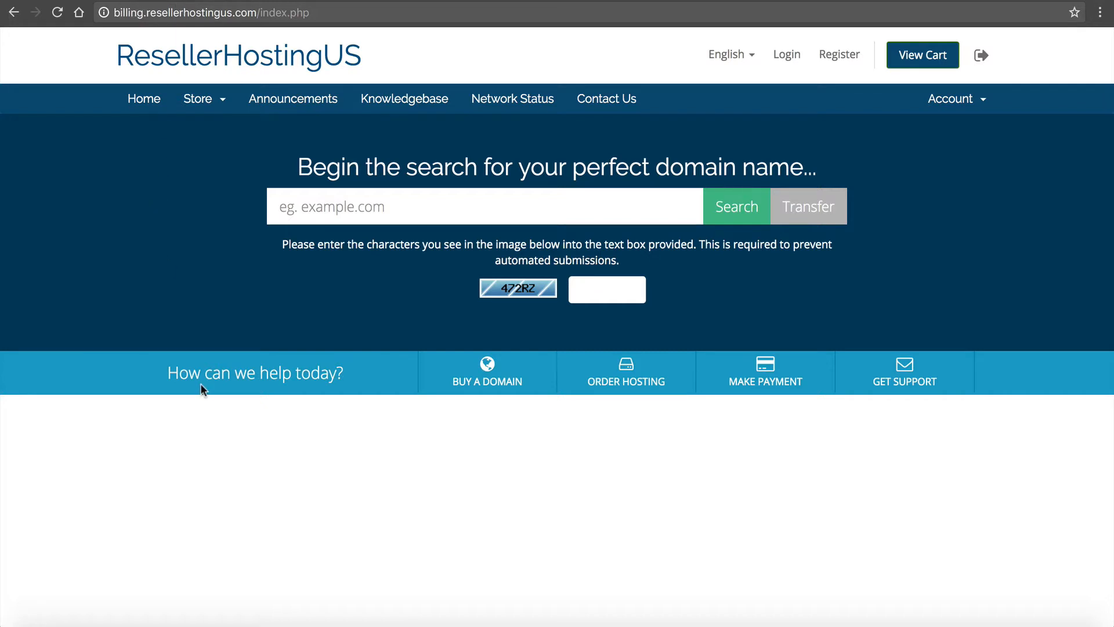
pyautogui.moveTo(928, 409)
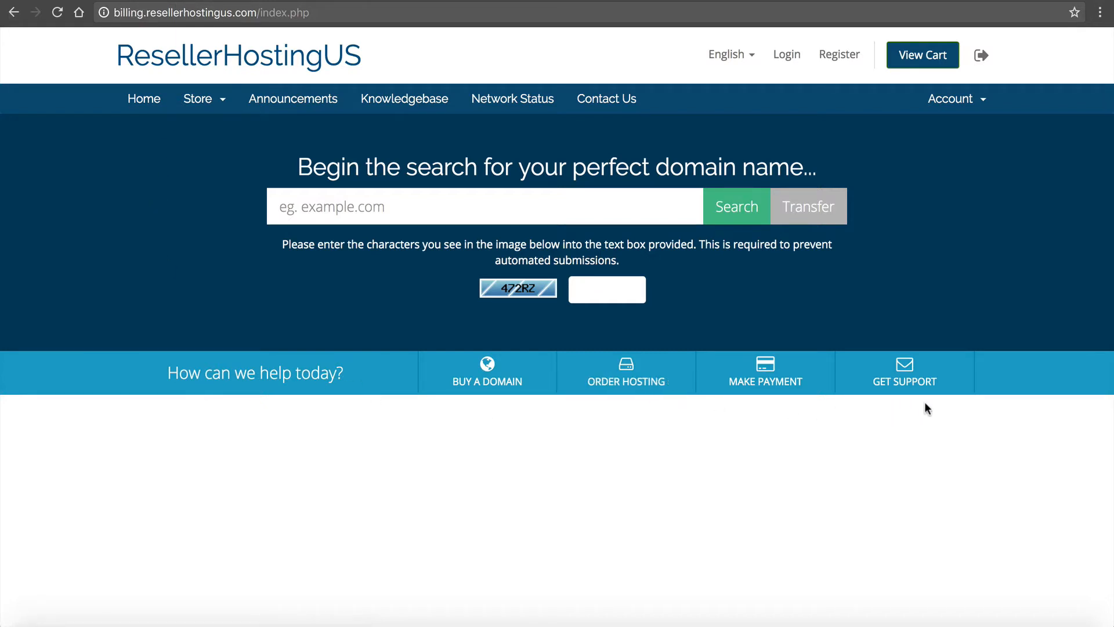
pyautogui.moveTo(541, 123)
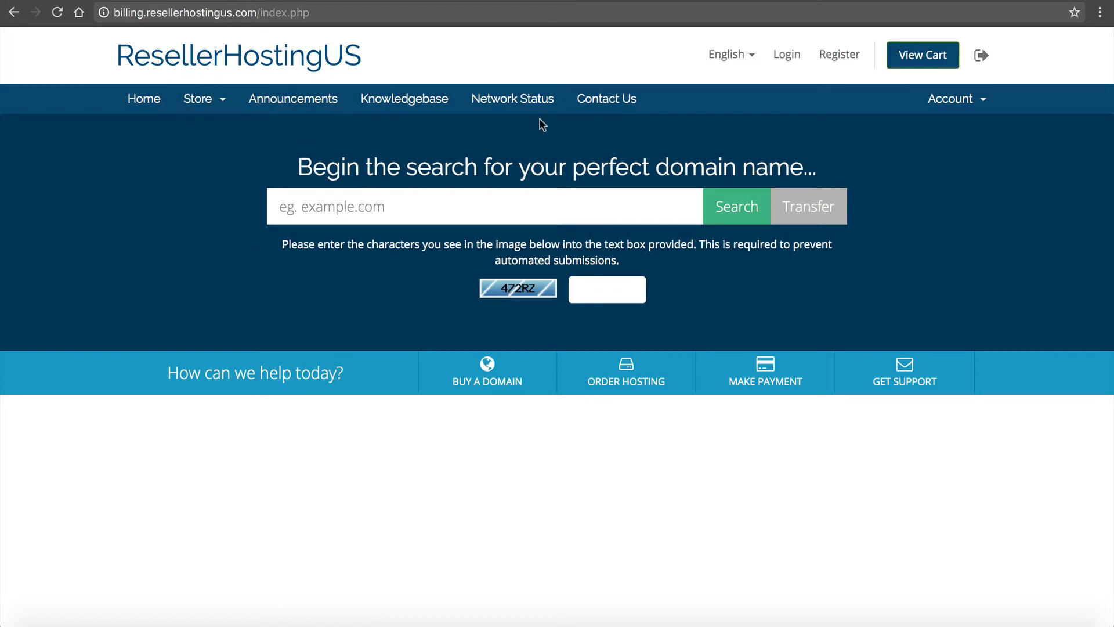
pyautogui.moveTo(91, 93)
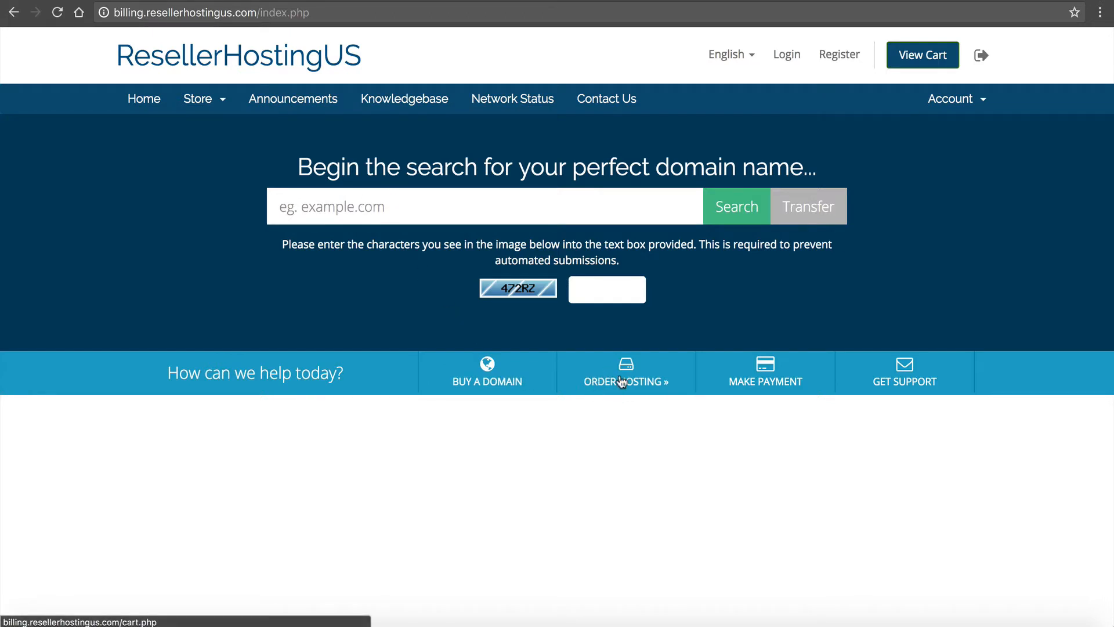
# - Browse the cloud hosting plans available to order on the reseller storefront
pyautogui.click(621, 380)
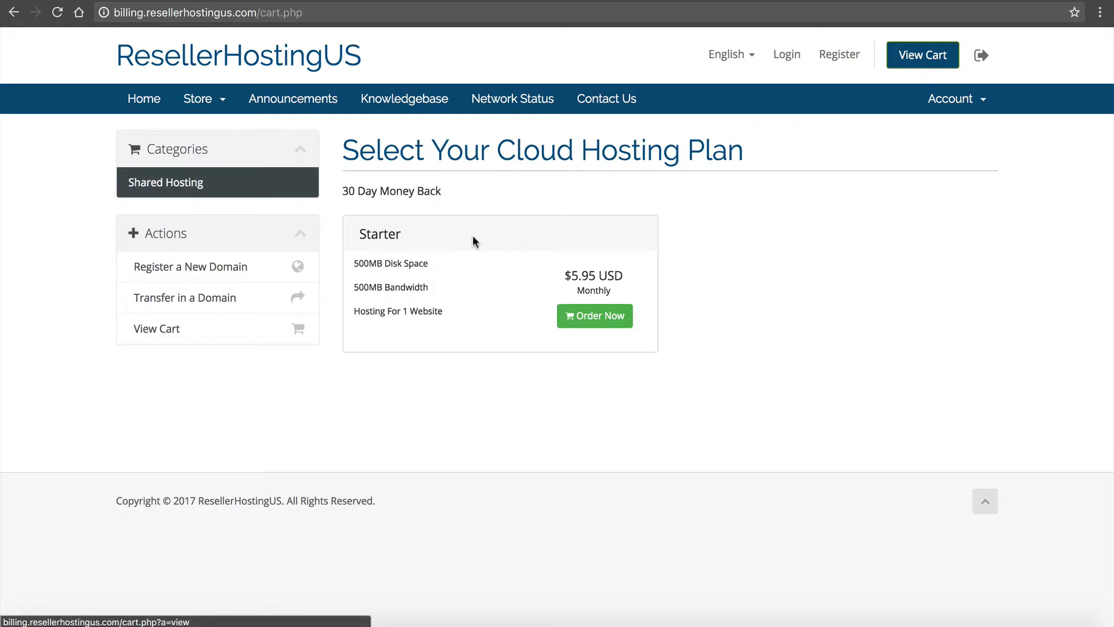
pyautogui.moveTo(440, 248)
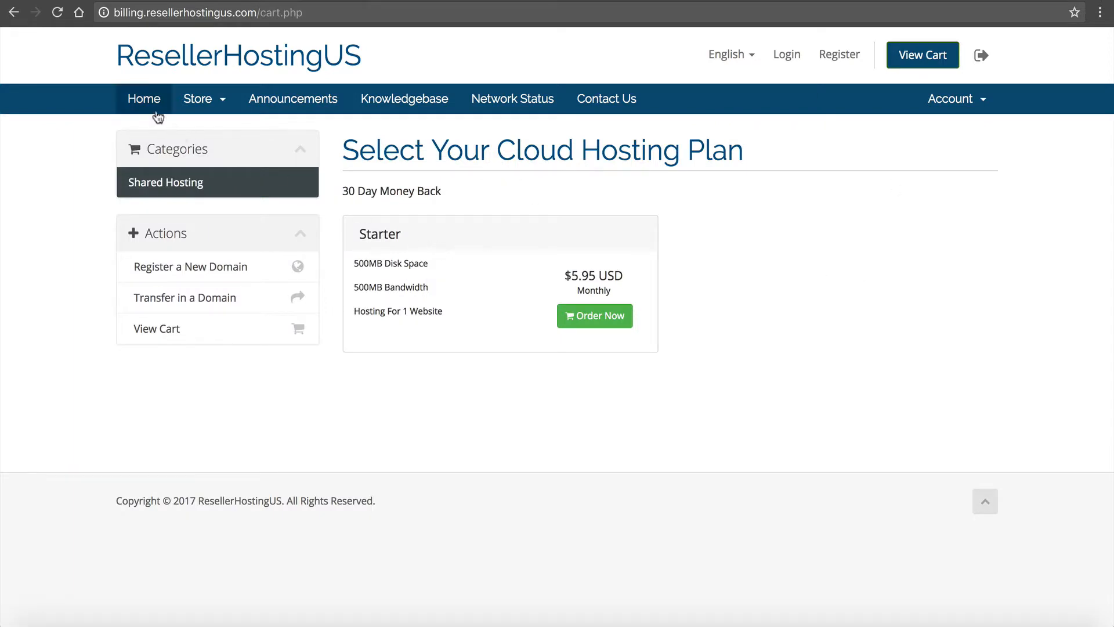
pyautogui.click(144, 99)
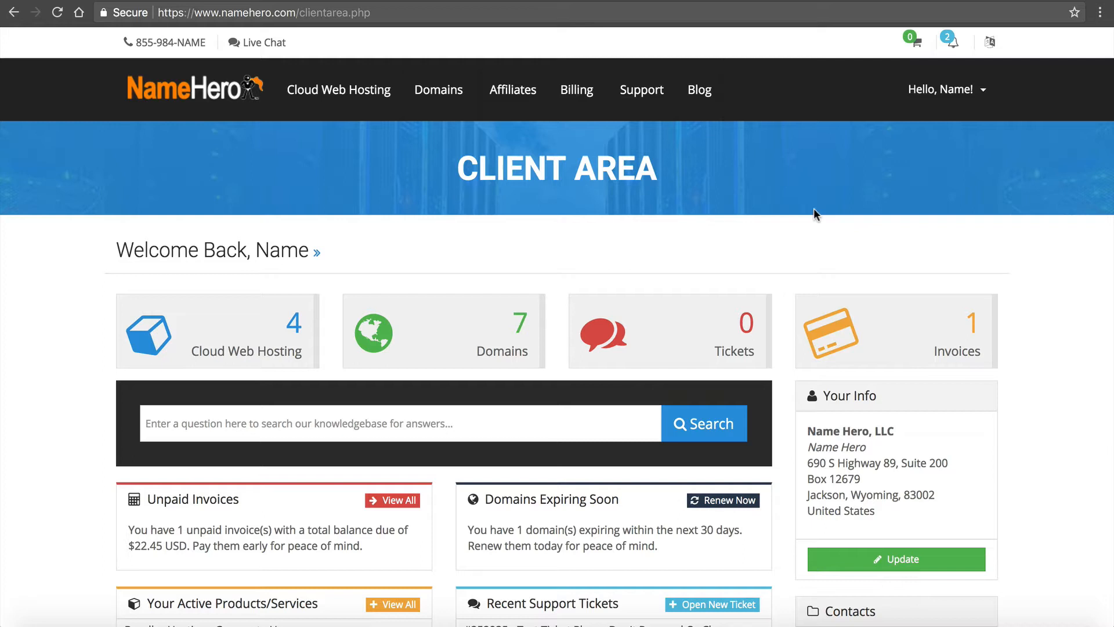
pyautogui.moveTo(223, 362)
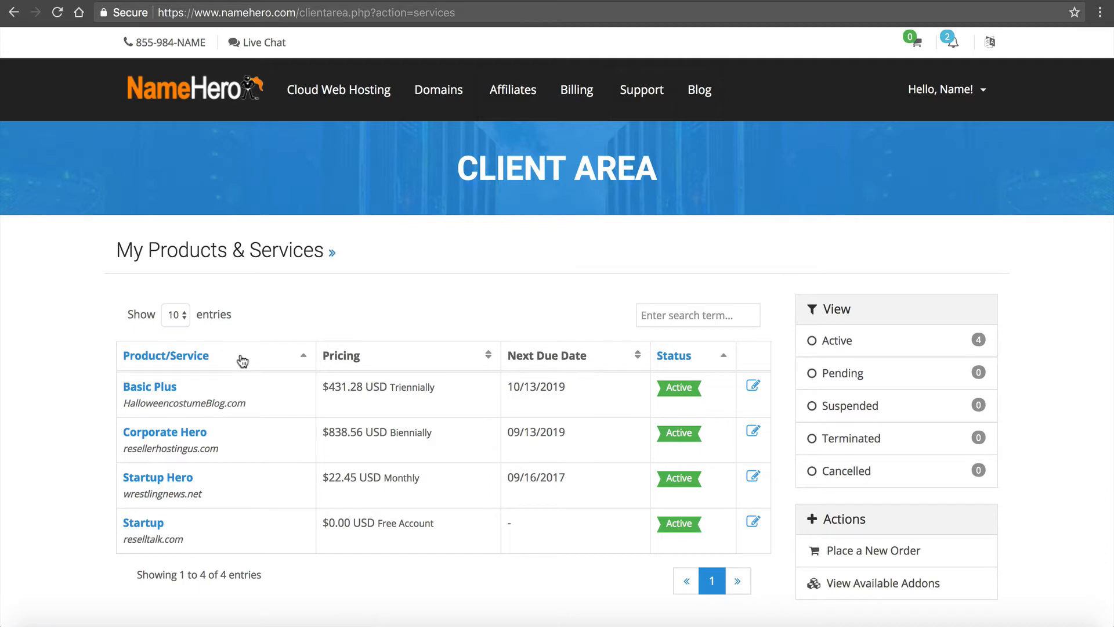
pyautogui.moveTo(152, 462)
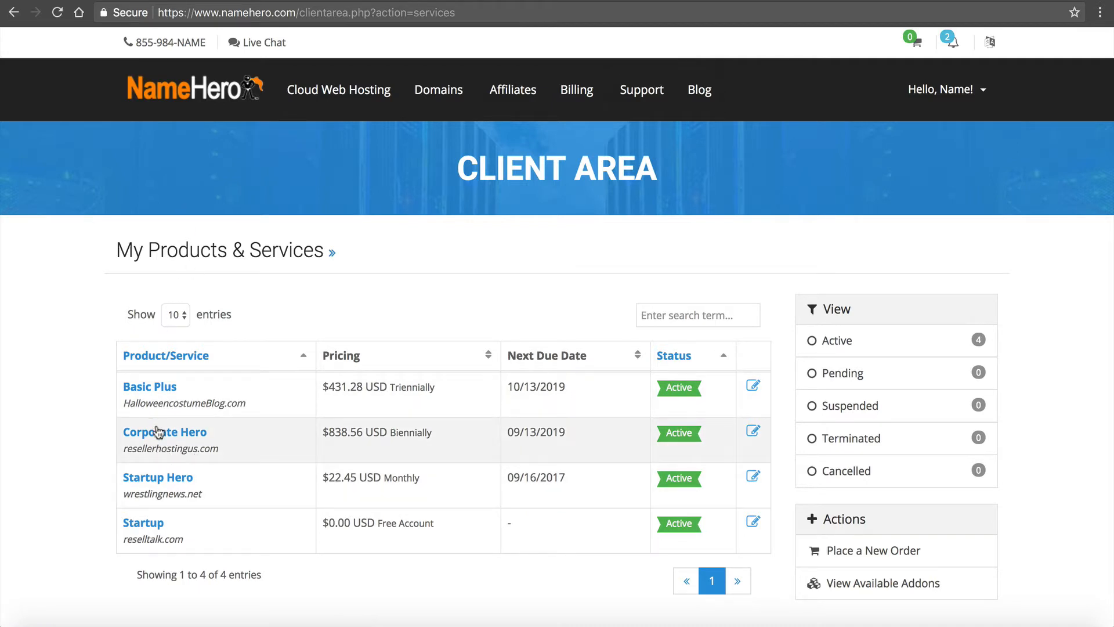
# - View the details of the Corporate Hero reseller hosting product for resellerhostingus.com
pyautogui.click(164, 432)
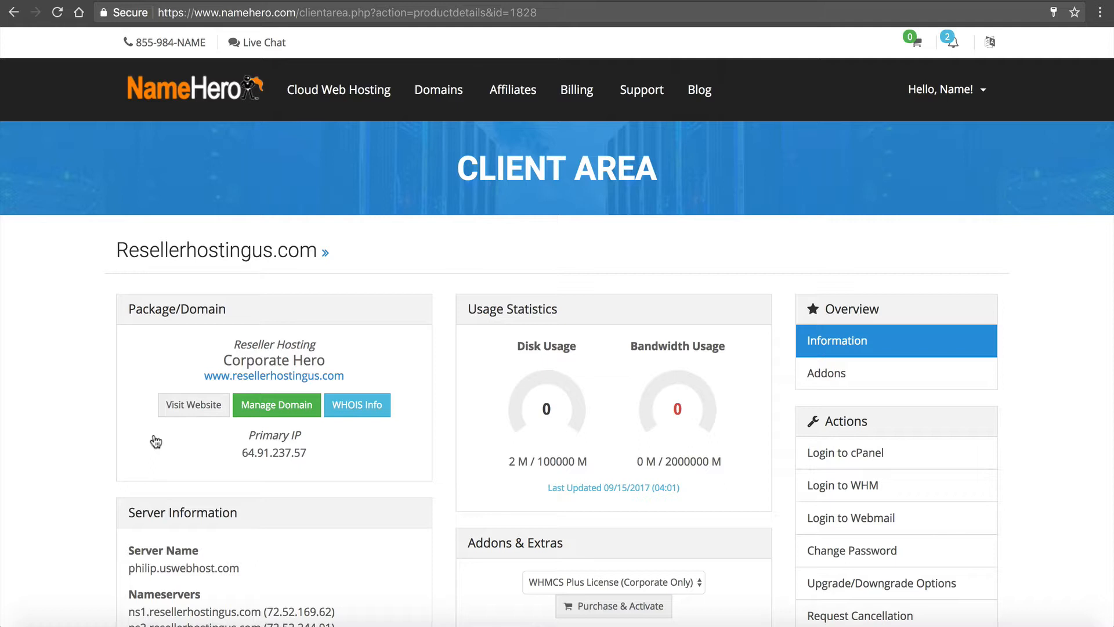
pyautogui.moveTo(193, 425)
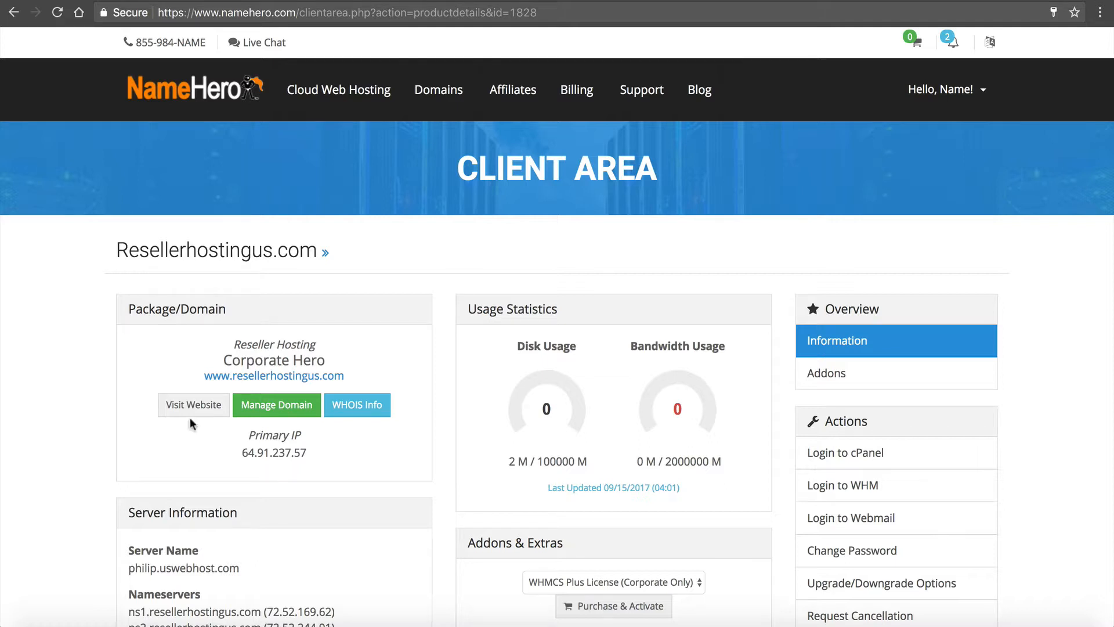
pyautogui.moveTo(260, 380)
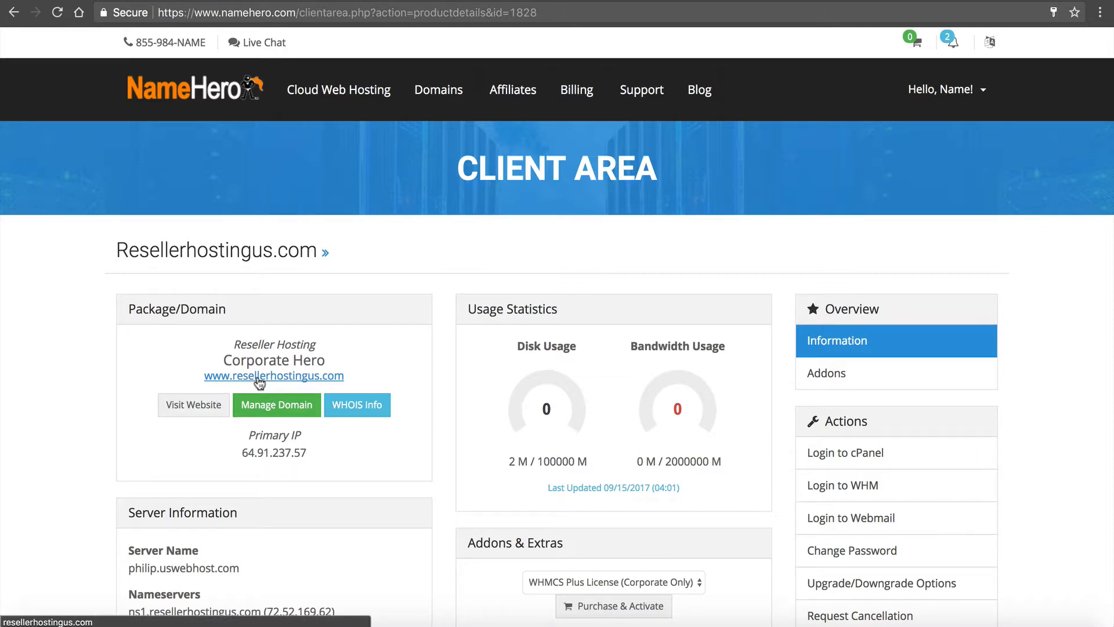
pyautogui.moveTo(590, 356)
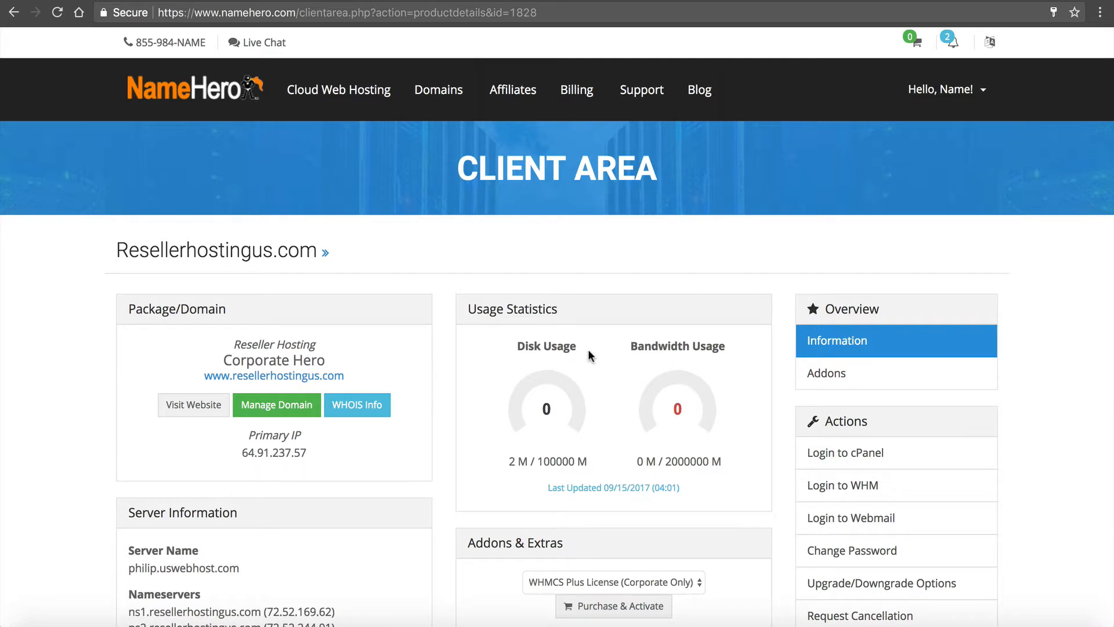
pyautogui.moveTo(657, 354)
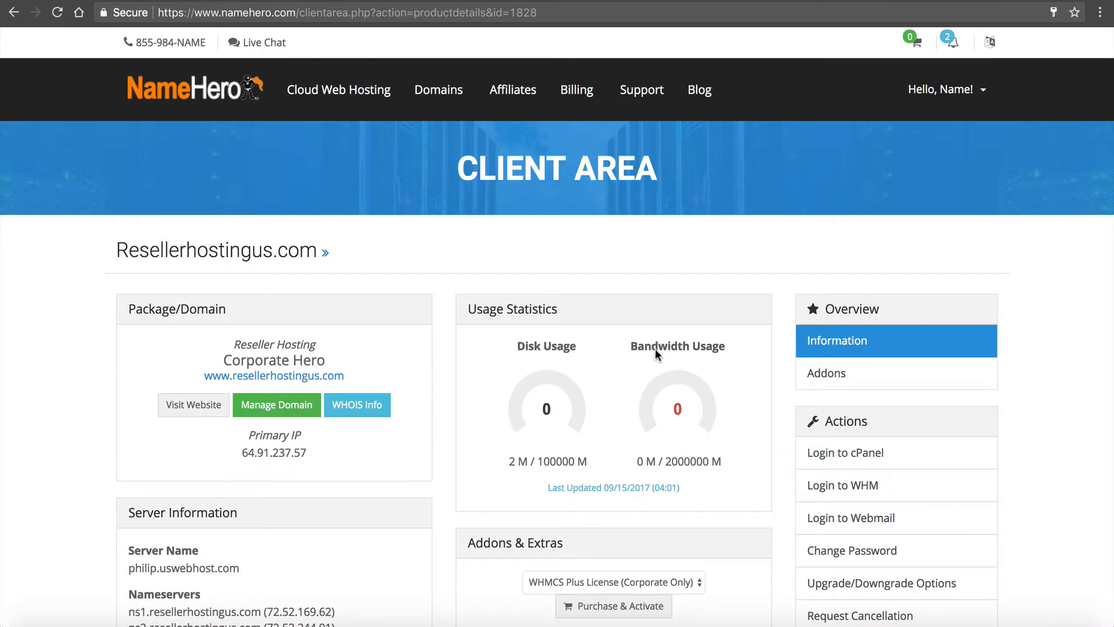
pyautogui.moveTo(868, 462)
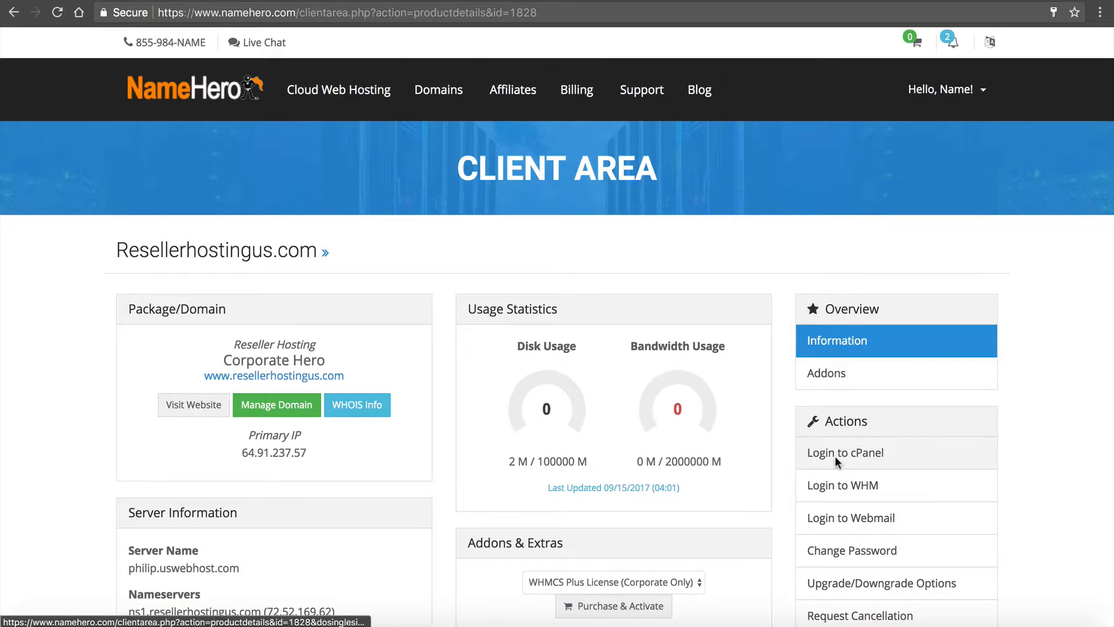
# - Log into cPanel and reach the Softaculous WordPress installer overview
pyautogui.click(846, 452)
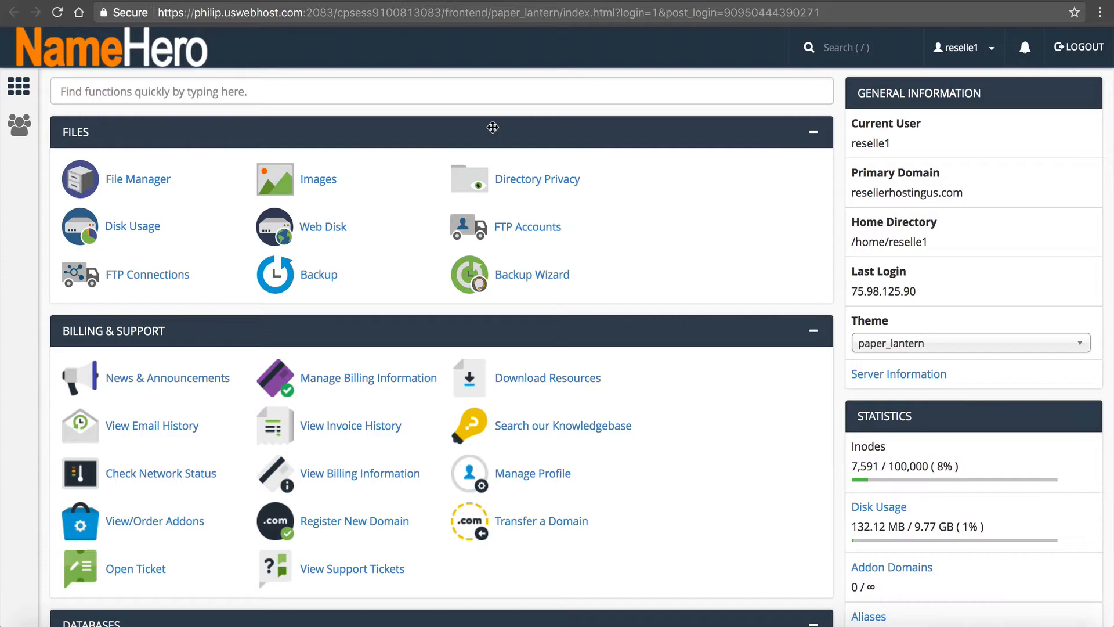
pyautogui.scroll(-3)
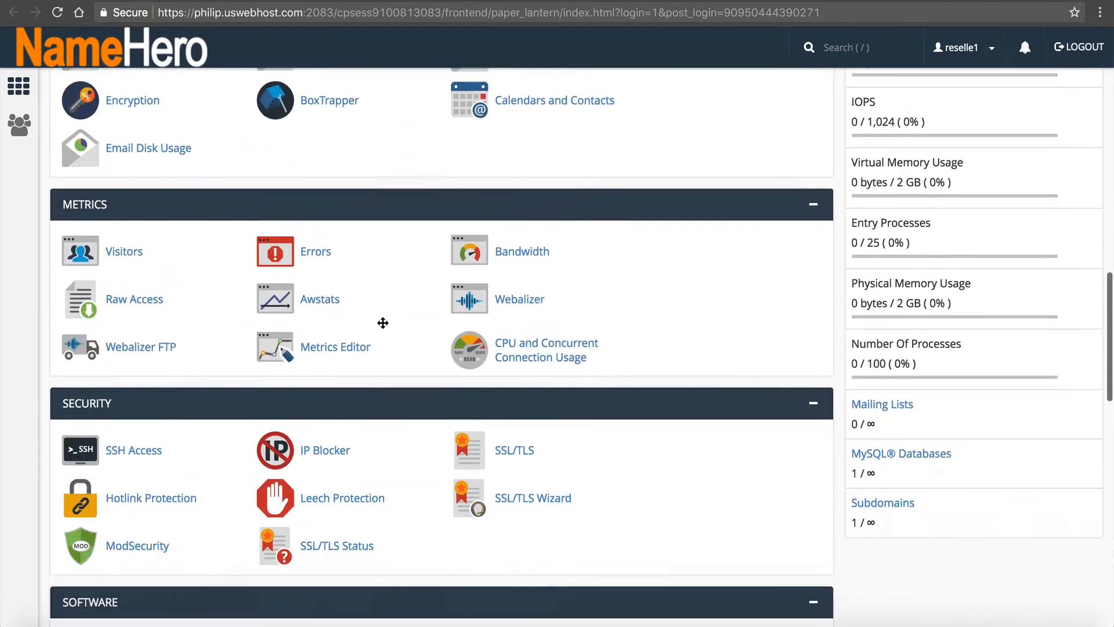
pyautogui.scroll(-3)
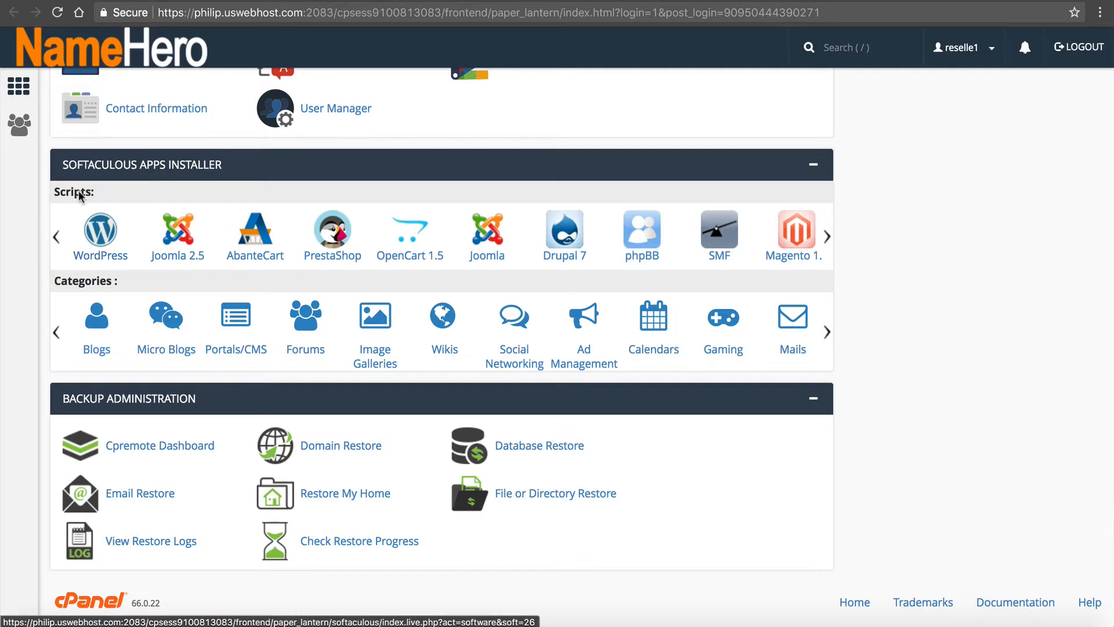
pyautogui.click(100, 230)
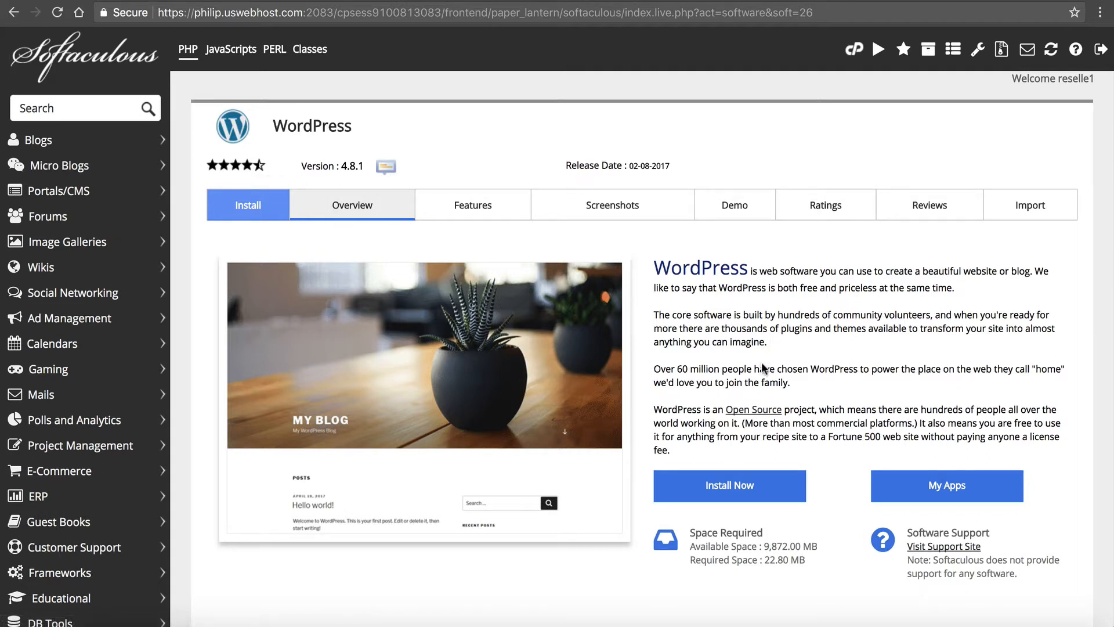
pyautogui.moveTo(752, 406)
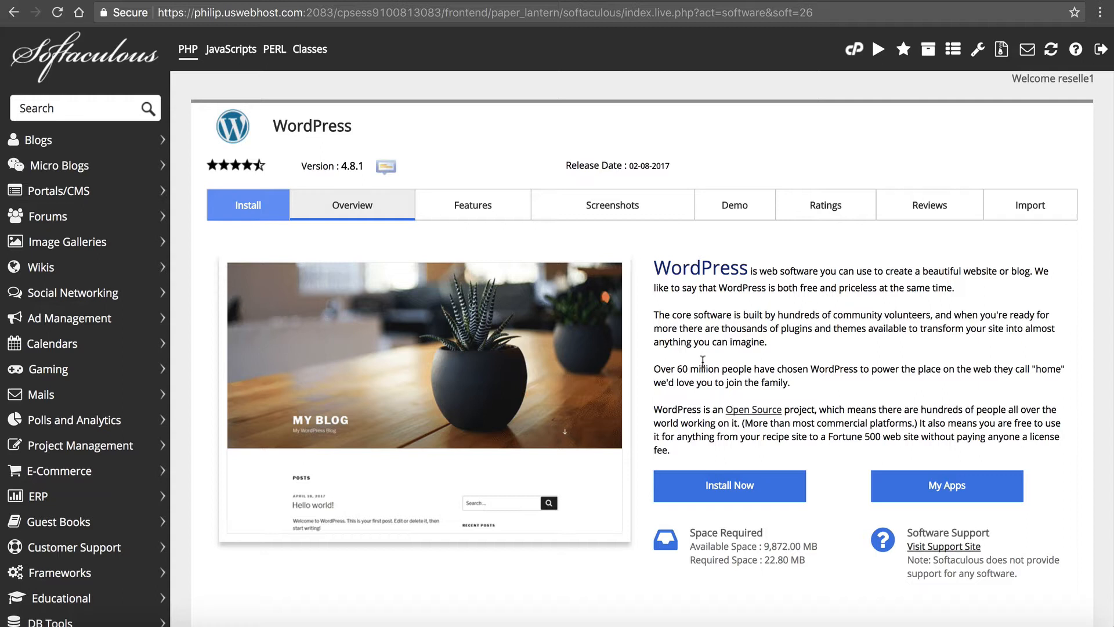
pyautogui.moveTo(695, 485)
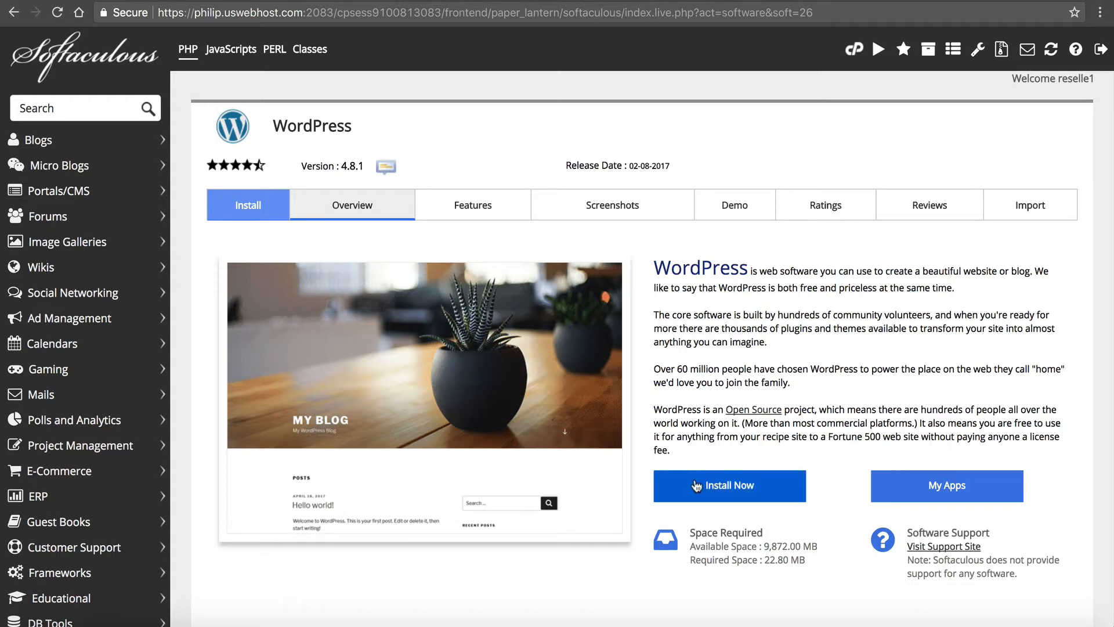
pyautogui.click(729, 485)
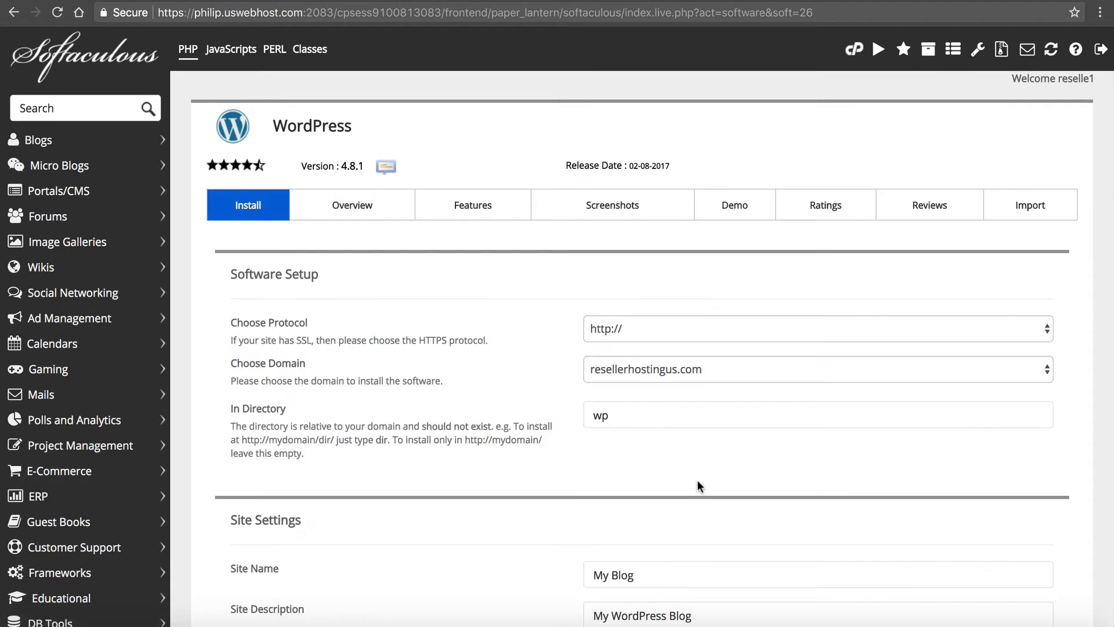
pyautogui.moveTo(264, 330)
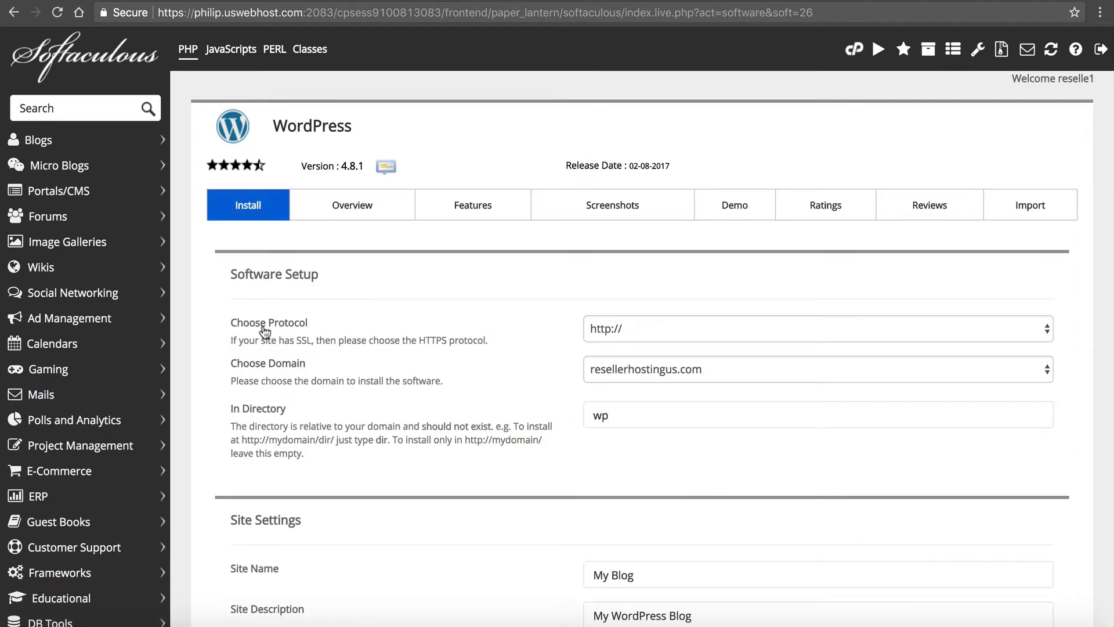
pyautogui.moveTo(262, 359)
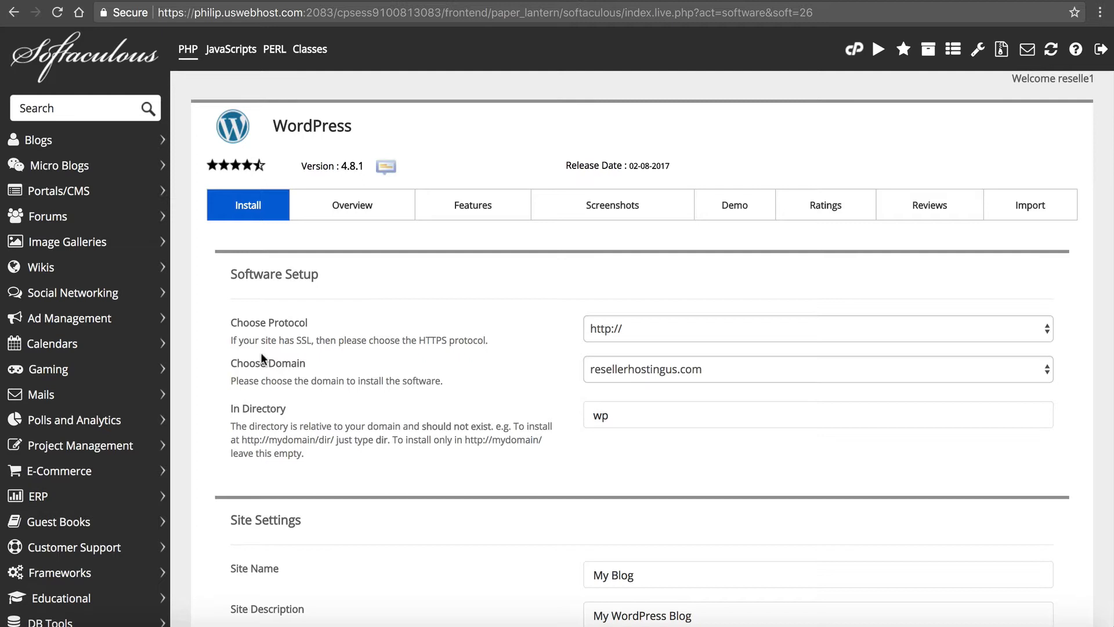
pyautogui.moveTo(234, 340); pyautogui.dragTo(402, 340)
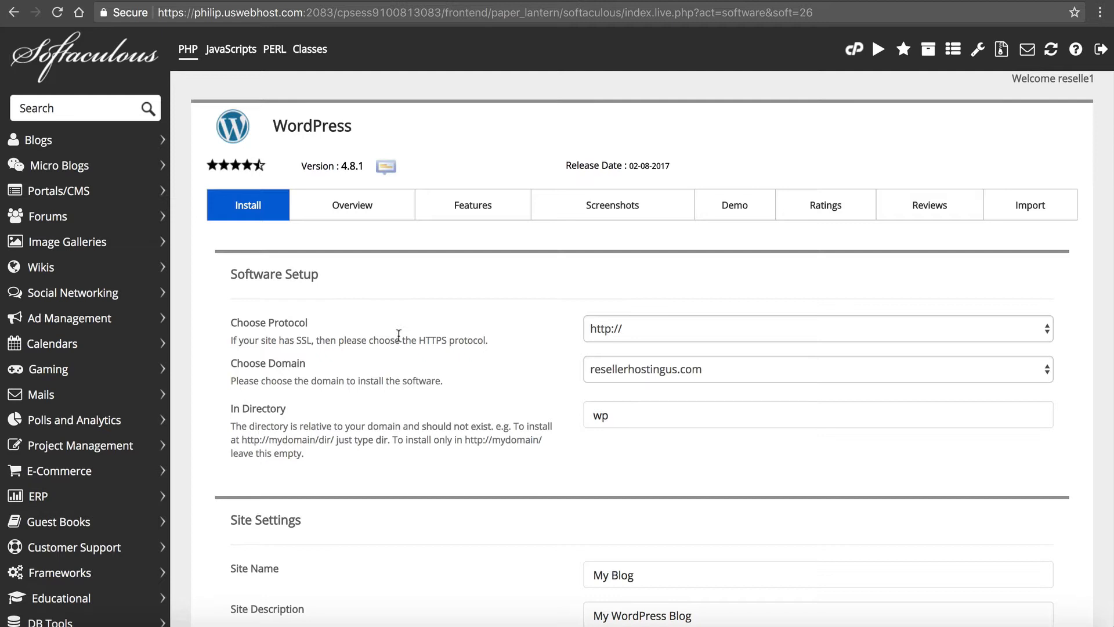
pyautogui.click(815, 329)
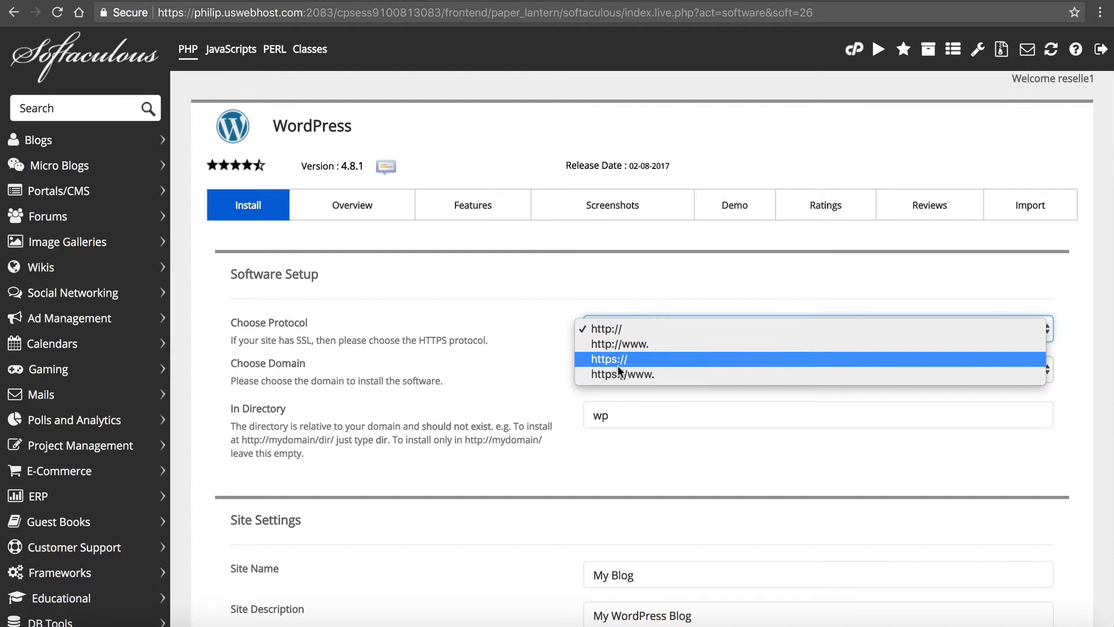
pyautogui.click(623, 373)
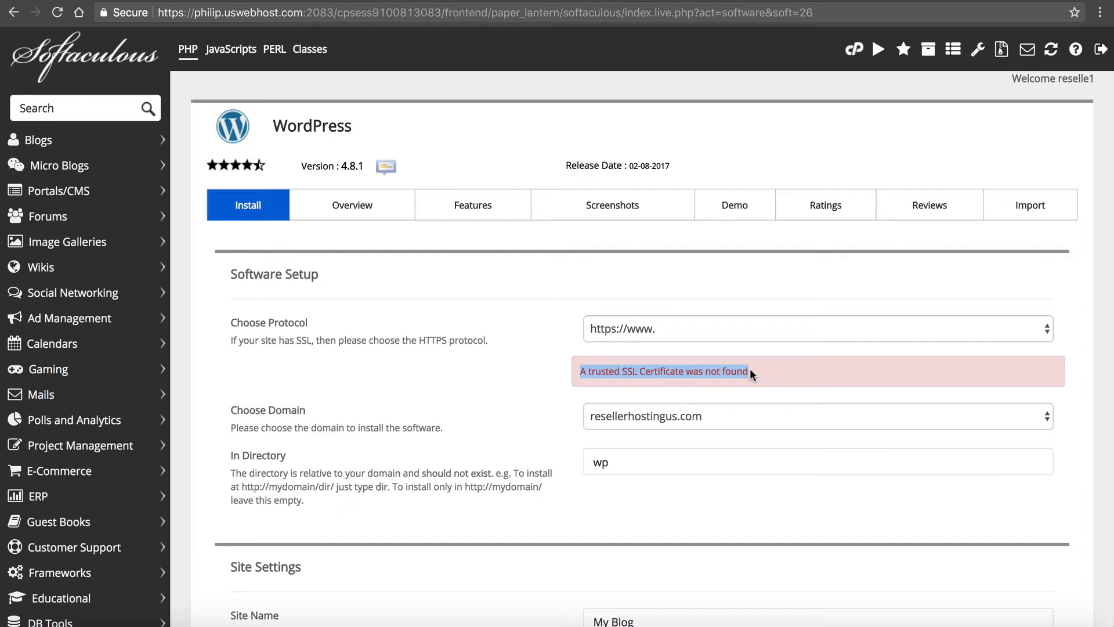
pyautogui.moveTo(513, 374)
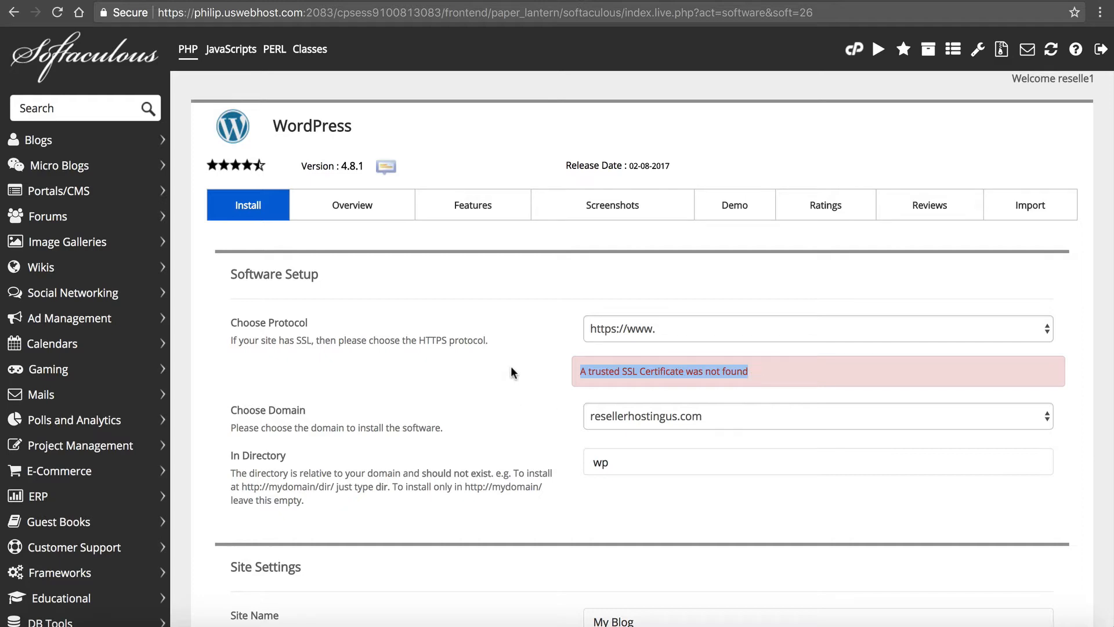
# - Keep resellerhostingus.com as the install domain with an empty install directory
pyautogui.scroll(-3)
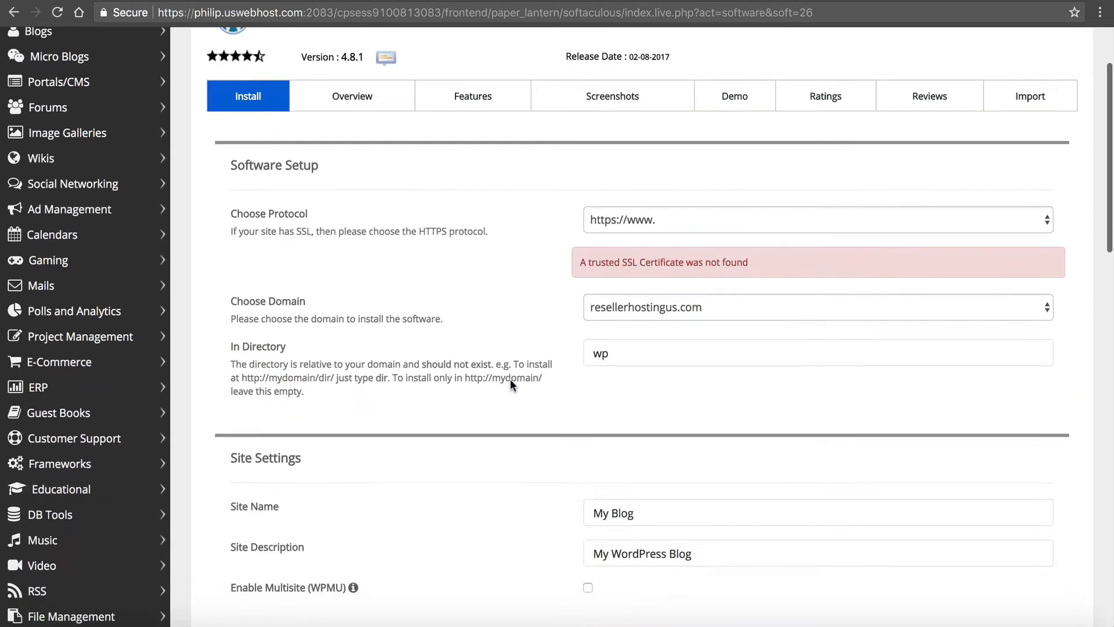
pyautogui.click(816, 307)
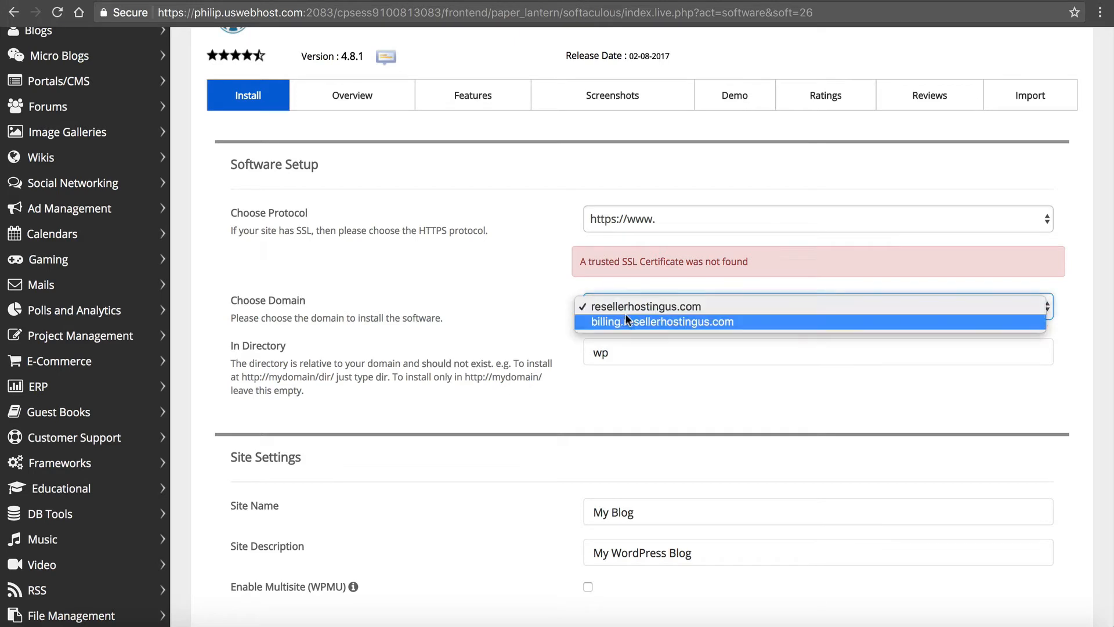
pyautogui.moveTo(617, 313)
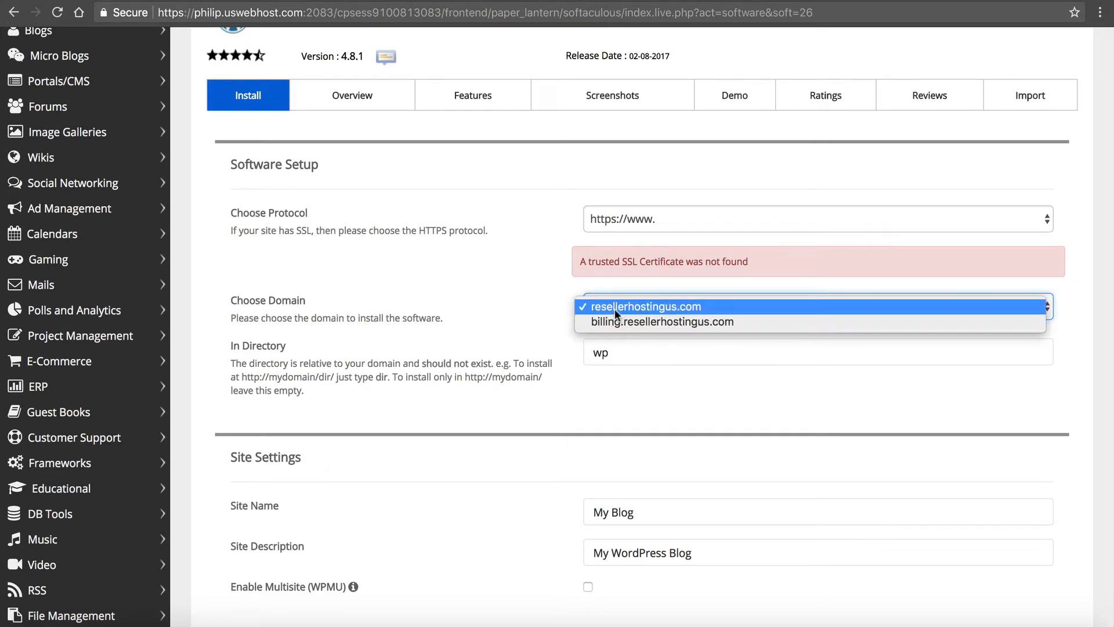
pyautogui.click(645, 306)
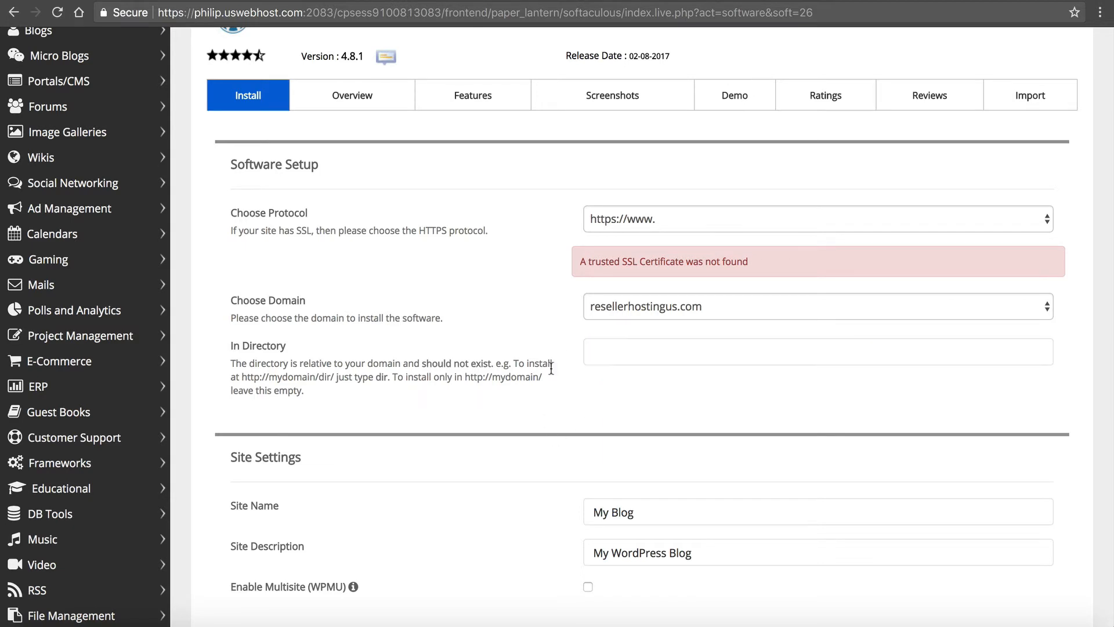
pyautogui.scroll(-3)
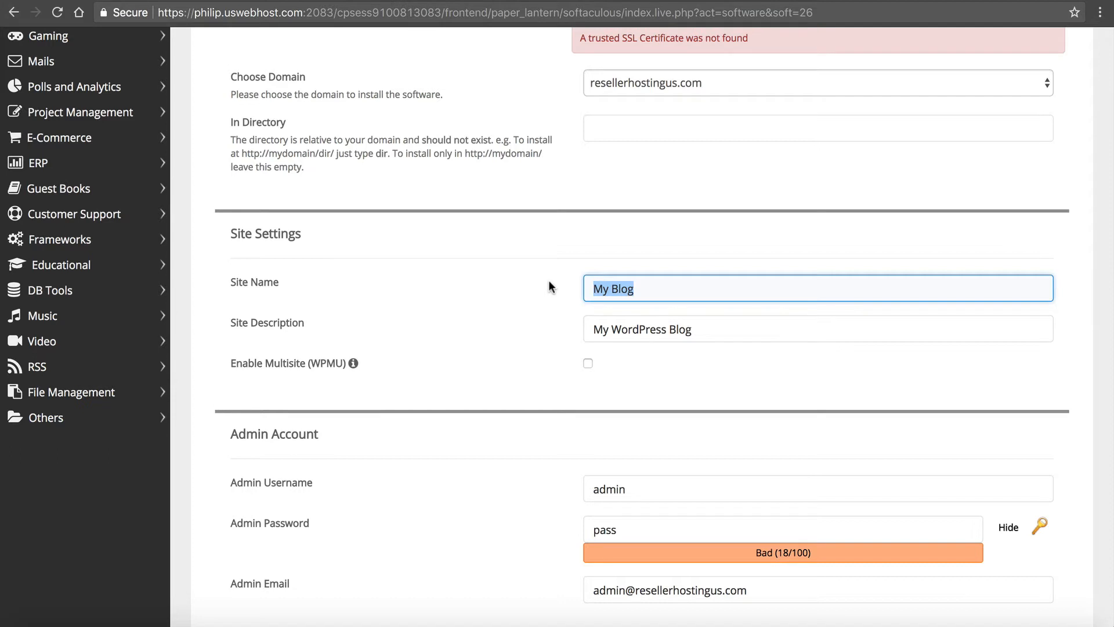
# - Name the site ResellerHostingUs.com with the description 'Best web hosting'
pyautogui.write('Trdr')
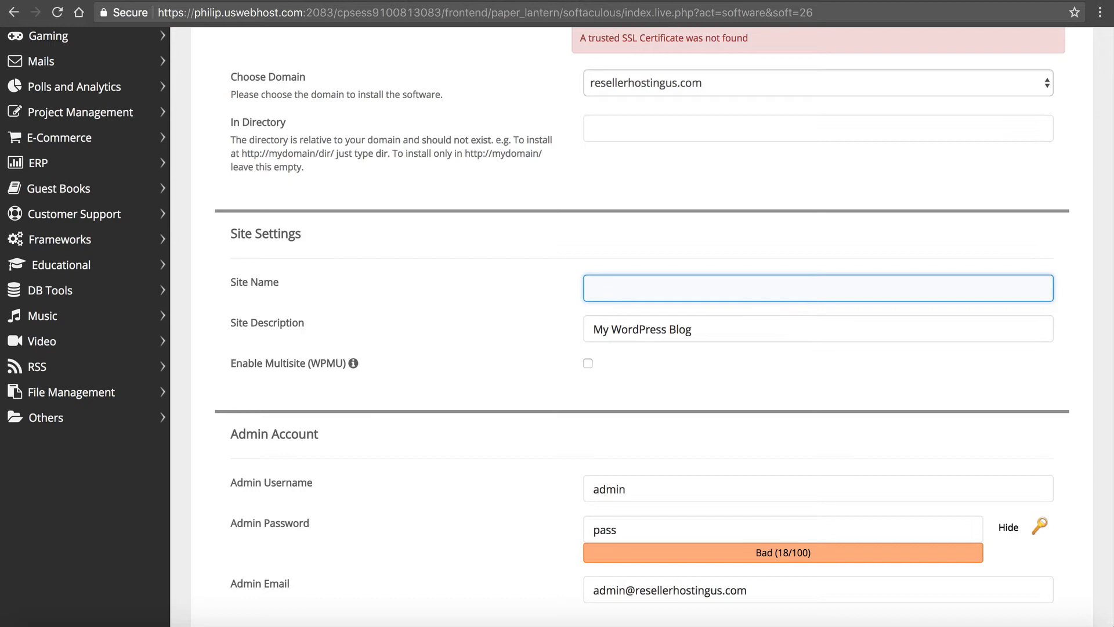
pyautogui.write('Rsel')
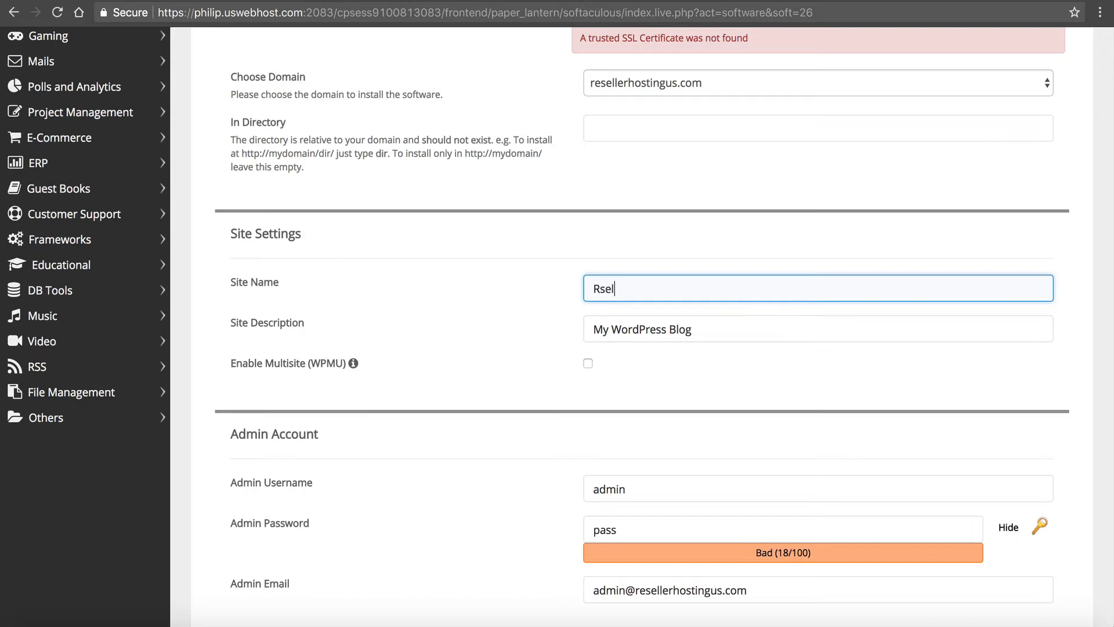
pyautogui.write('ResellerHostingUs.com')
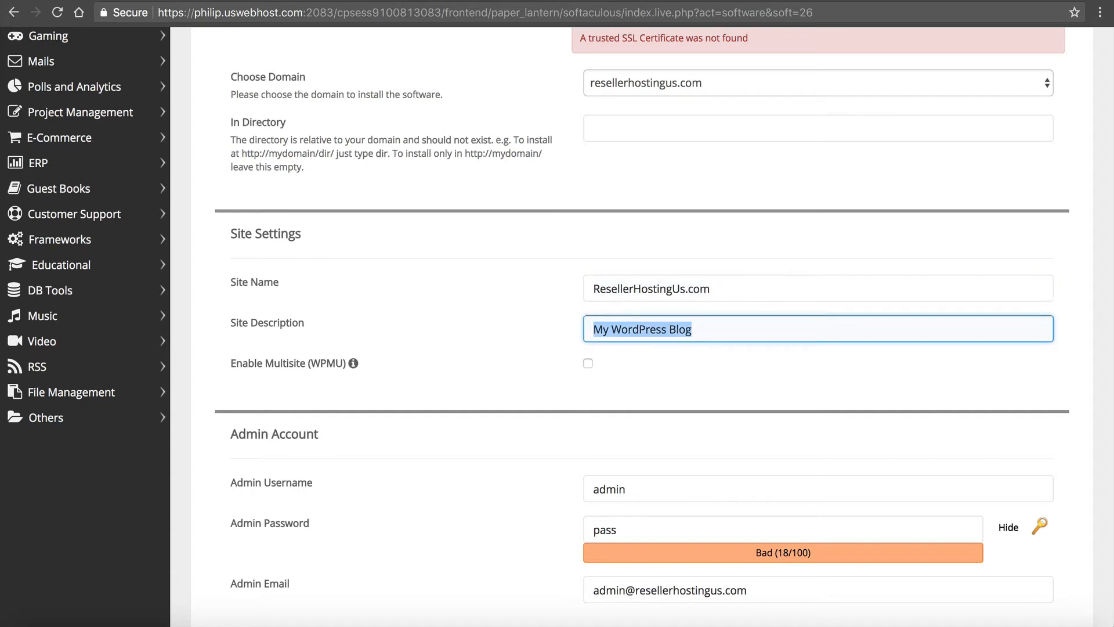
pyautogui.write('Best web')
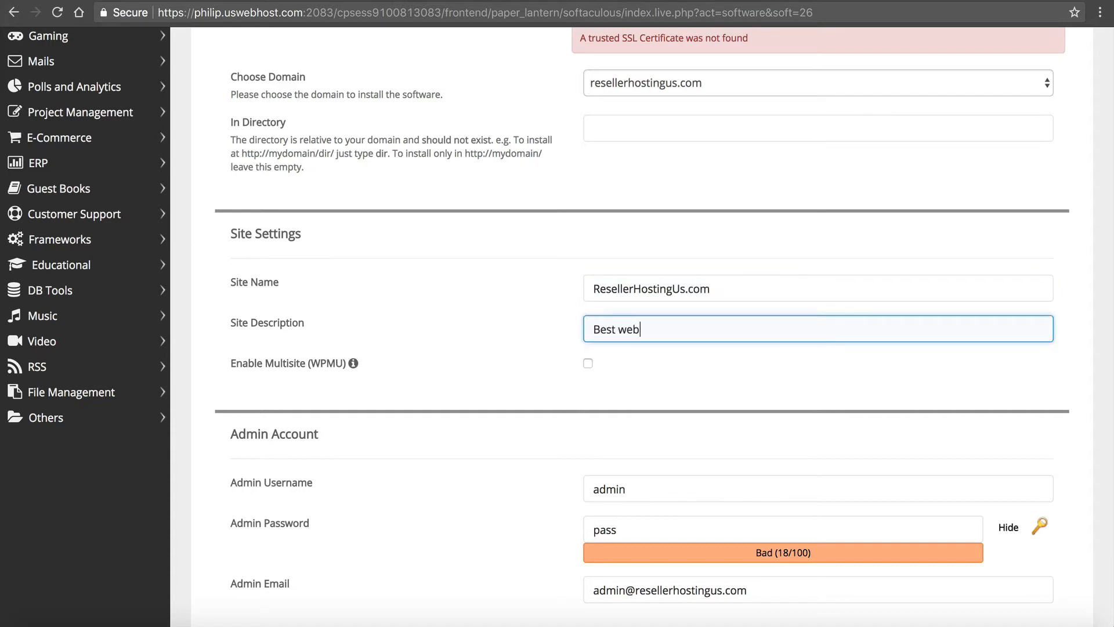
pyautogui.write('hosting')
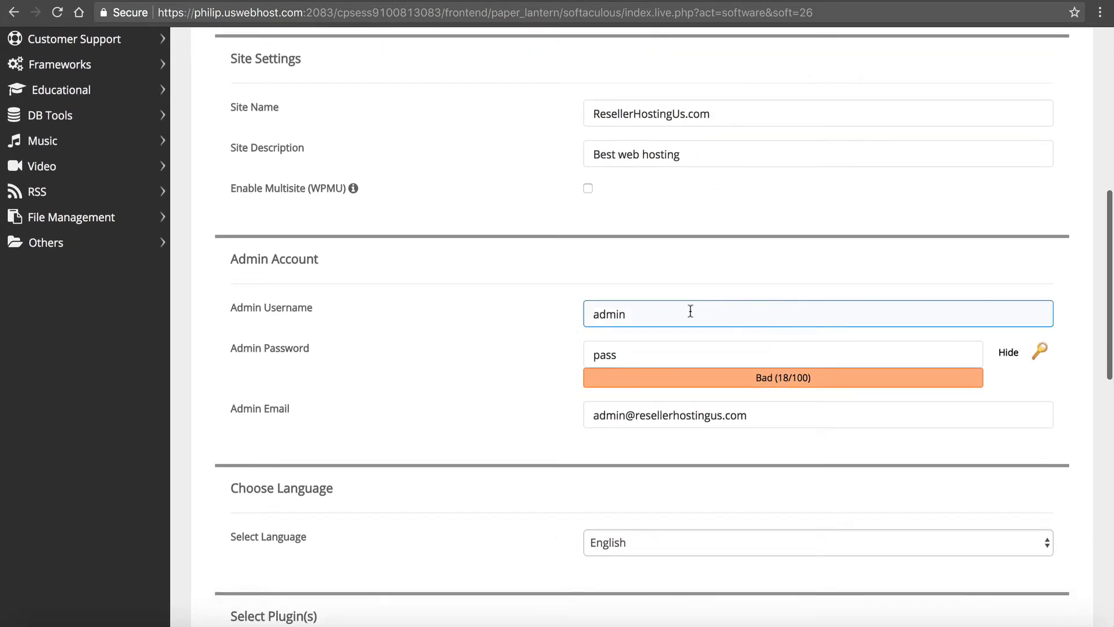
# - Replace the admin username, generate a strong random password, and reach the Select Theme section
pyautogui.doubleClick(610, 313)
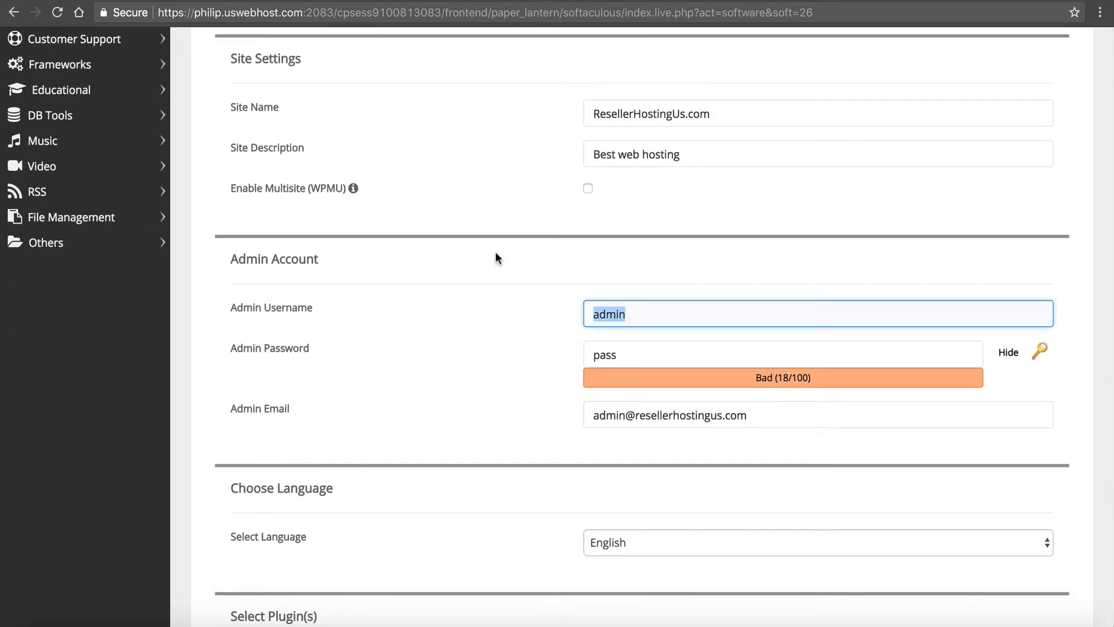
pyautogui.write('rgray17')
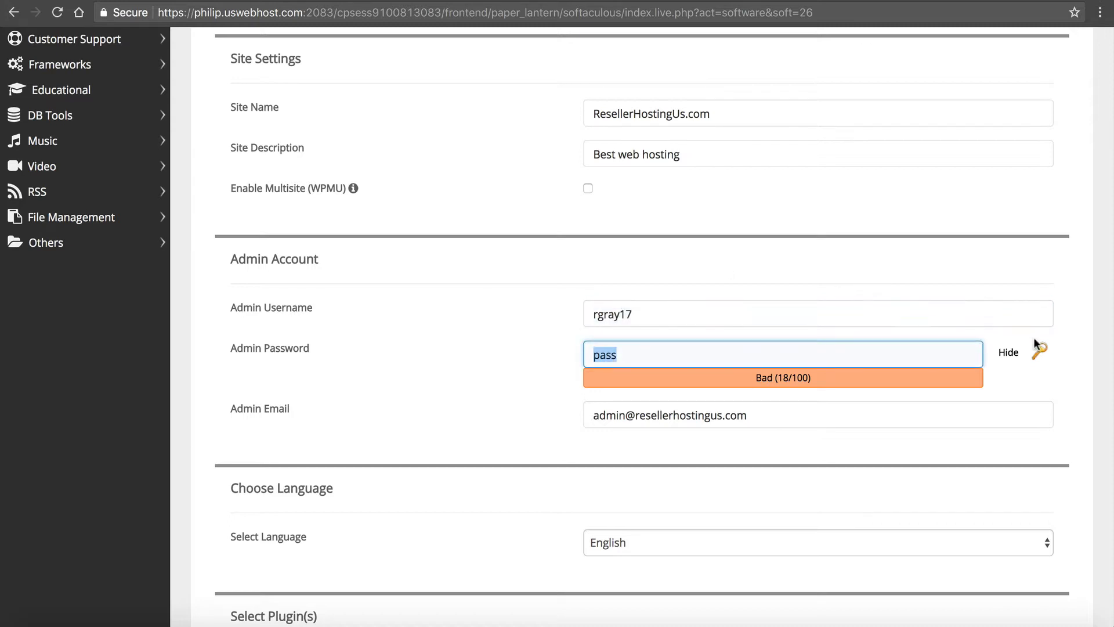
pyautogui.click(1038, 352)
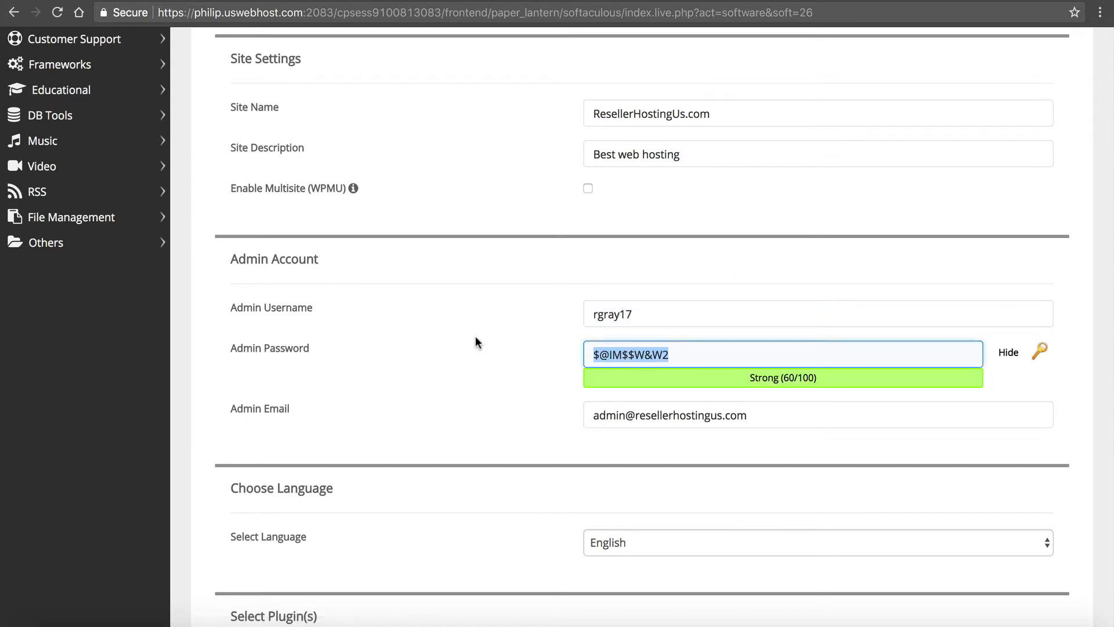
pyautogui.scroll(-3)
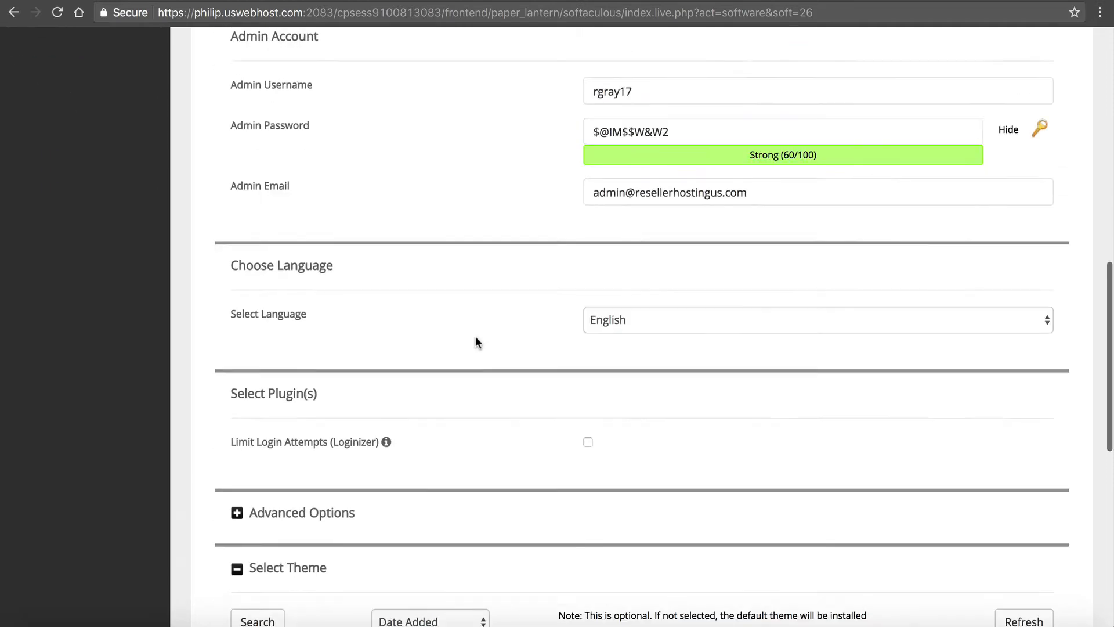
pyautogui.scroll(-3)
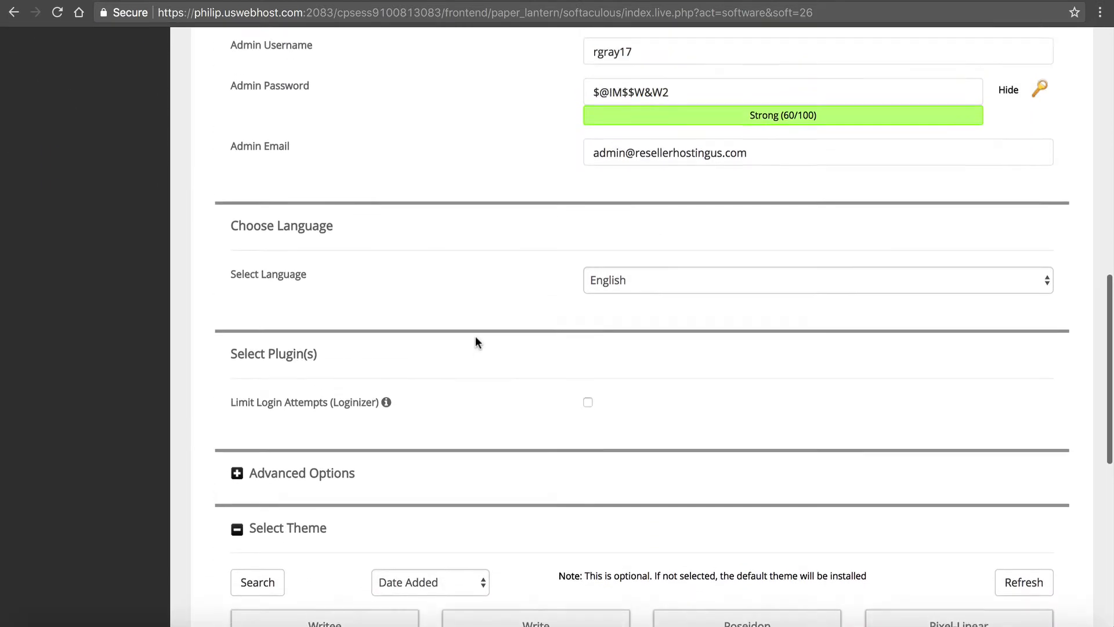
pyautogui.scroll(-3)
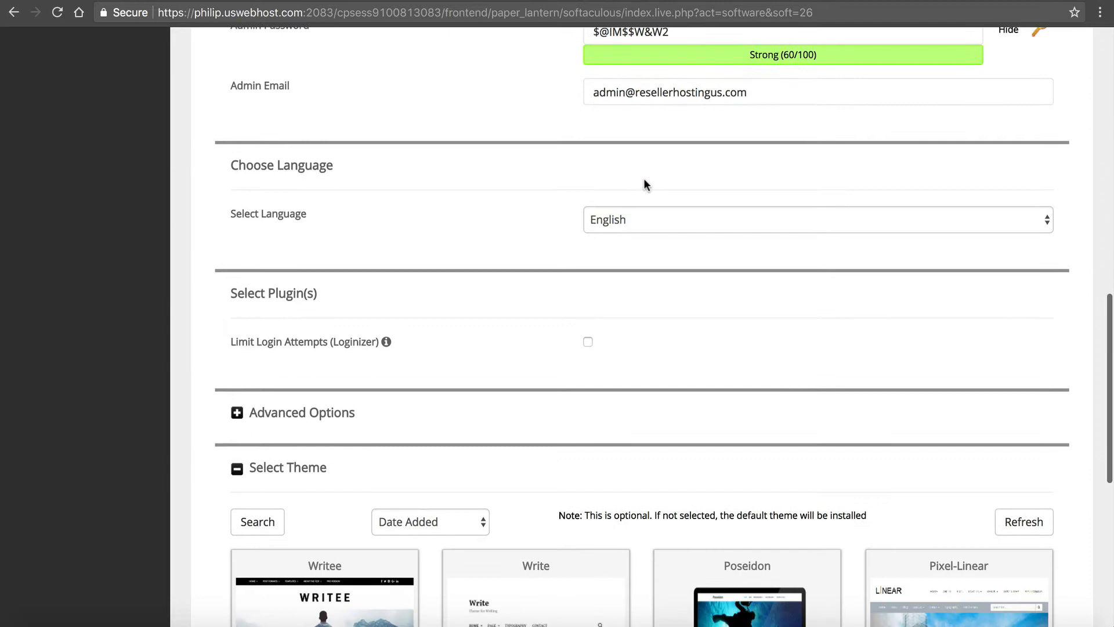
pyautogui.scroll(-3)
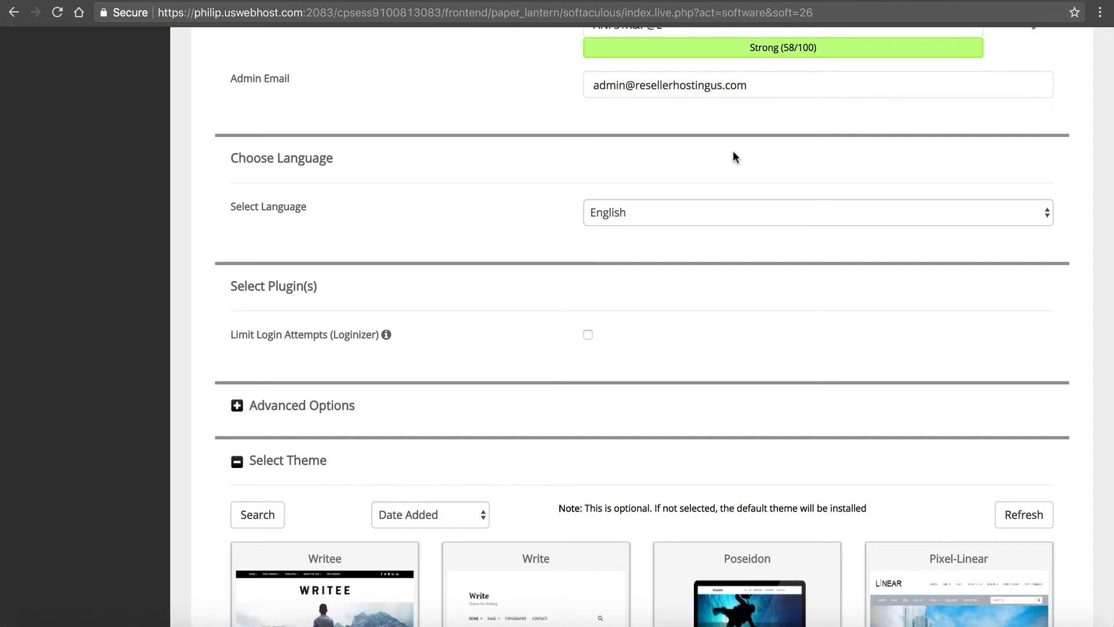
pyautogui.scroll(-3)
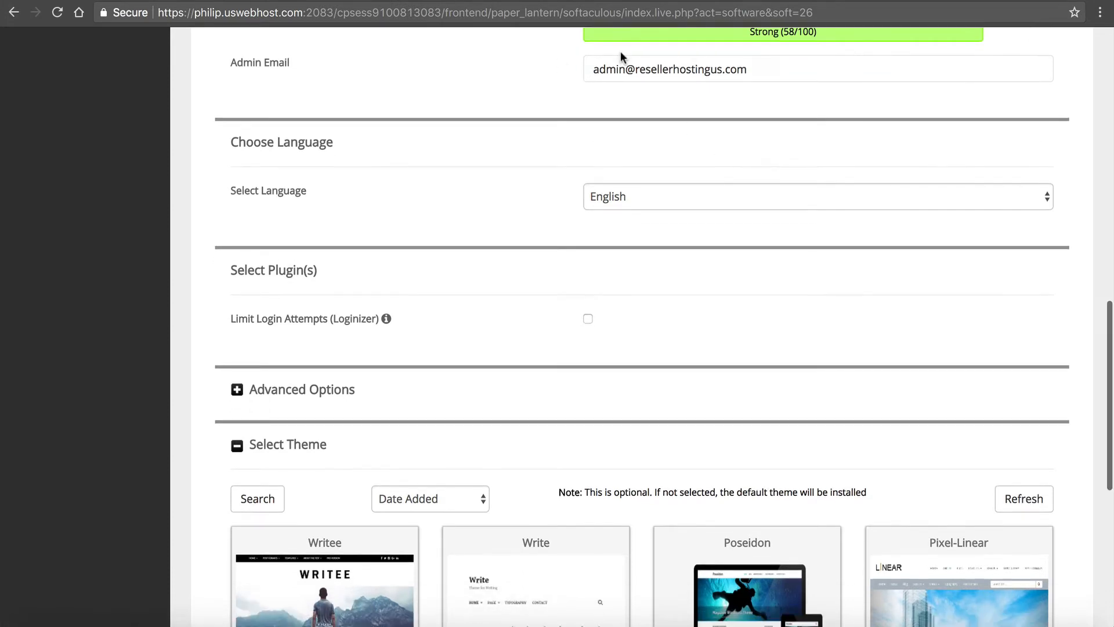
pyautogui.scroll(-3)
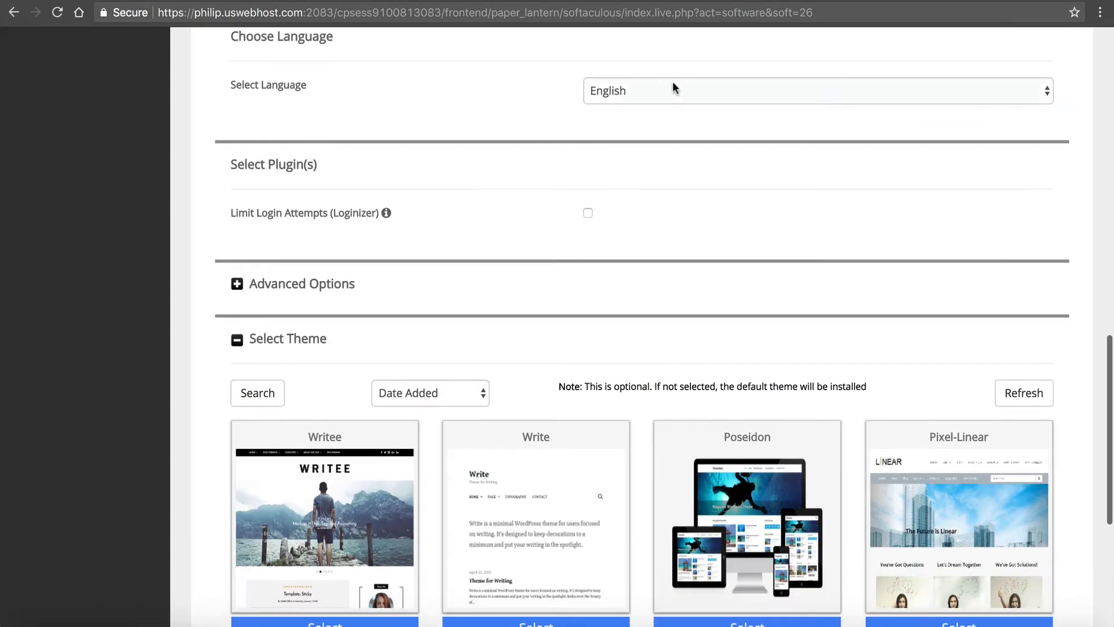
pyautogui.scroll(-3)
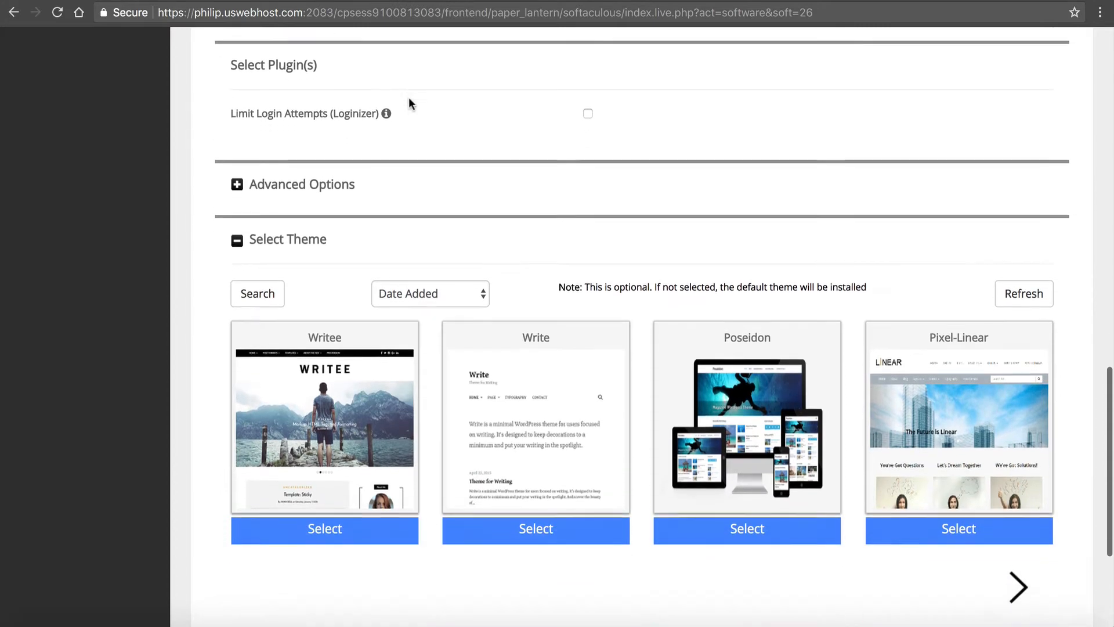
pyautogui.scroll(-3)
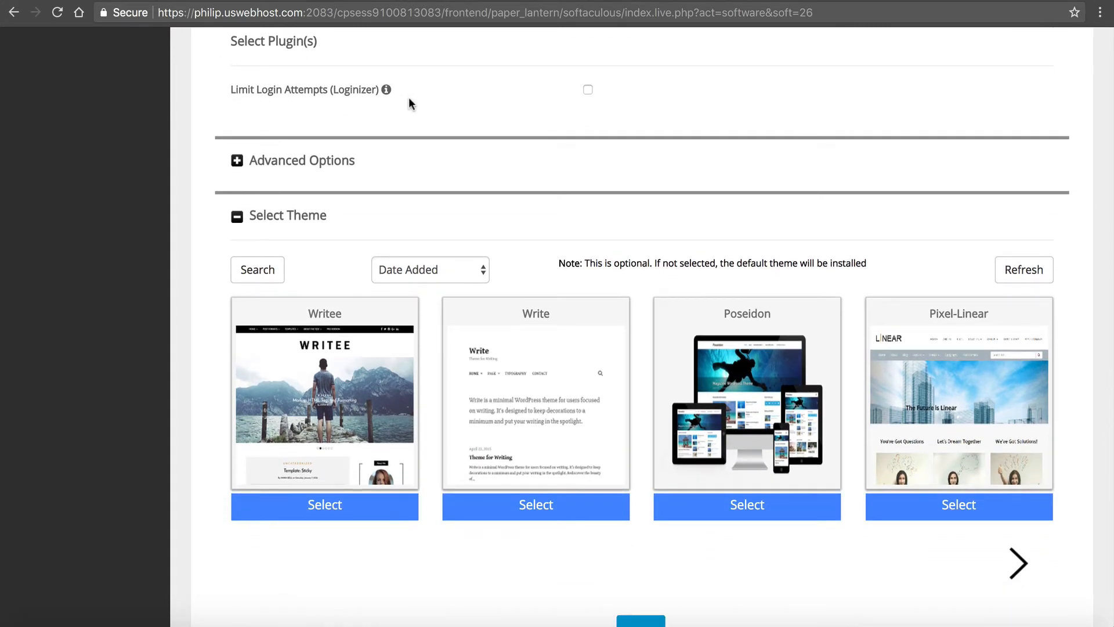
pyautogui.moveTo(621, 383)
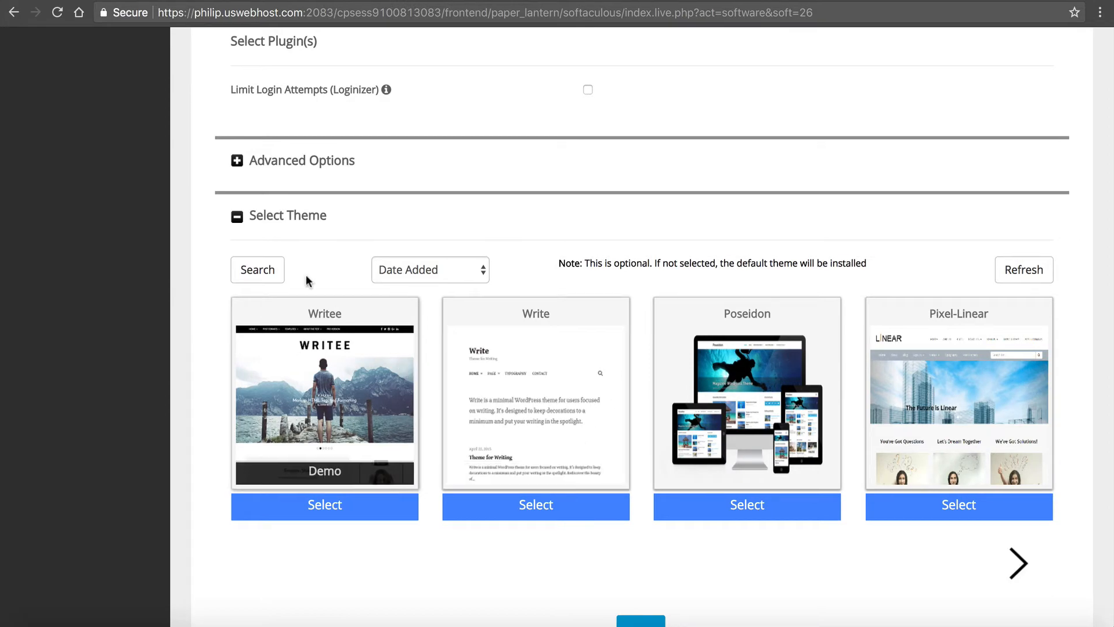
# - Search the available themes for 'hosting' and dismiss the empty results
pyautogui.click(258, 269)
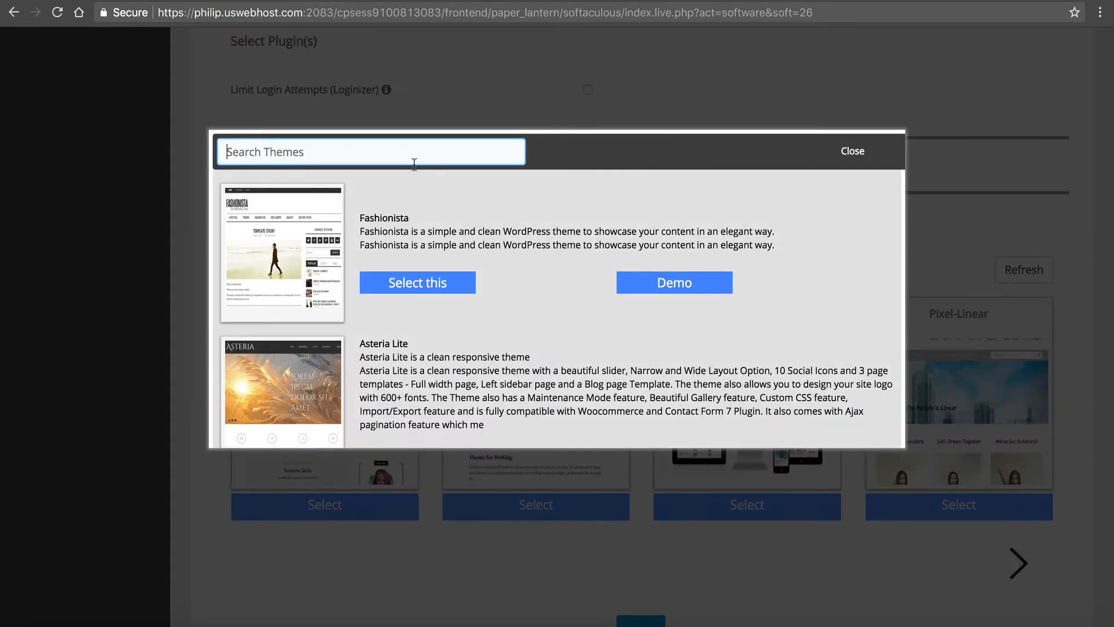
pyautogui.write('hosting')
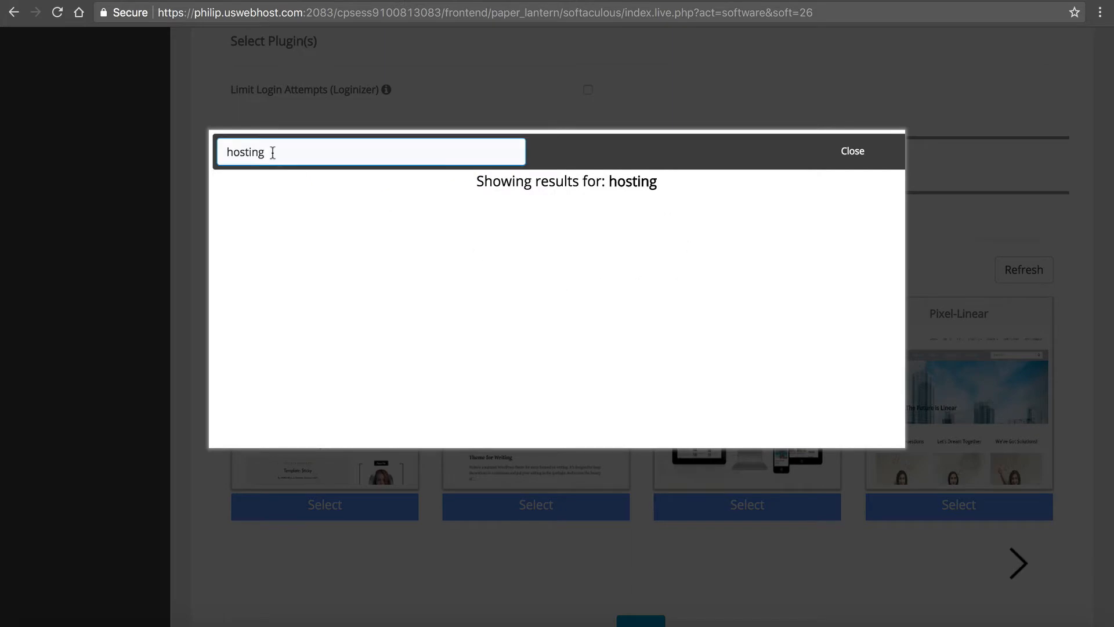
pyautogui.click(852, 150)
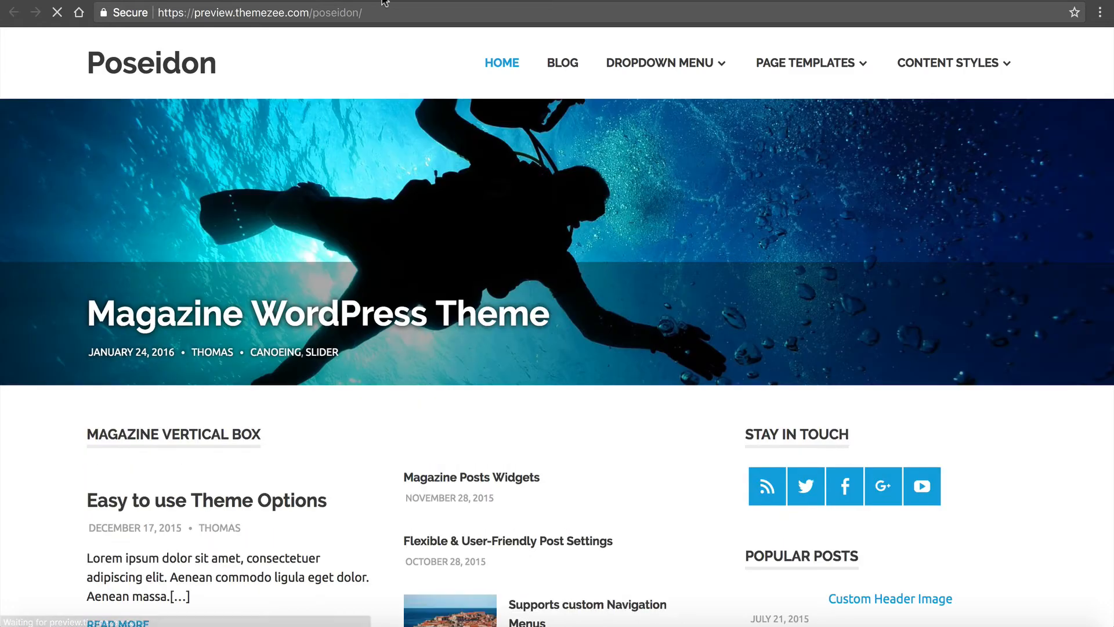
# - Scroll through the Poseidon theme live demo to review its magazine layout
pyautogui.scroll(-3)
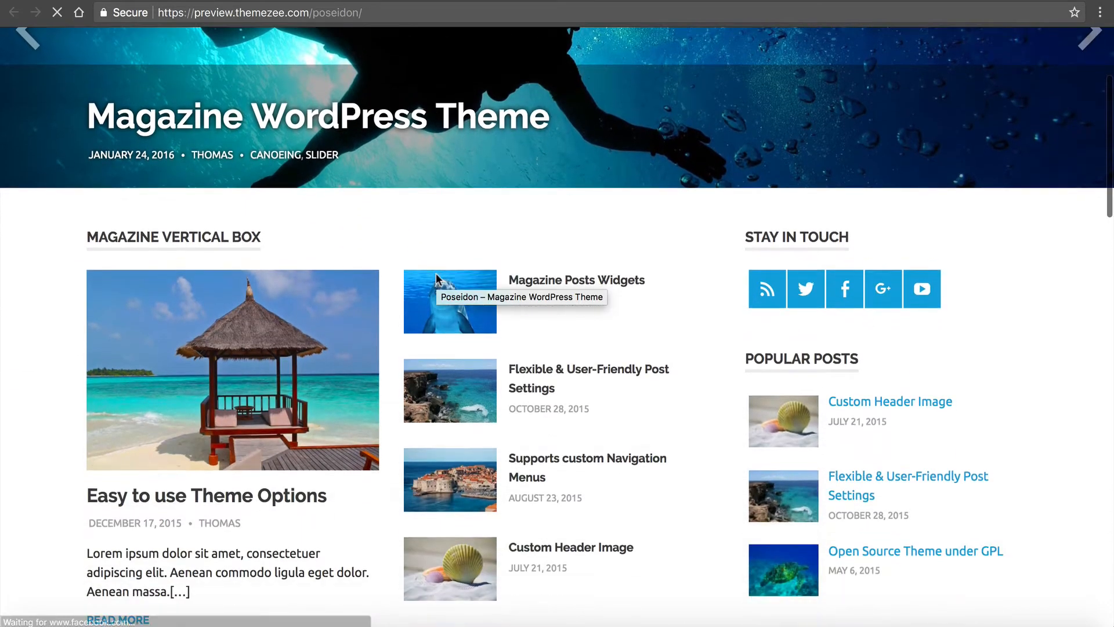
pyautogui.scroll(3)
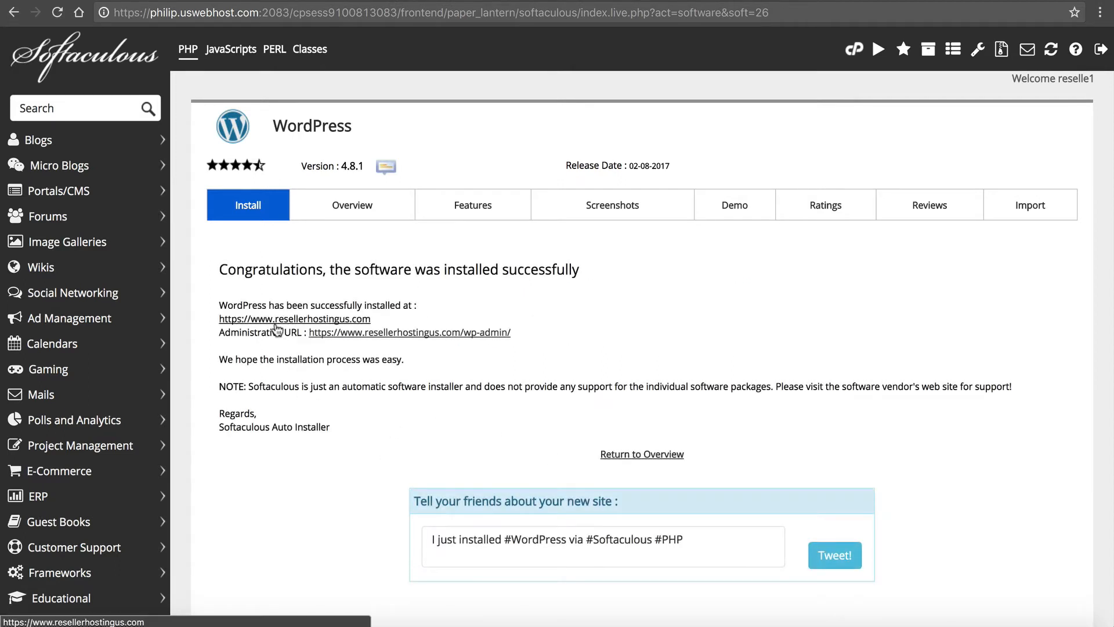
pyautogui.click(294, 318)
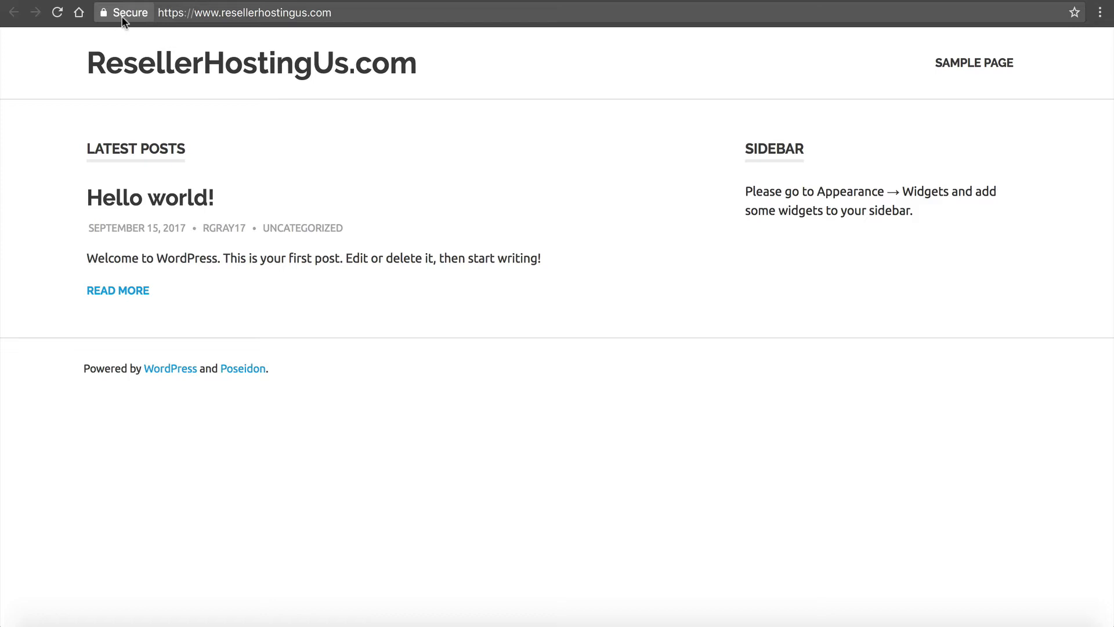
pyautogui.moveTo(125, 22)
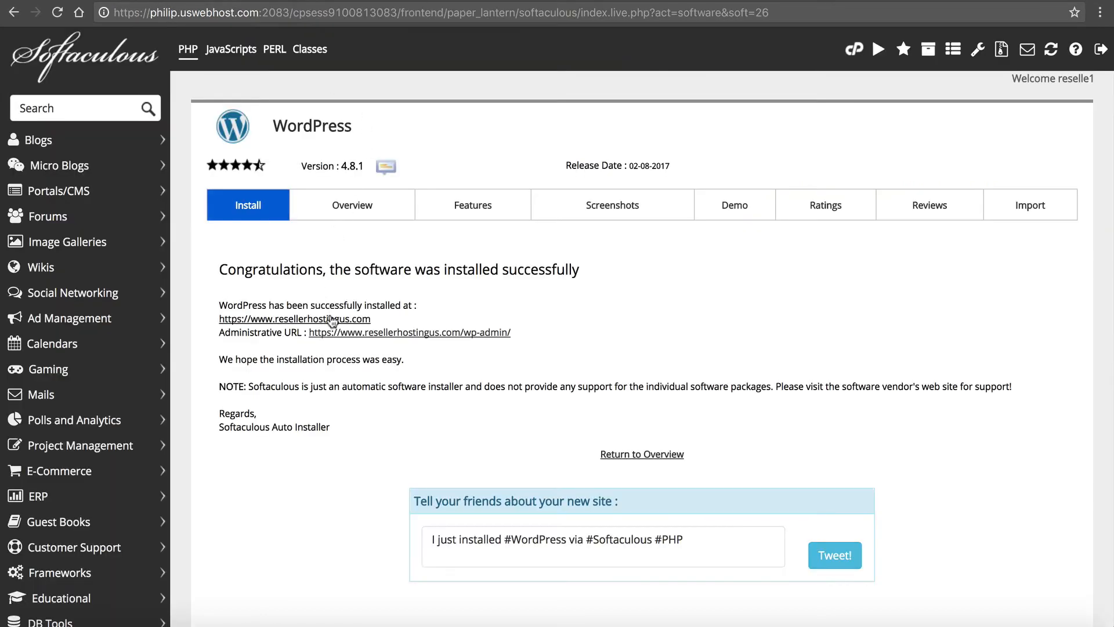
# - Follow the administrative URL into the new site's WordPress dashboard
pyautogui.click(409, 332)
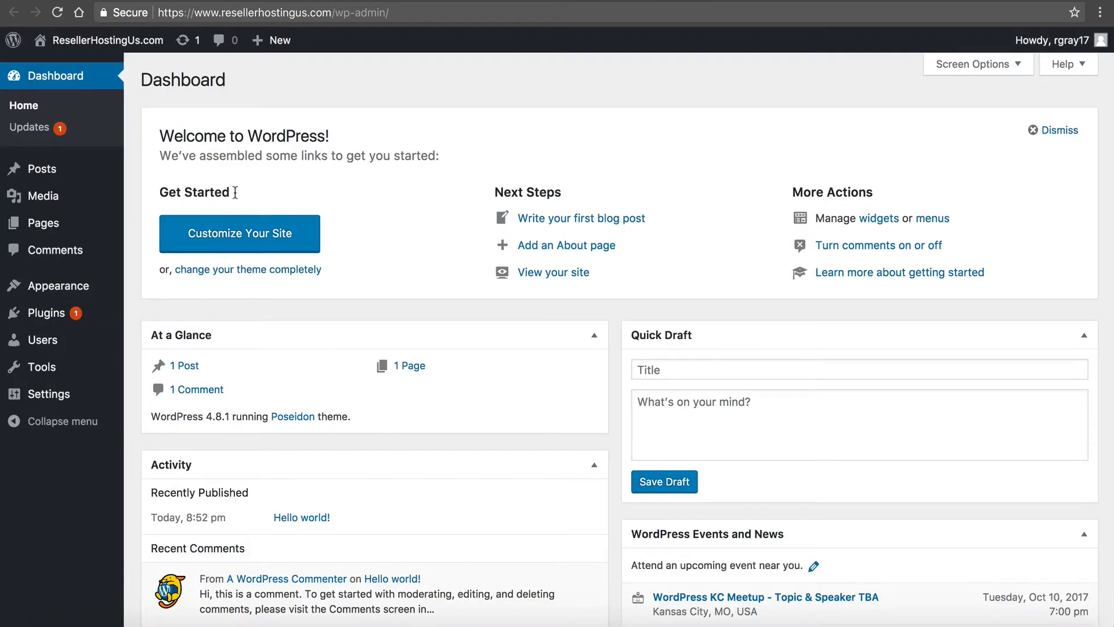
pyautogui.moveTo(344, 314)
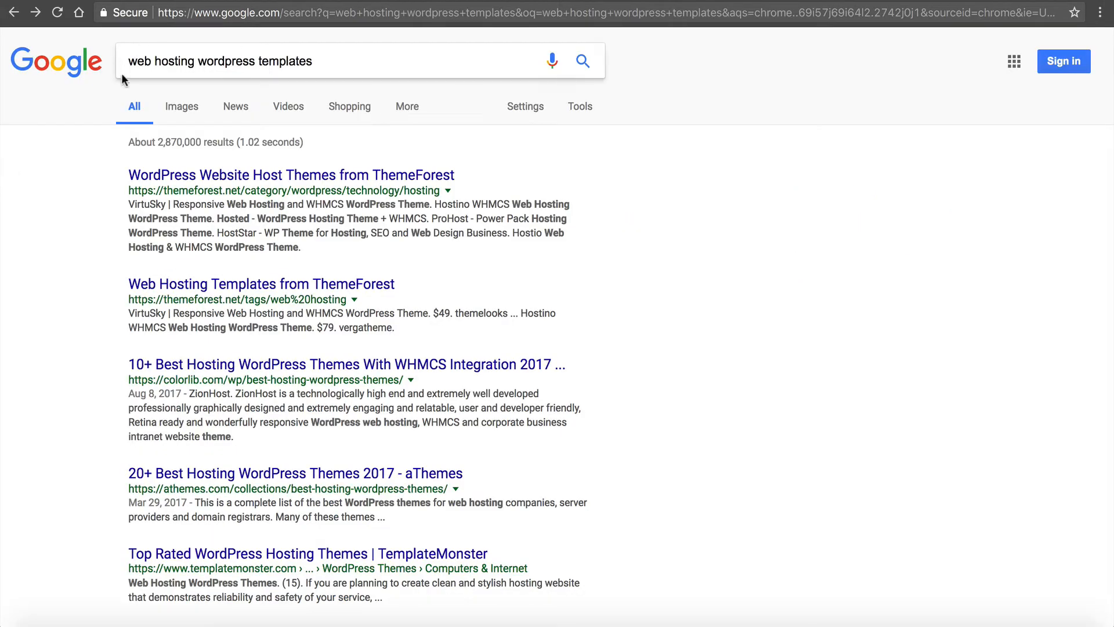
pyautogui.moveTo(386, 102)
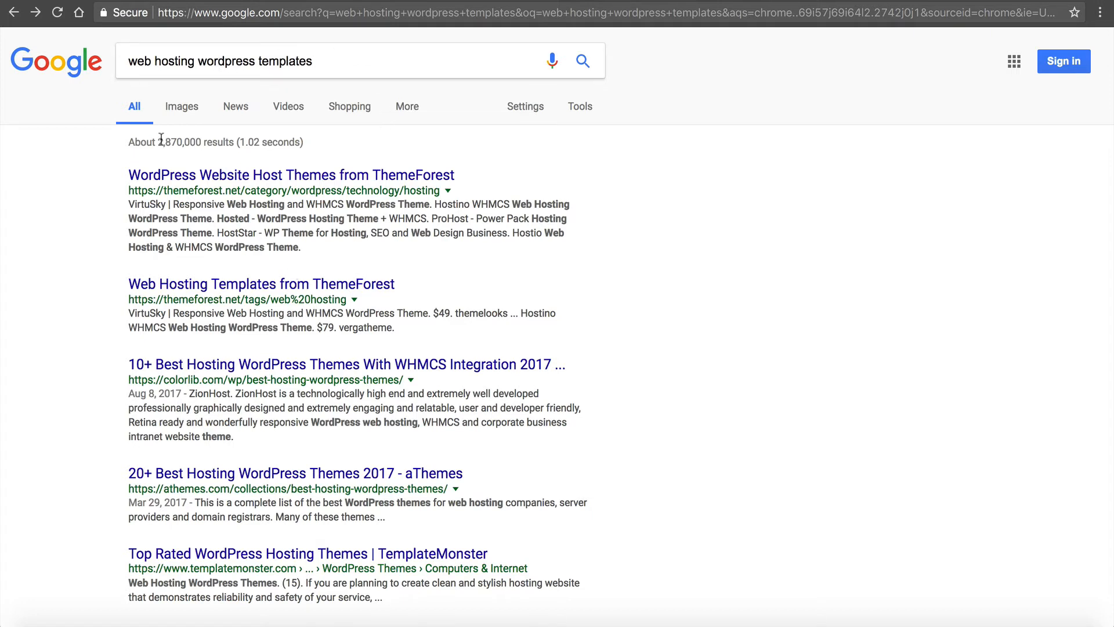
pyautogui.moveTo(175, 139)
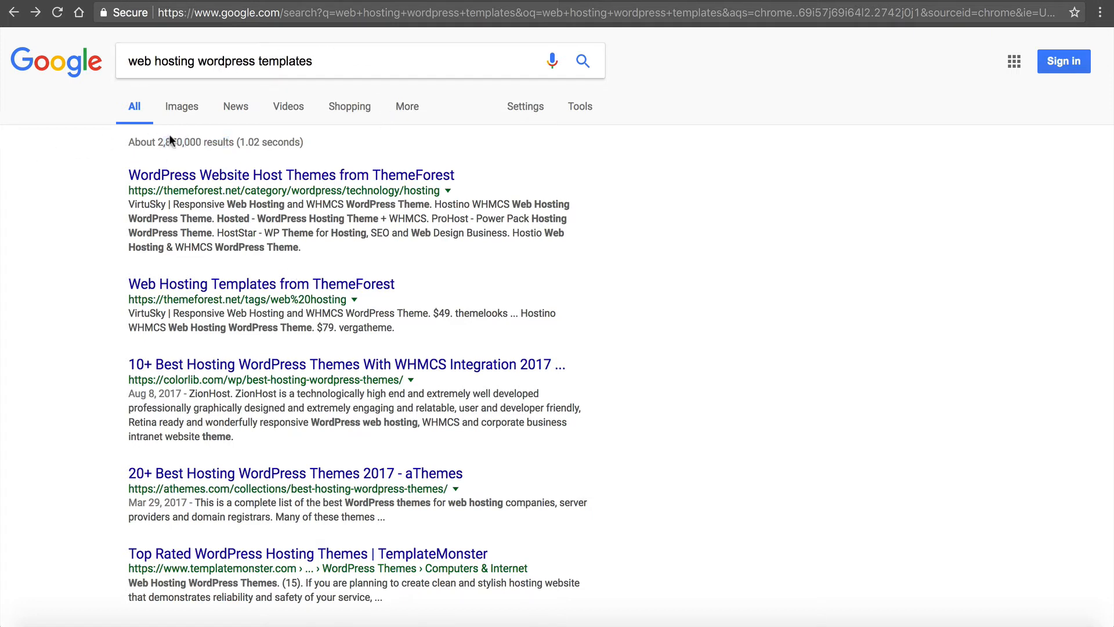
# - Follow the 'WordPress Website Host Themes from ThemeForest' Google result
pyautogui.scroll(-3)
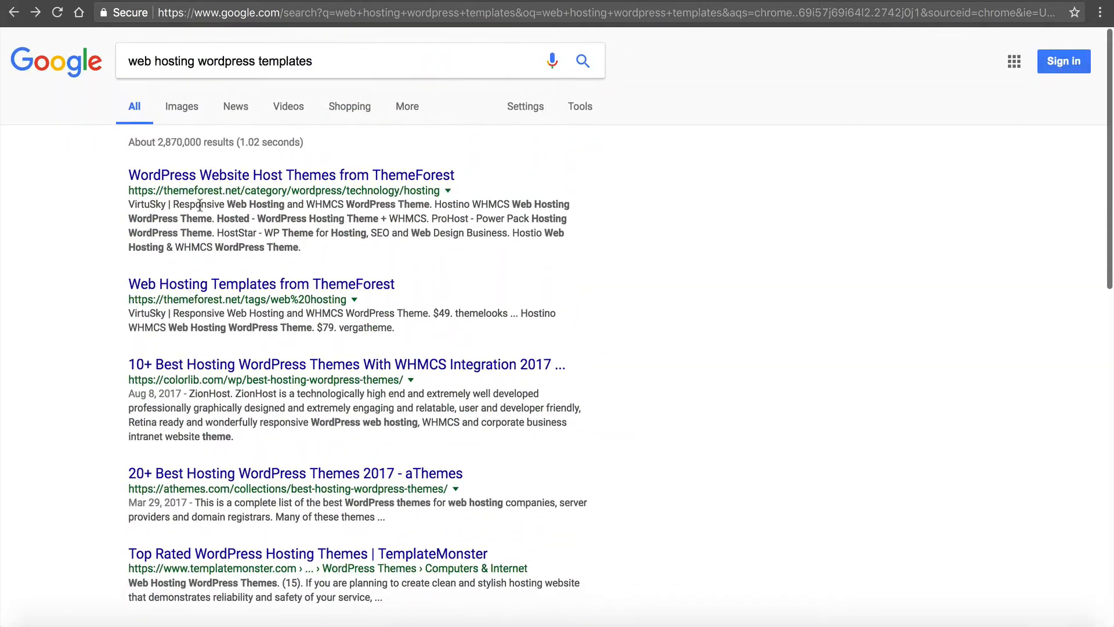
pyautogui.click(290, 175)
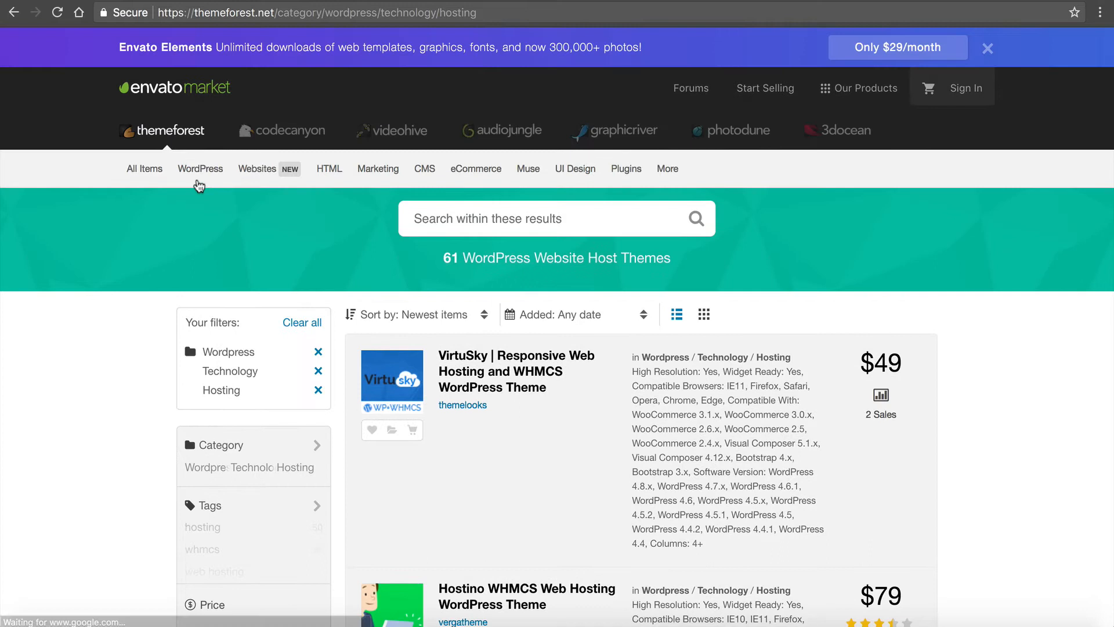
# - Sort the 61 hosting themes by best sellers and open the Arka Host product page
pyautogui.click(200, 168)
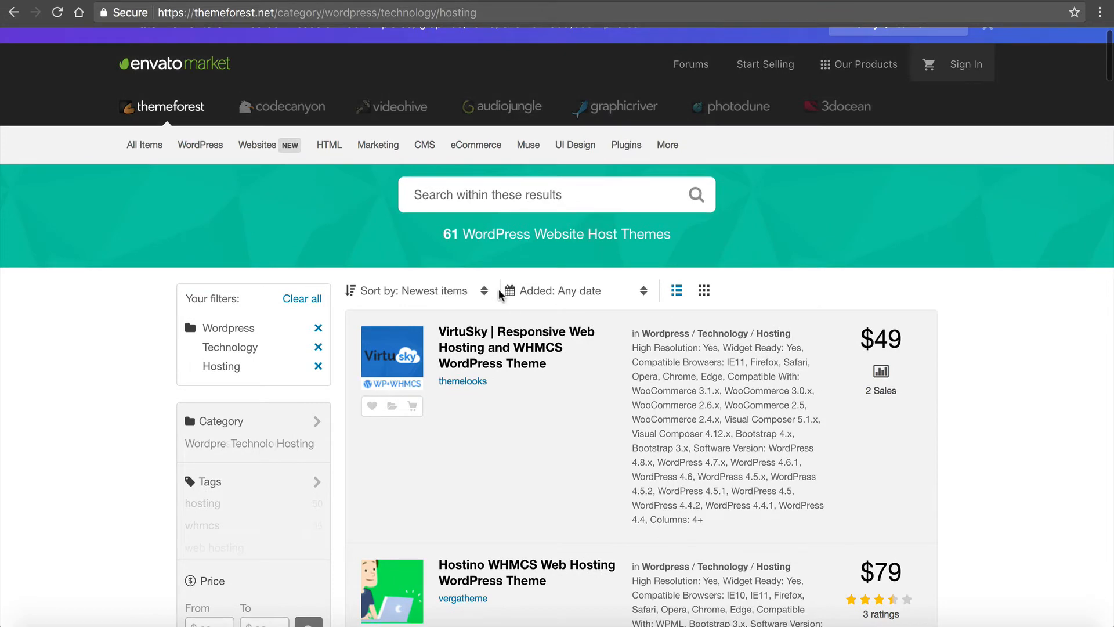
pyautogui.click(421, 290)
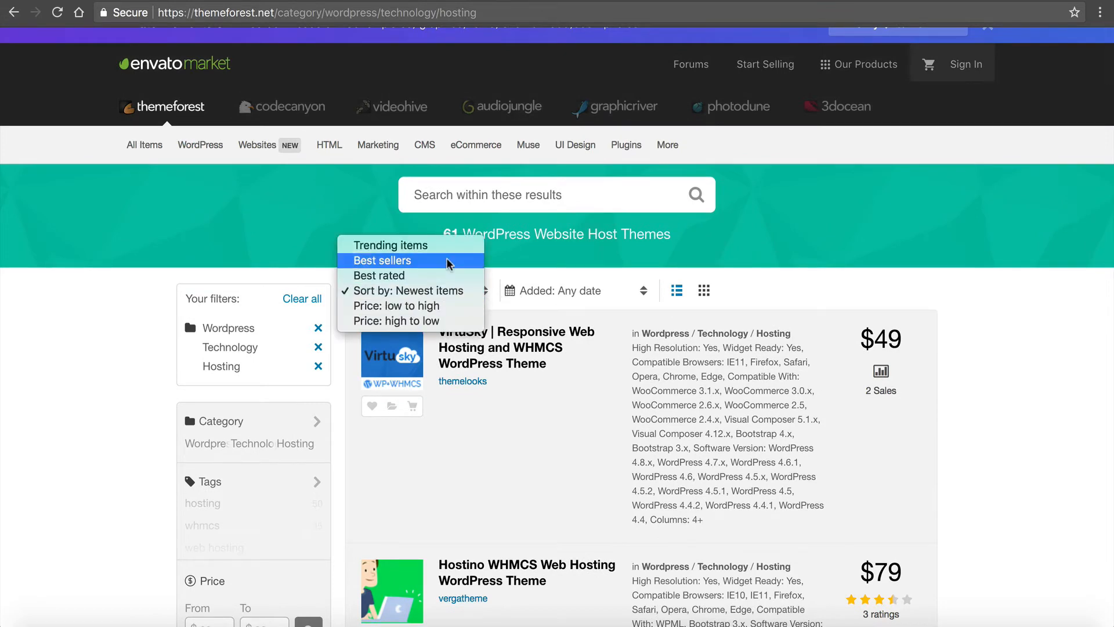
pyautogui.click(382, 260)
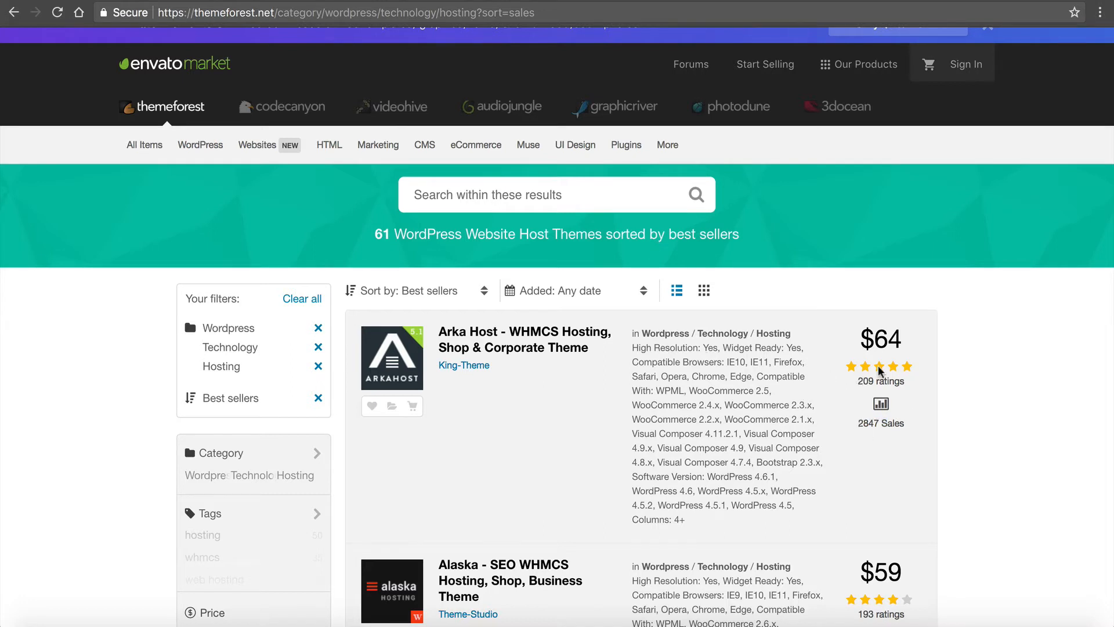
pyautogui.moveTo(906, 406)
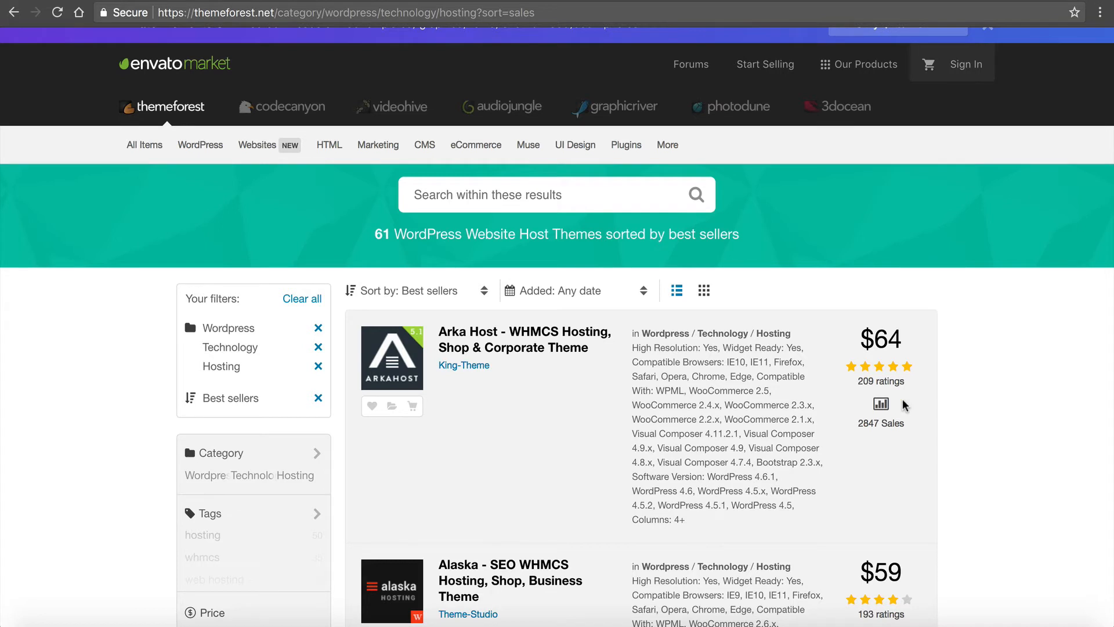
pyautogui.moveTo(908, 369)
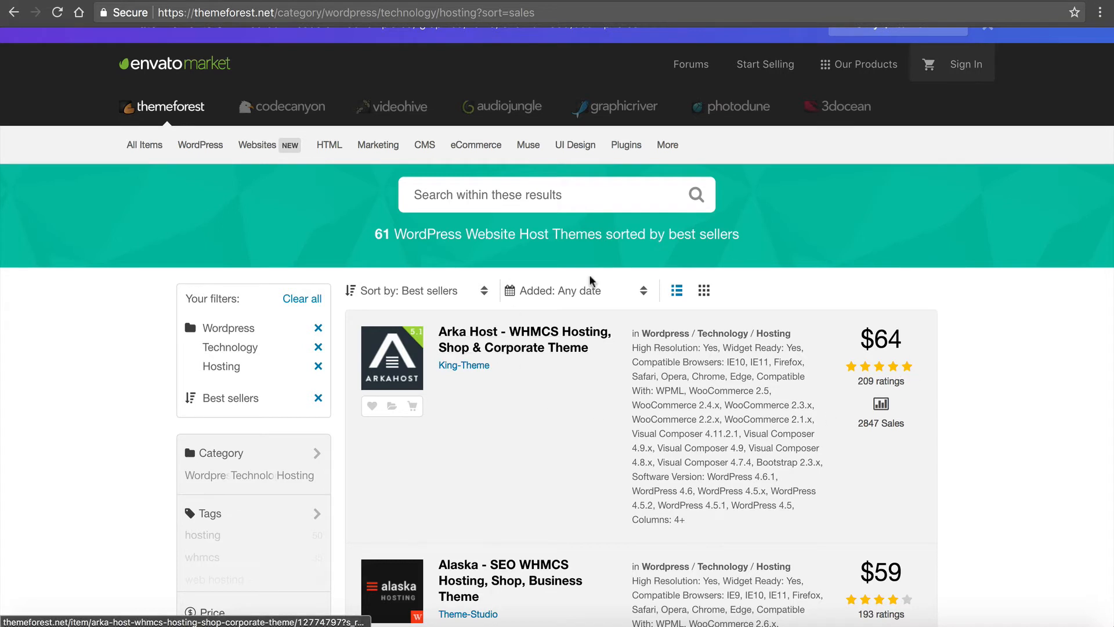
pyautogui.moveTo(508, 265)
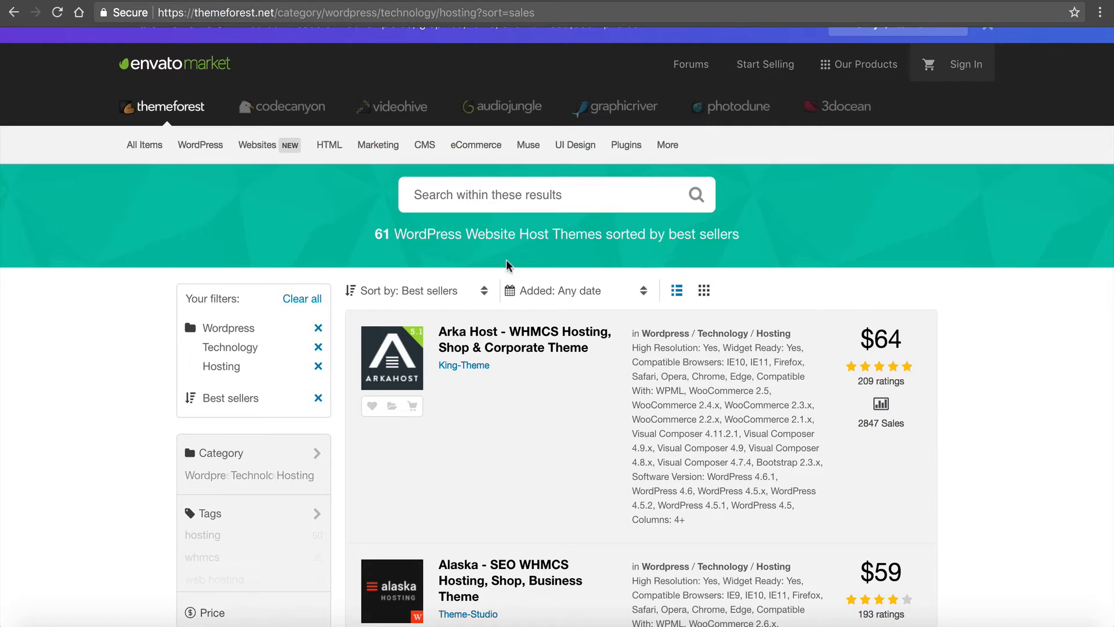
pyautogui.moveTo(499, 347)
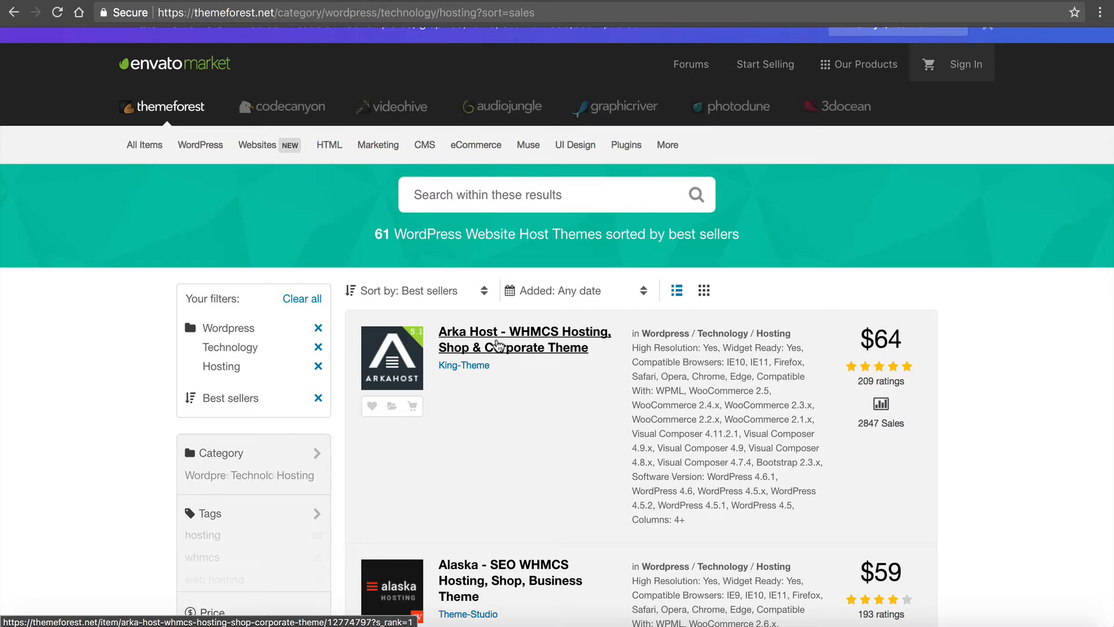
pyautogui.scroll(-3)
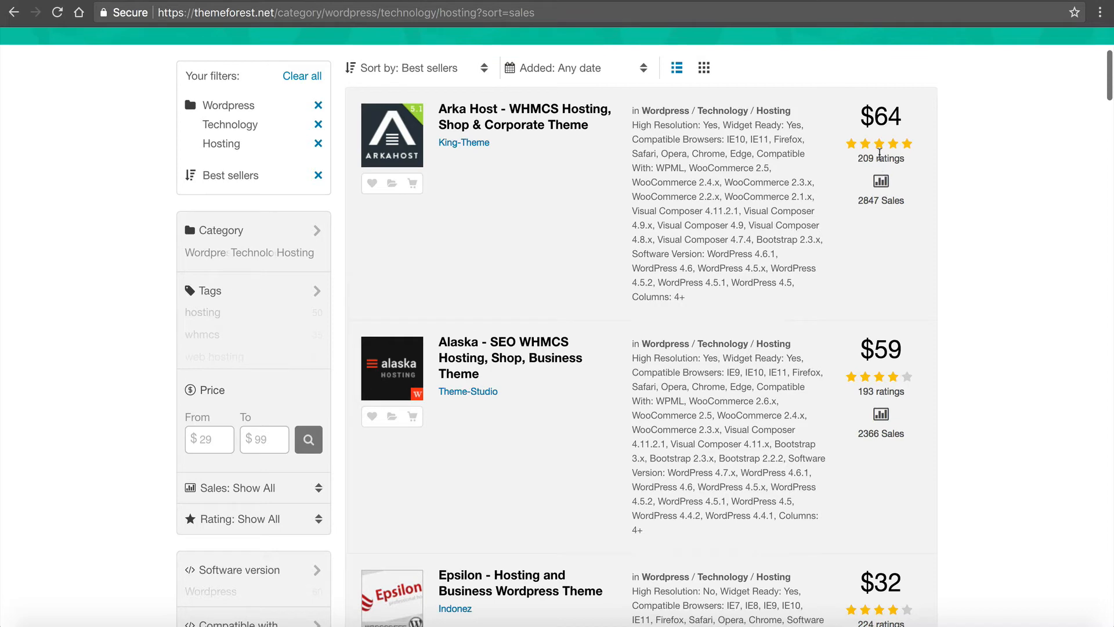
pyautogui.moveTo(928, 130)
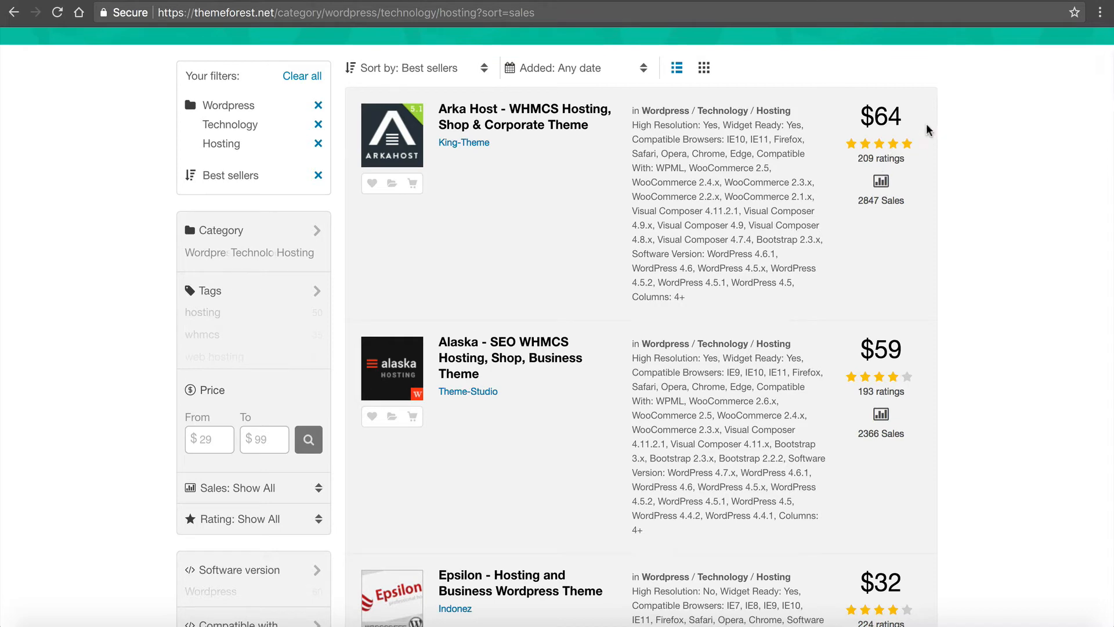
pyautogui.click(525, 109)
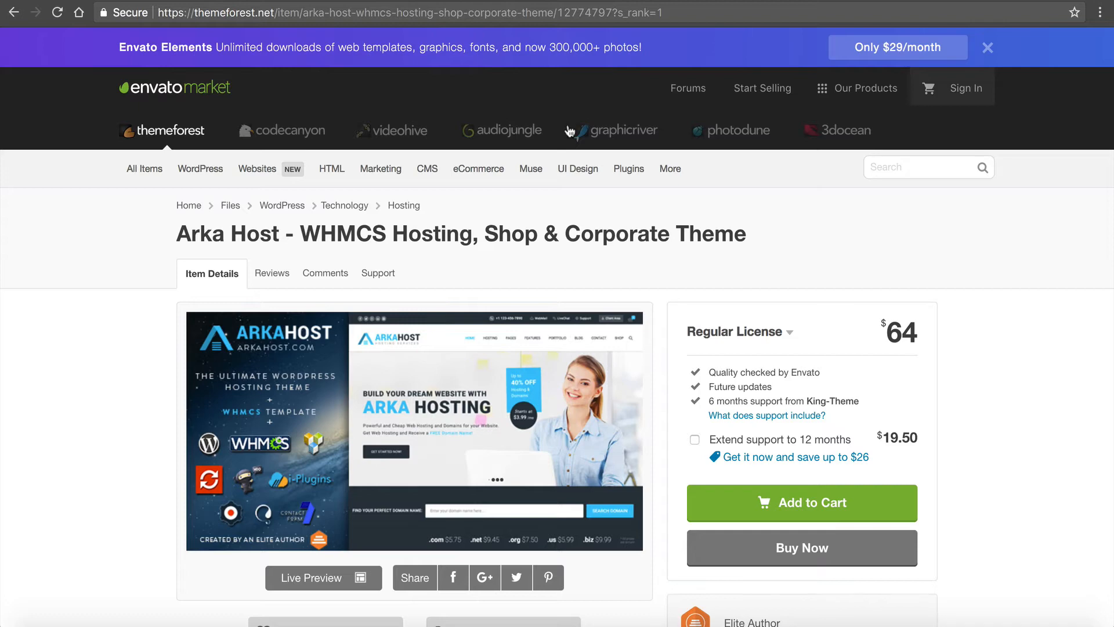
# - Launch the Arka Host full-screen Live Preview from its ThemeForest item page
pyautogui.click(988, 48)
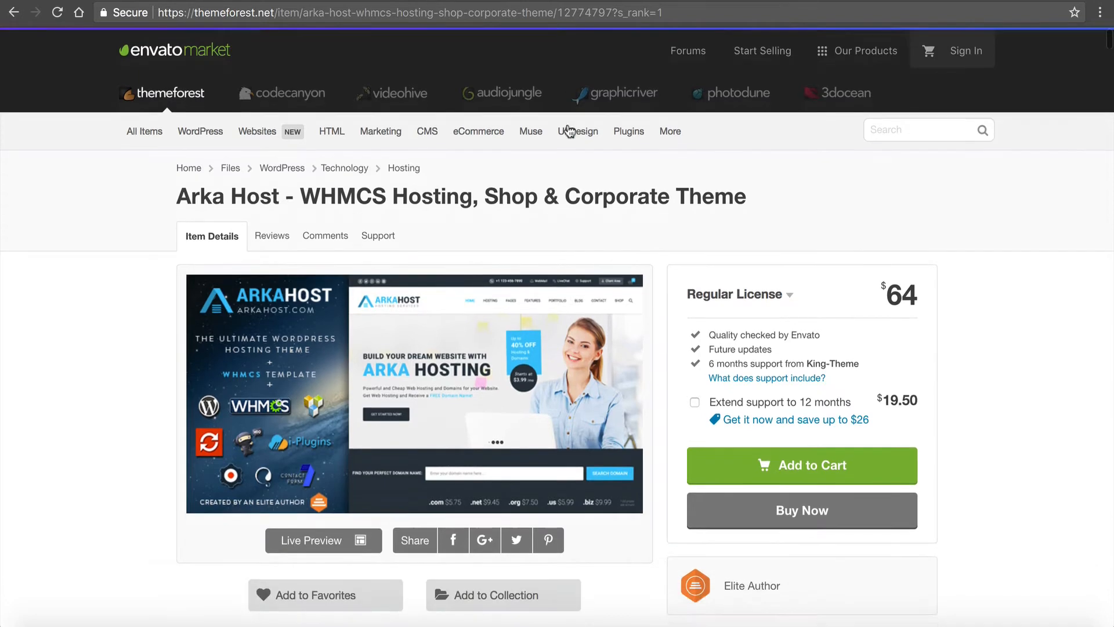
pyautogui.click(381, 86)
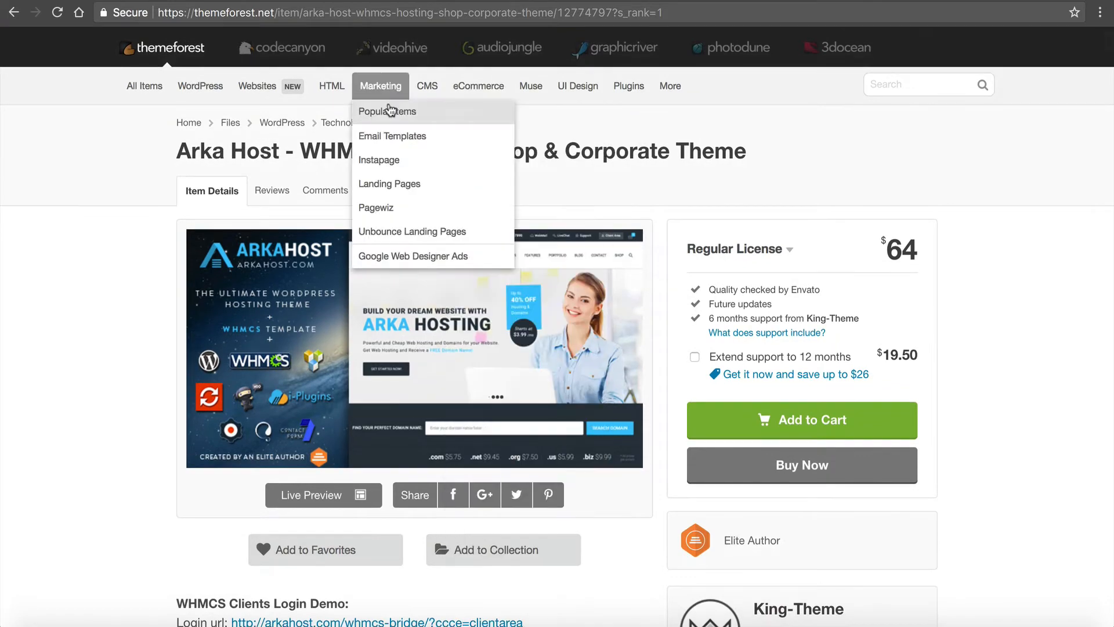
pyautogui.click(312, 495)
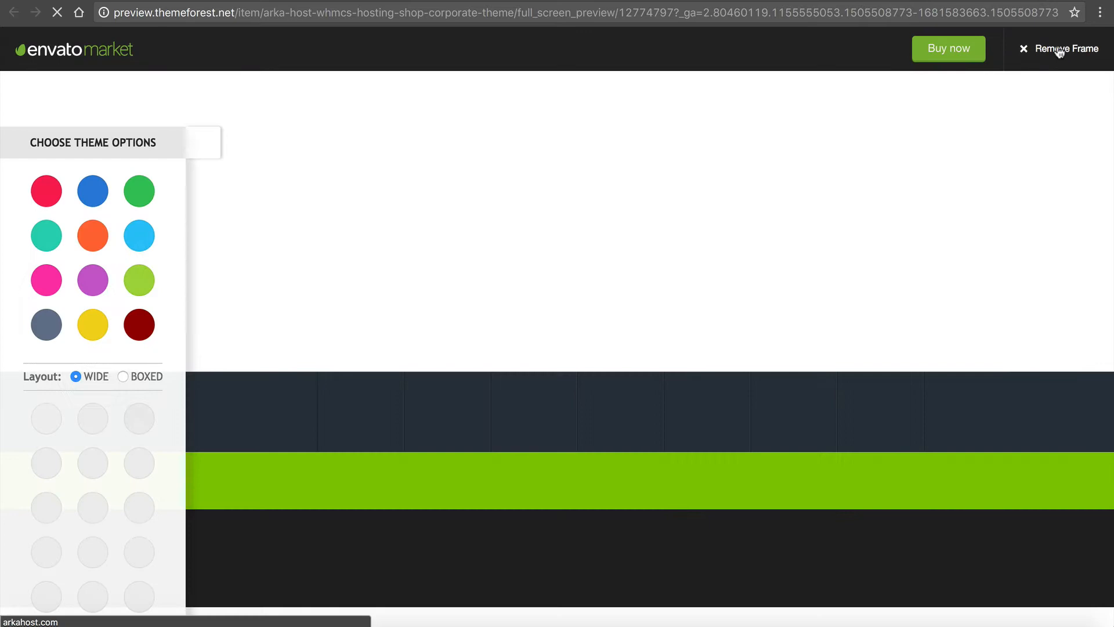
# - Remove the marketplace frame, check the colour/layout options panel and enter the main demo site (home-version-1)
pyautogui.click(1071, 47)
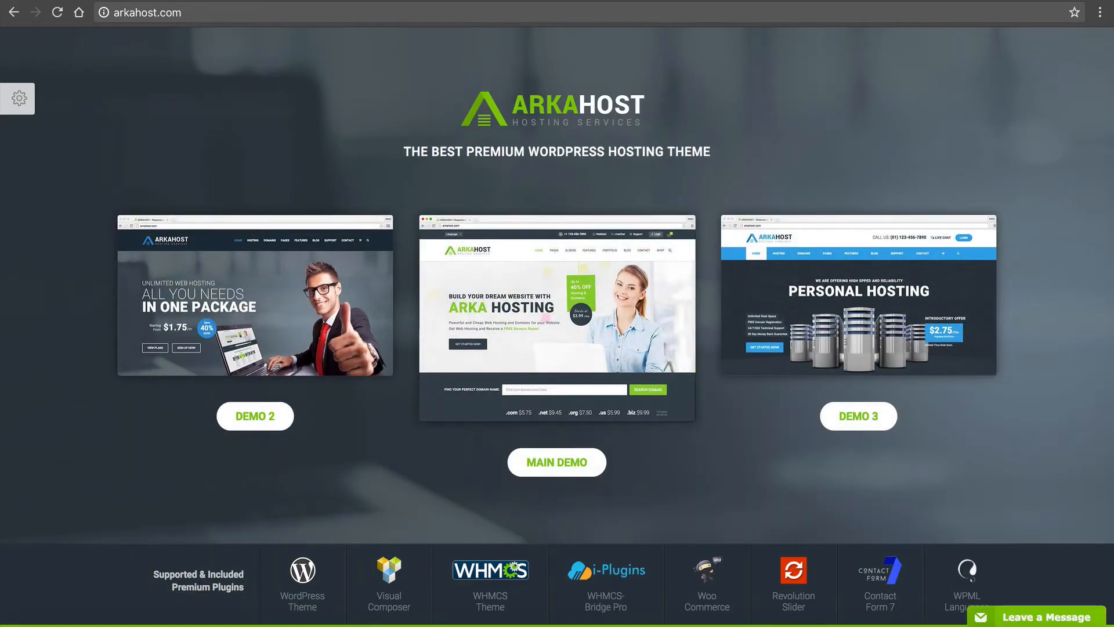
pyautogui.click(19, 100)
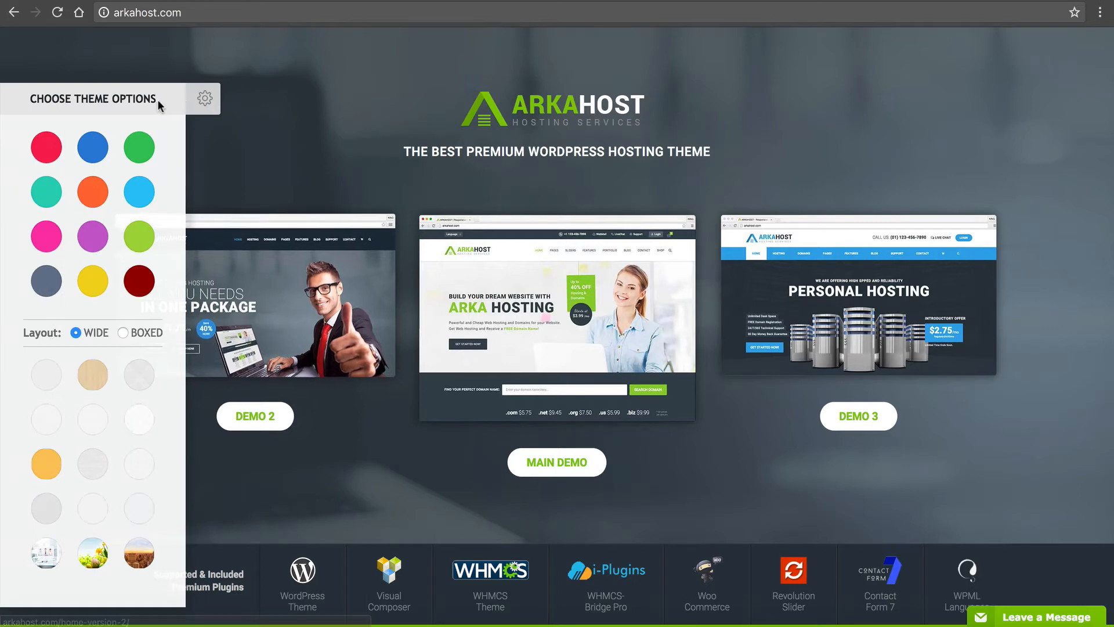
pyautogui.scroll(-3)
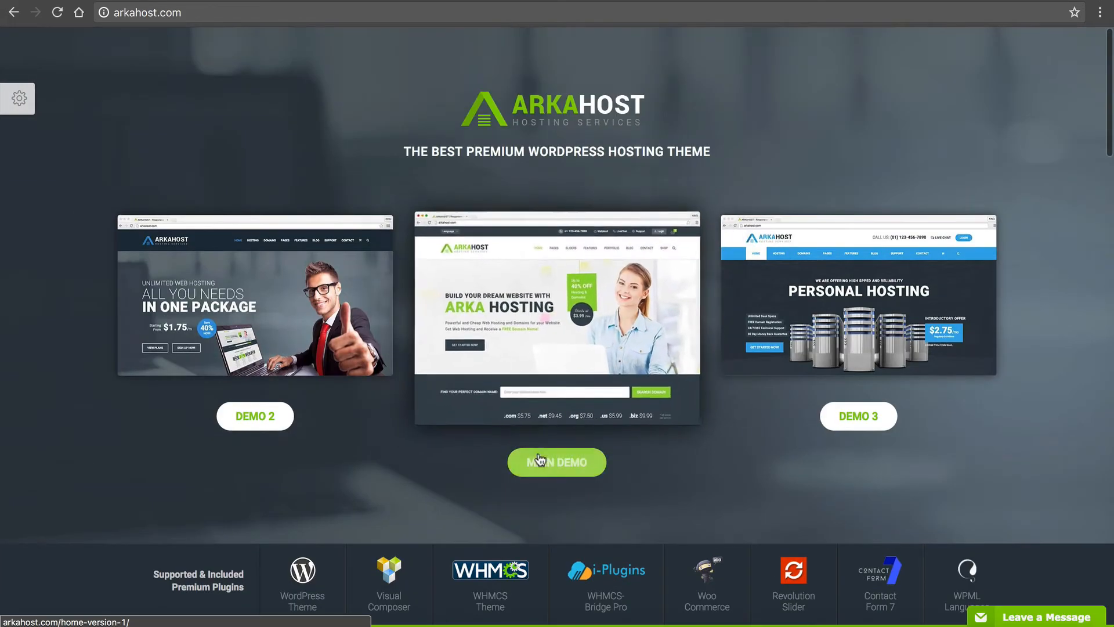
pyautogui.click(557, 462)
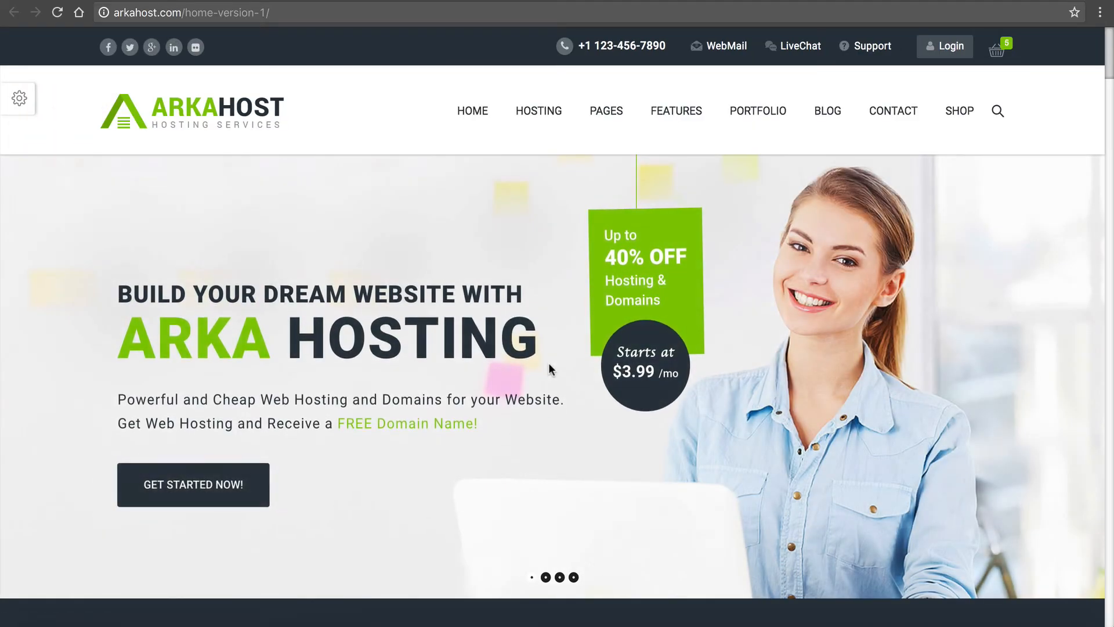
pyautogui.click(20, 98)
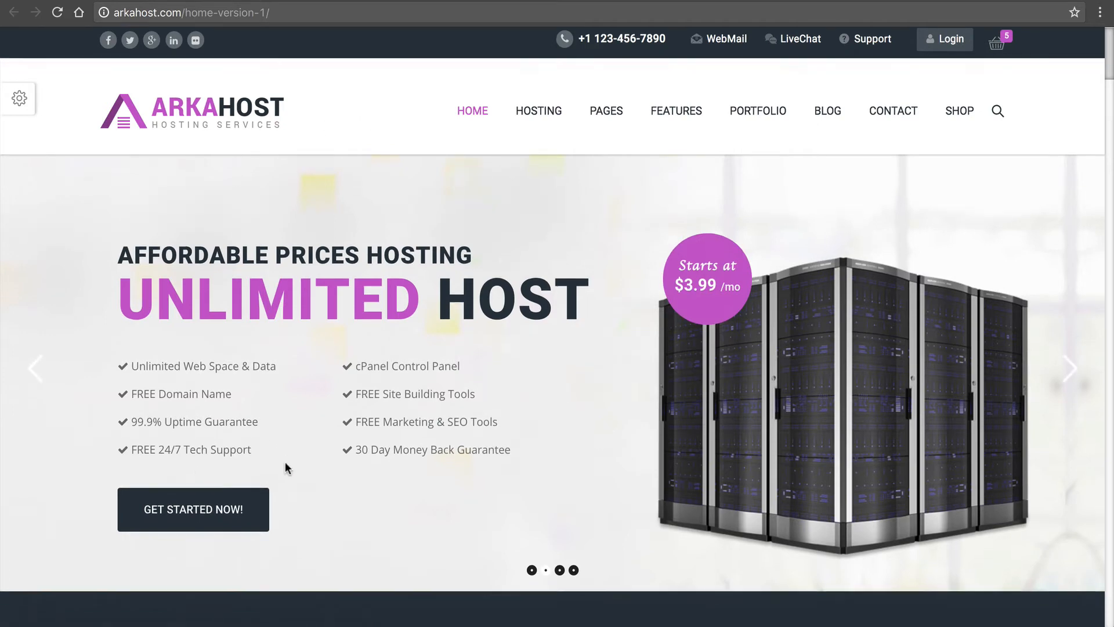
# - Review the Home Version 1 banner, domain search, pricing packages and footer by scrolling the whole page
pyautogui.scroll(-3)
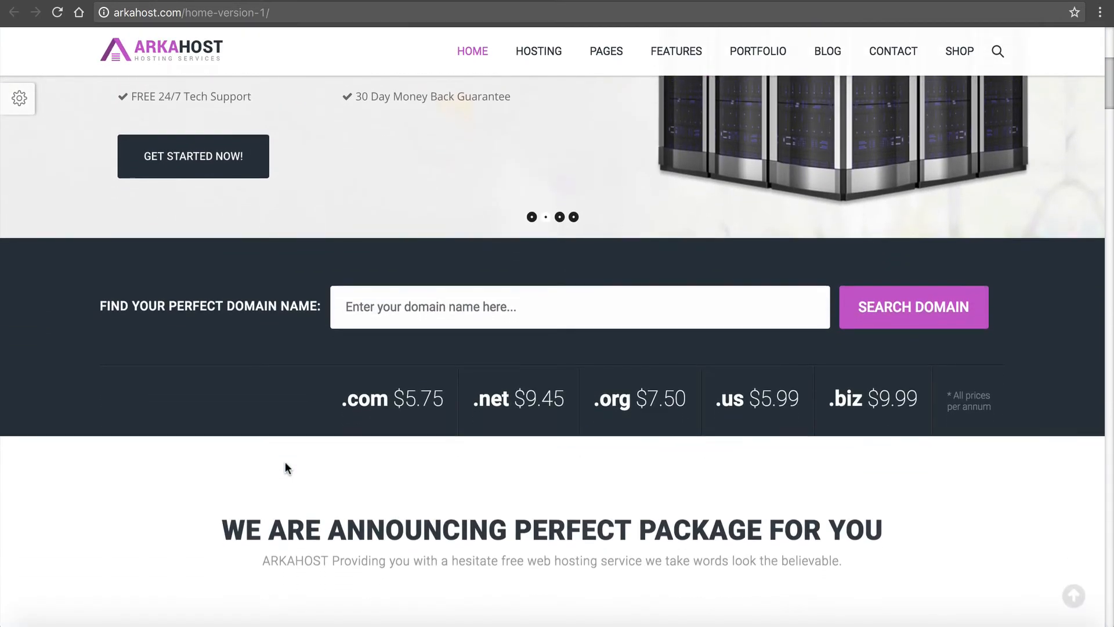
pyautogui.scroll(-3)
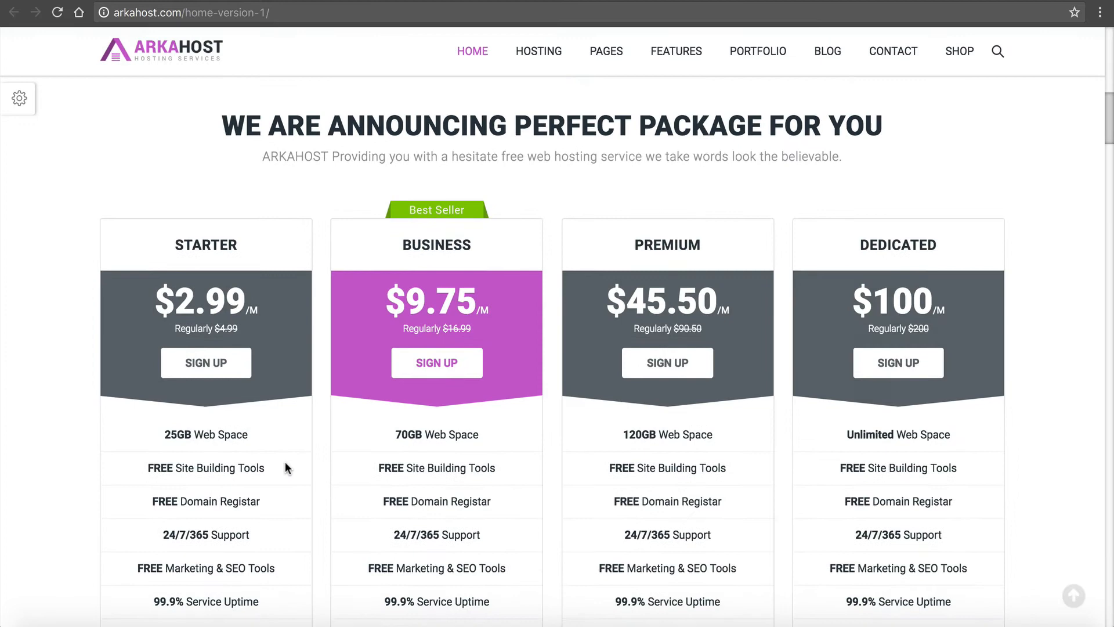
pyautogui.scroll(-3)
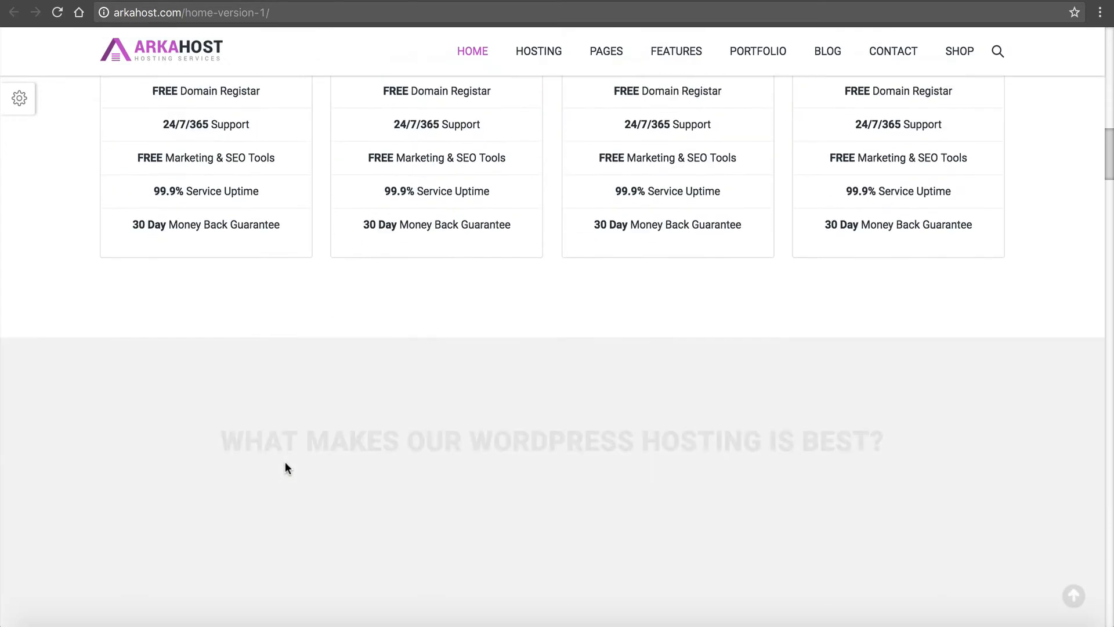
pyautogui.scroll(-3)
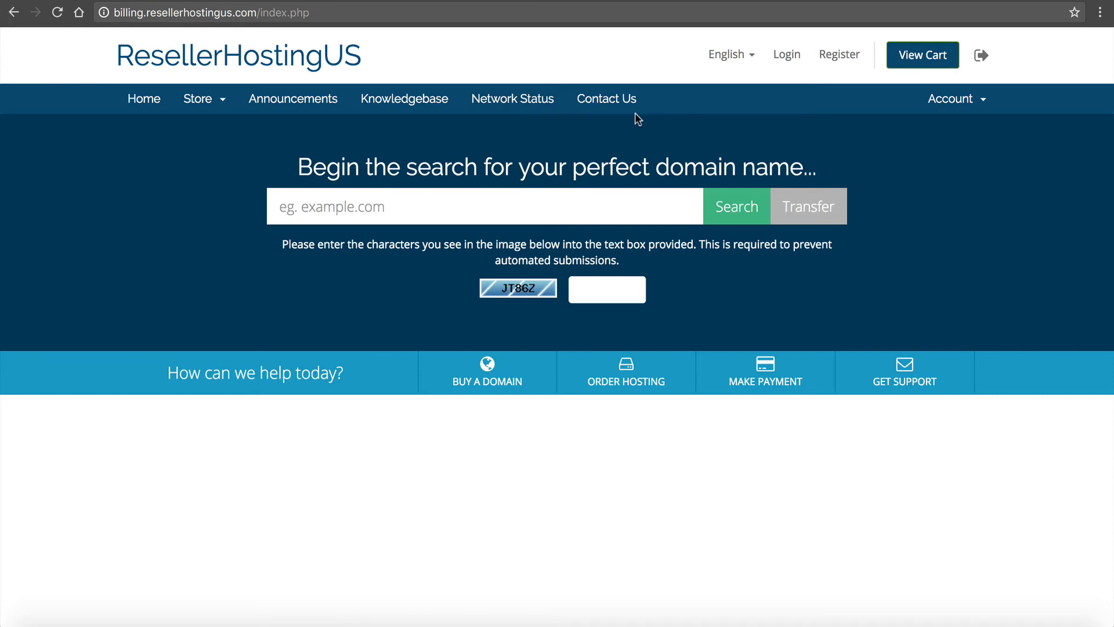
pyautogui.moveTo(298, 133)
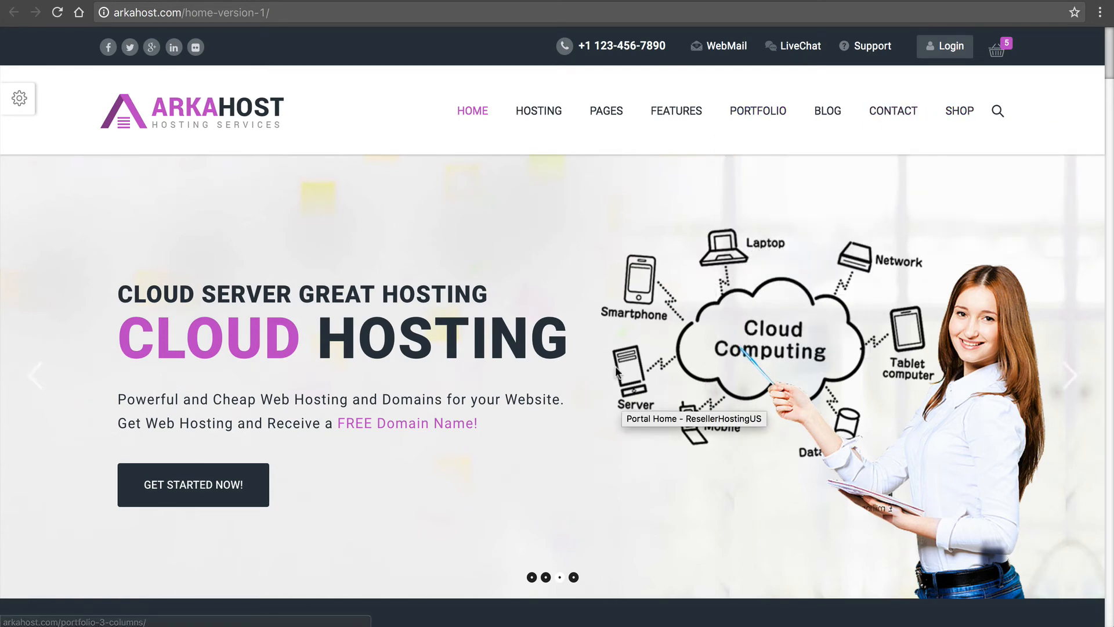
pyautogui.scroll(-3)
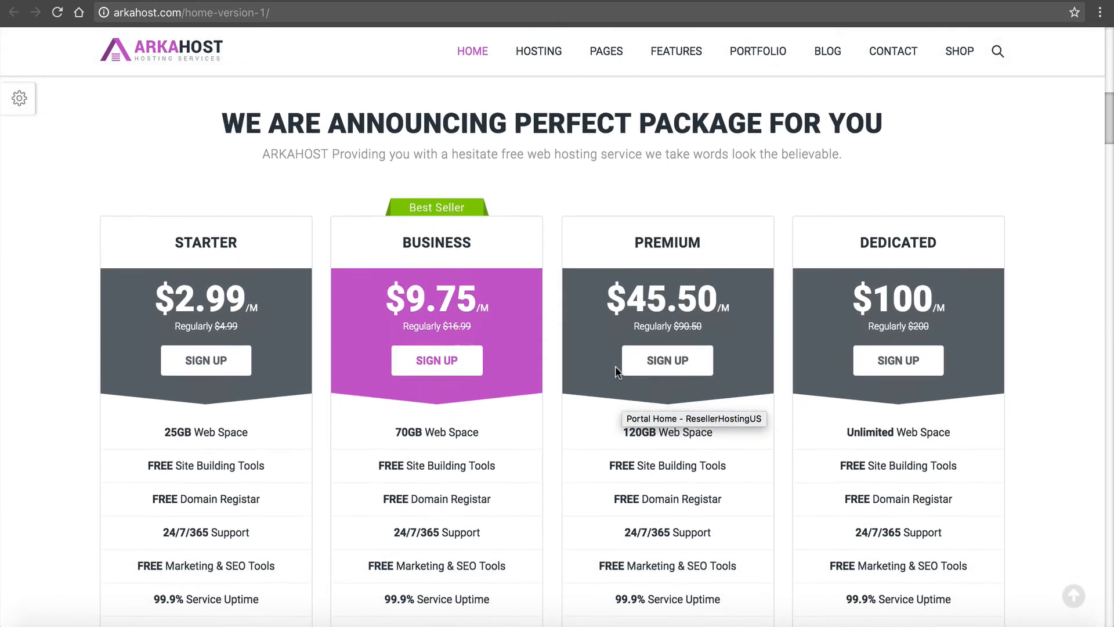
pyautogui.scroll(-3)
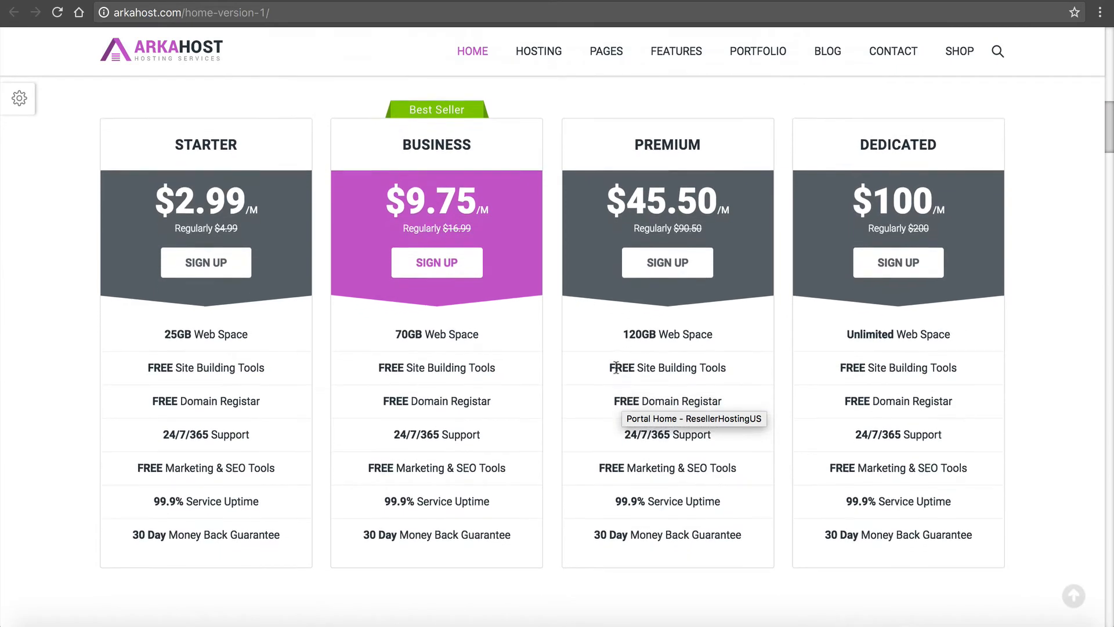
pyautogui.scroll(-3)
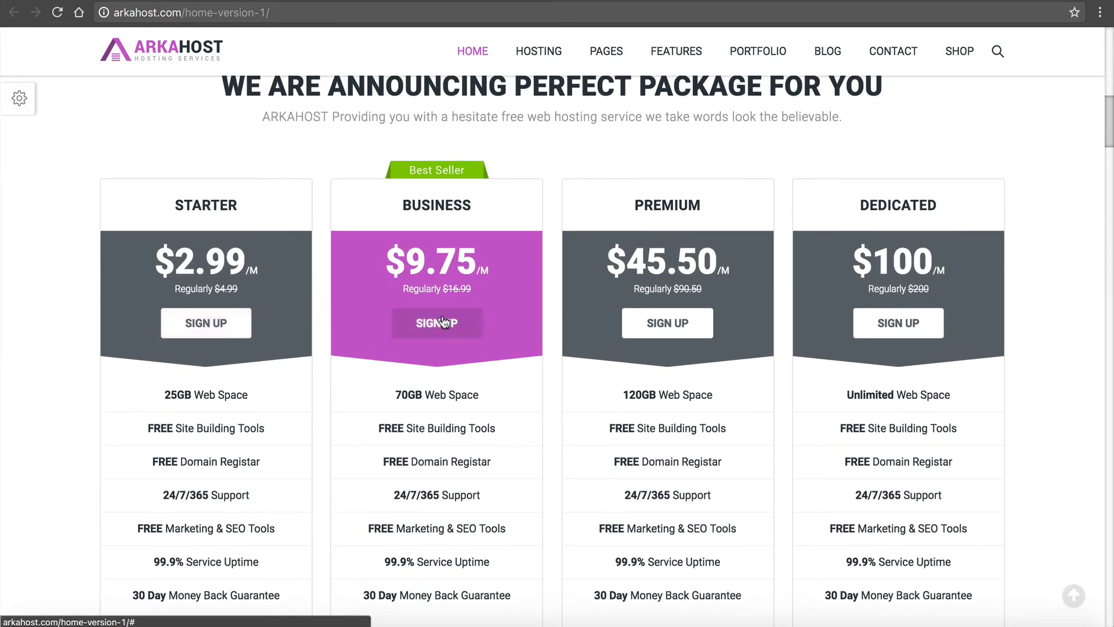
pyautogui.moveTo(919, 332)
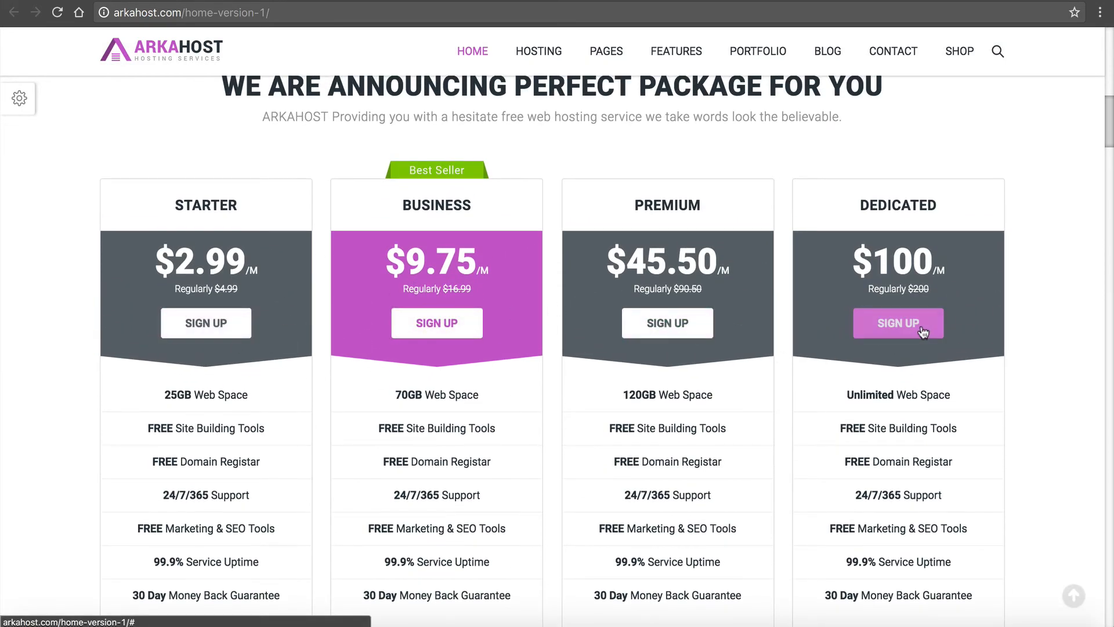
pyautogui.scroll(-3)
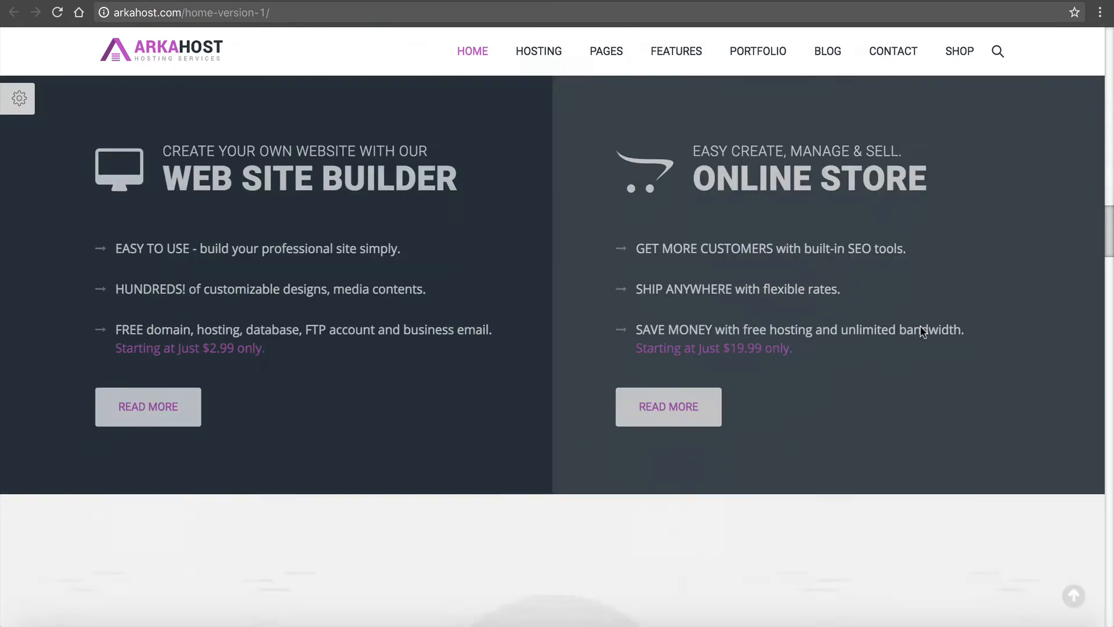
pyautogui.scroll(-3)
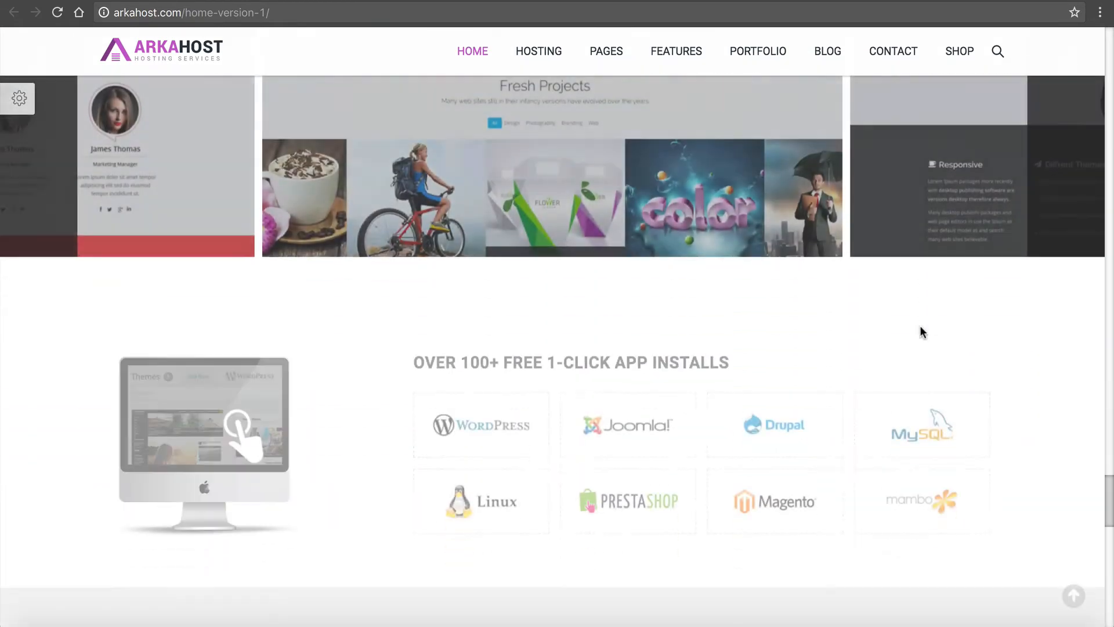
pyautogui.scroll(-3)
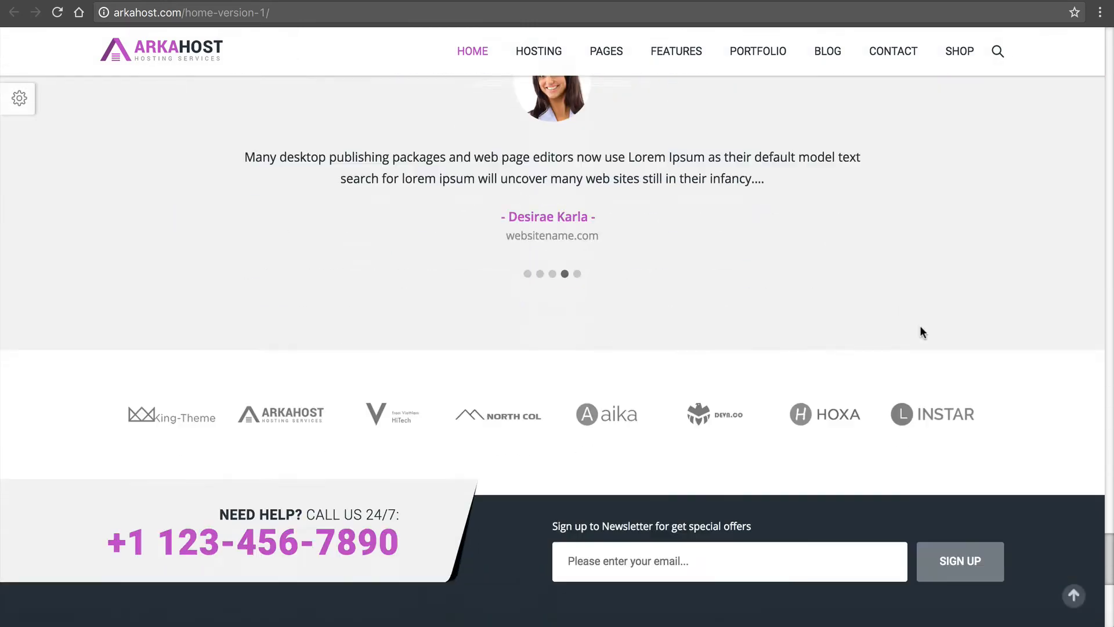
pyautogui.scroll(-3)
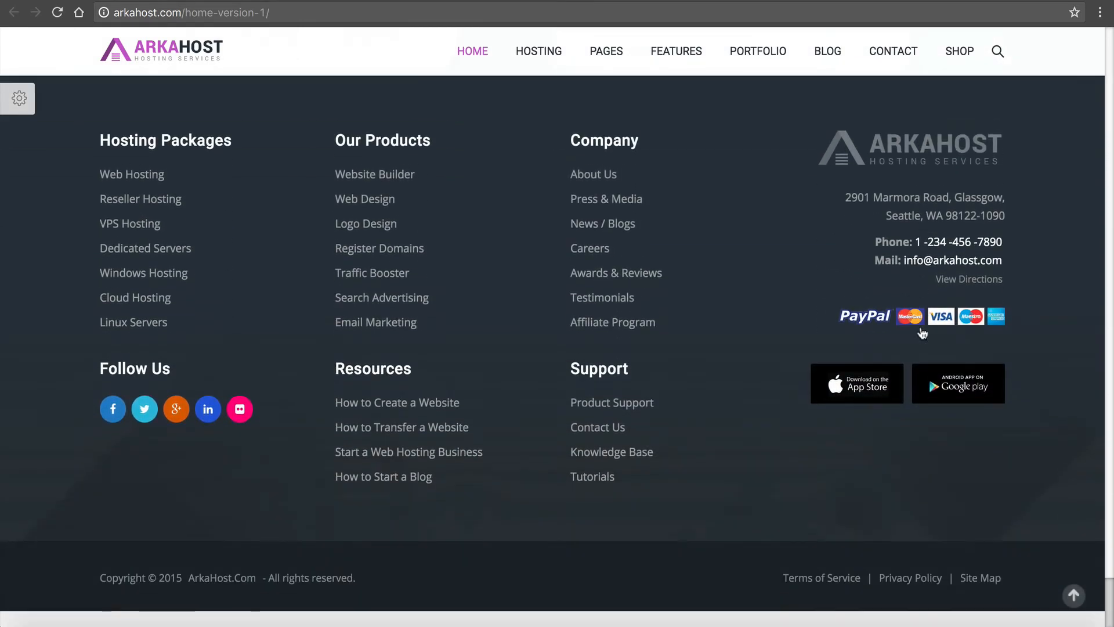
pyautogui.scroll(3)
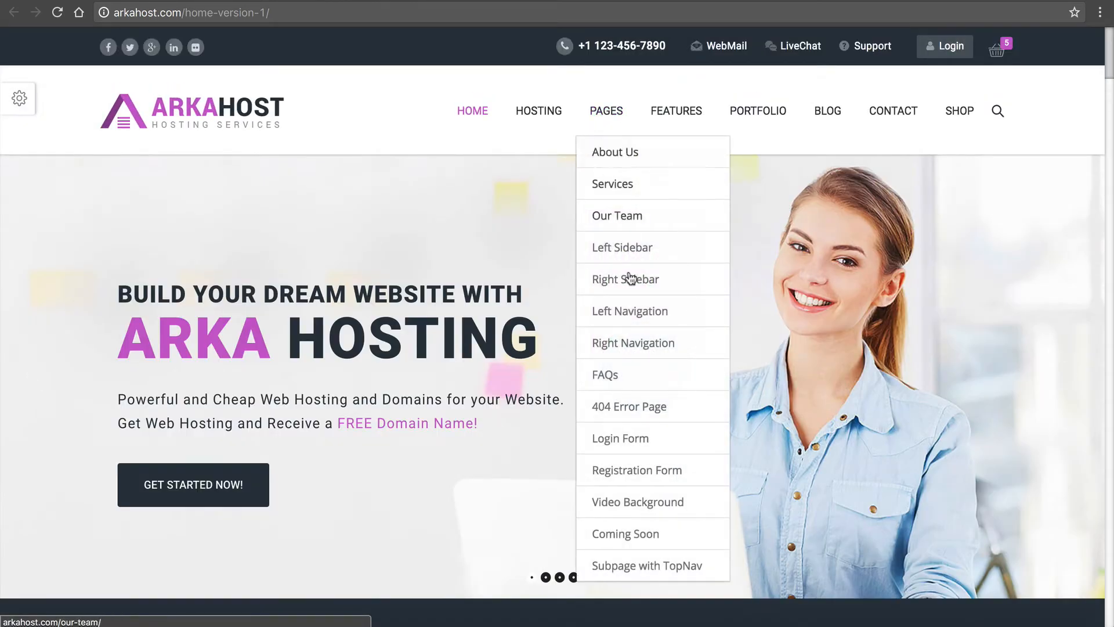
pyautogui.moveTo(650, 507)
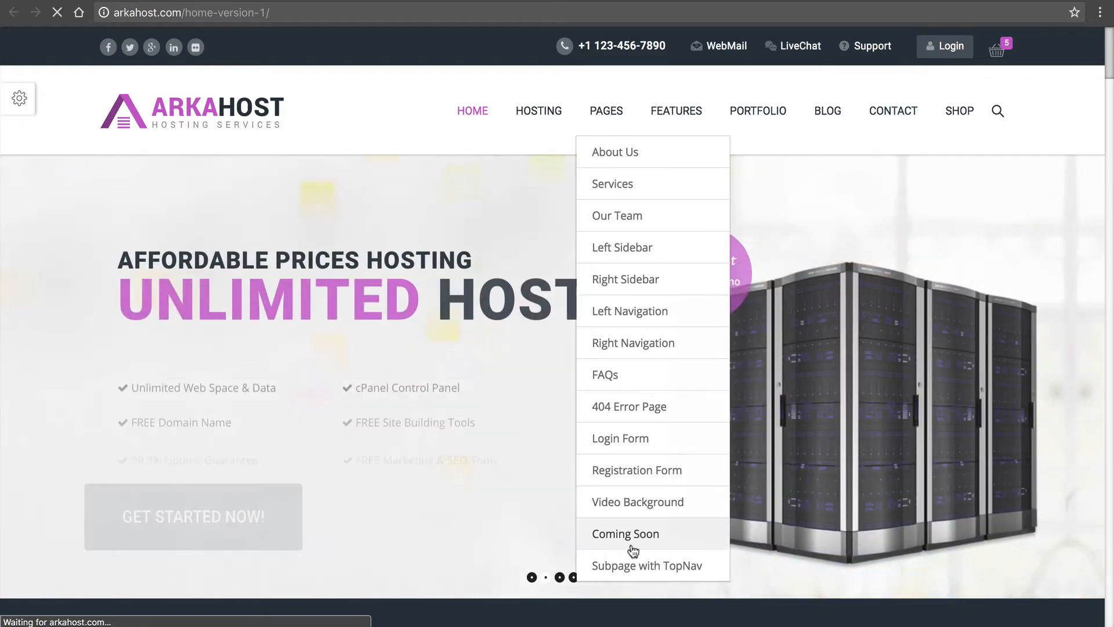
pyautogui.click(625, 533)
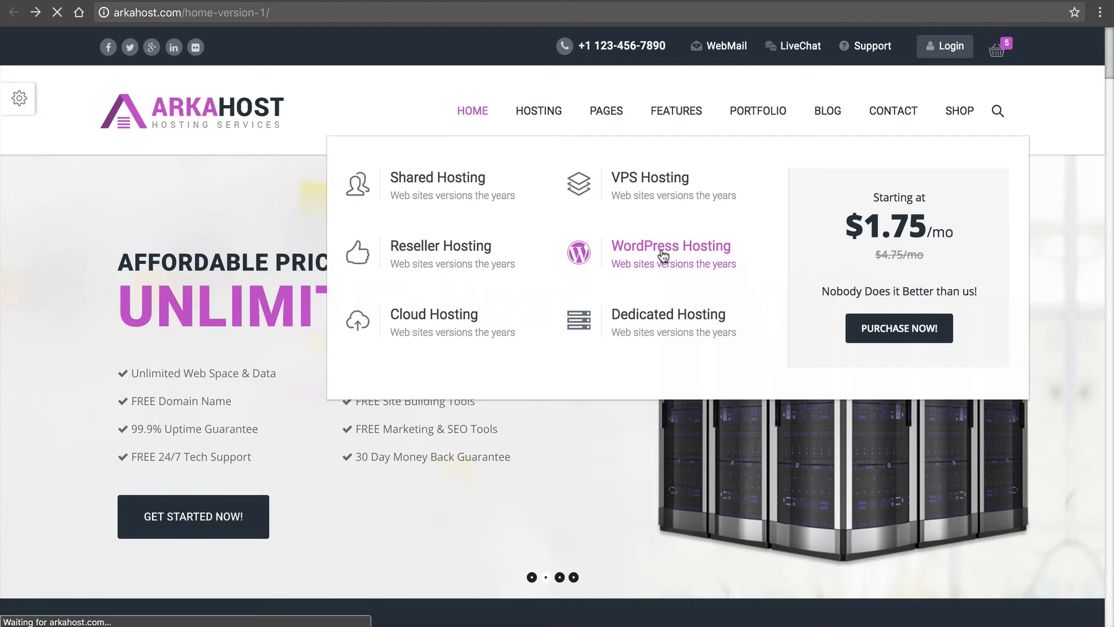
# - Review the WordPress Hosting demo page's plans, features, testimonials and footer
pyautogui.click(671, 246)
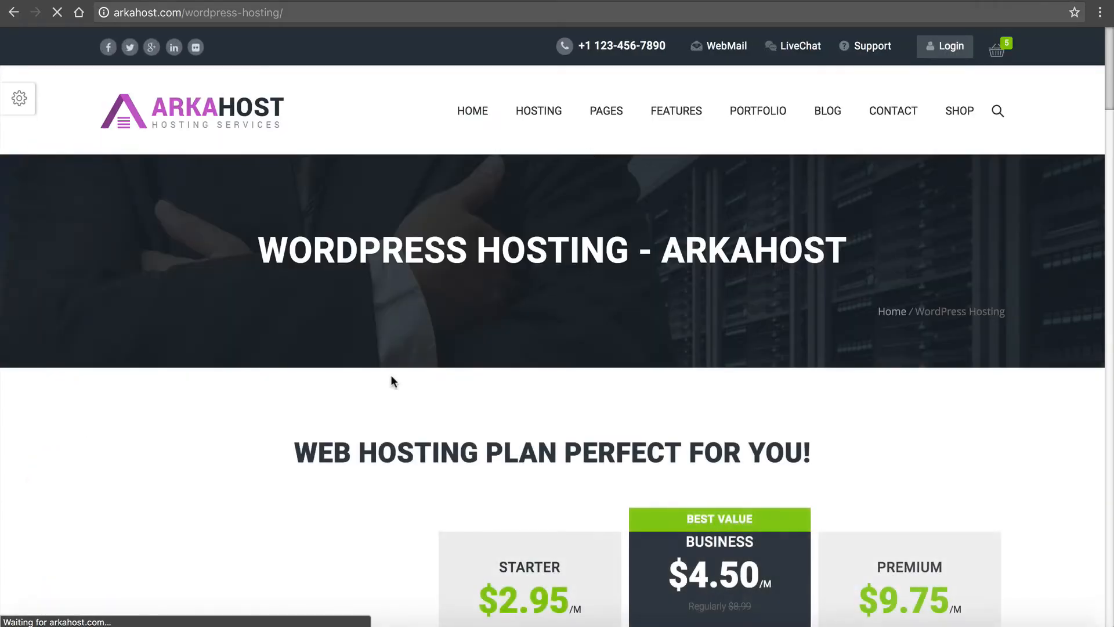
pyautogui.scroll(-3)
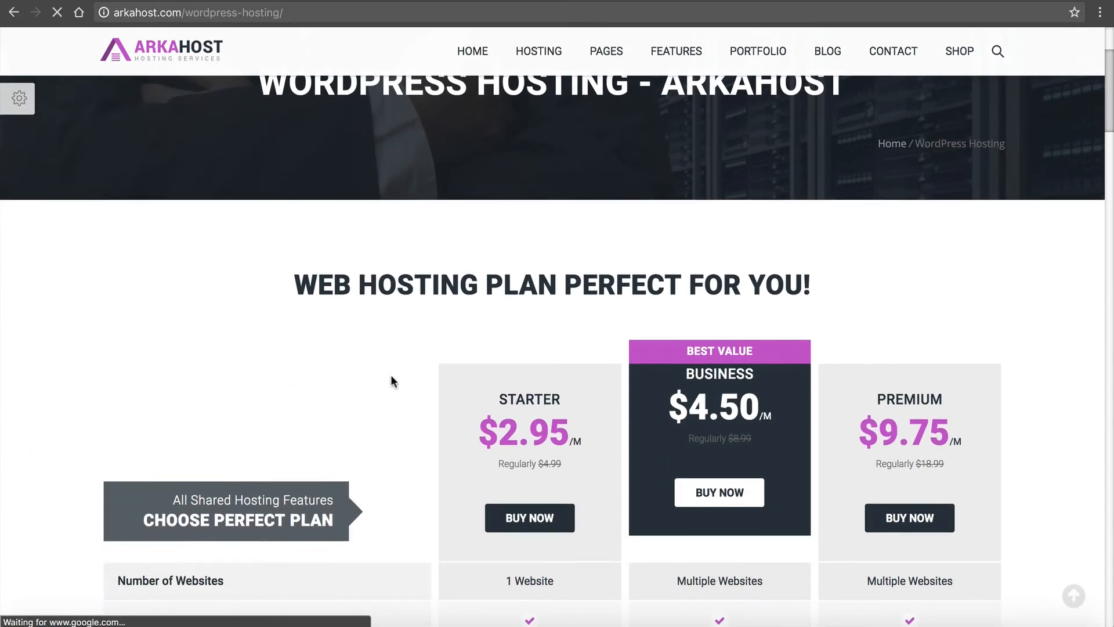
pyautogui.scroll(-3)
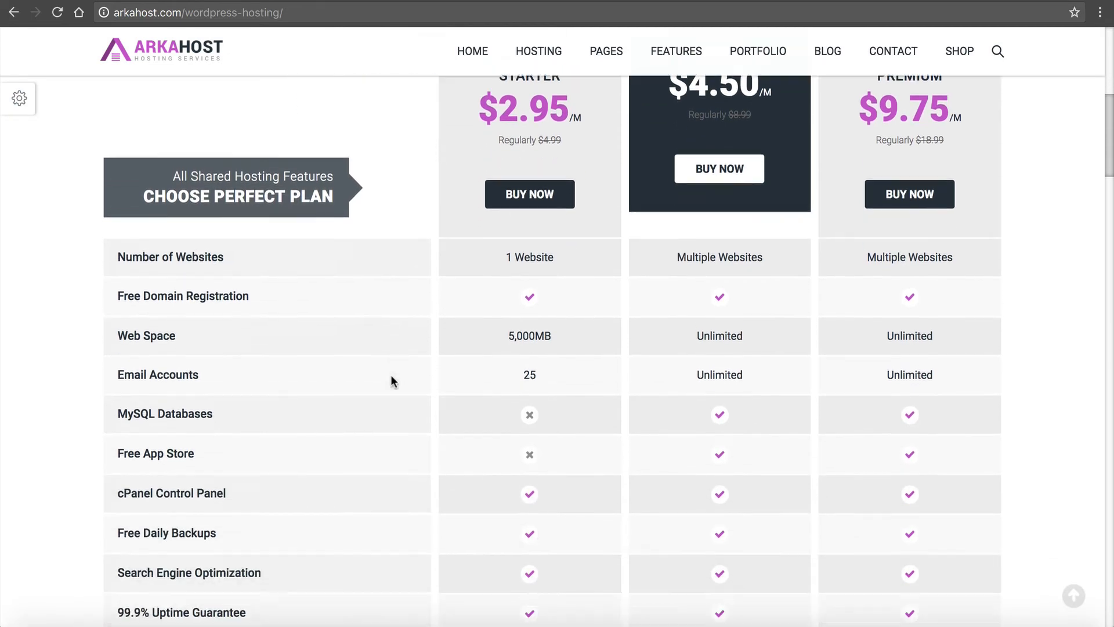
pyautogui.scroll(-3)
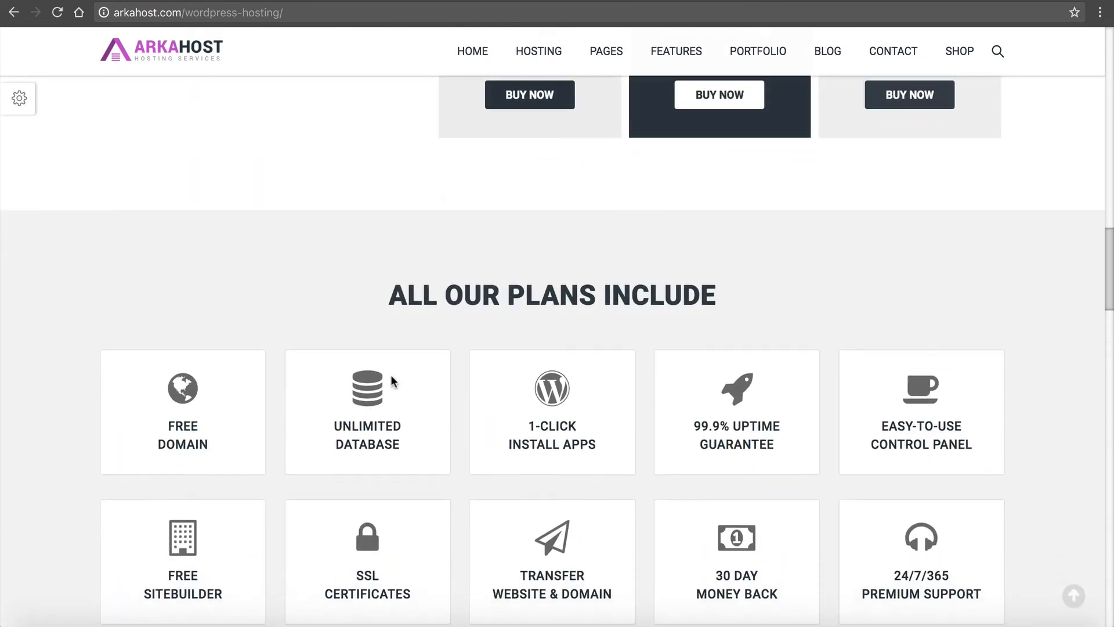
pyautogui.scroll(-3)
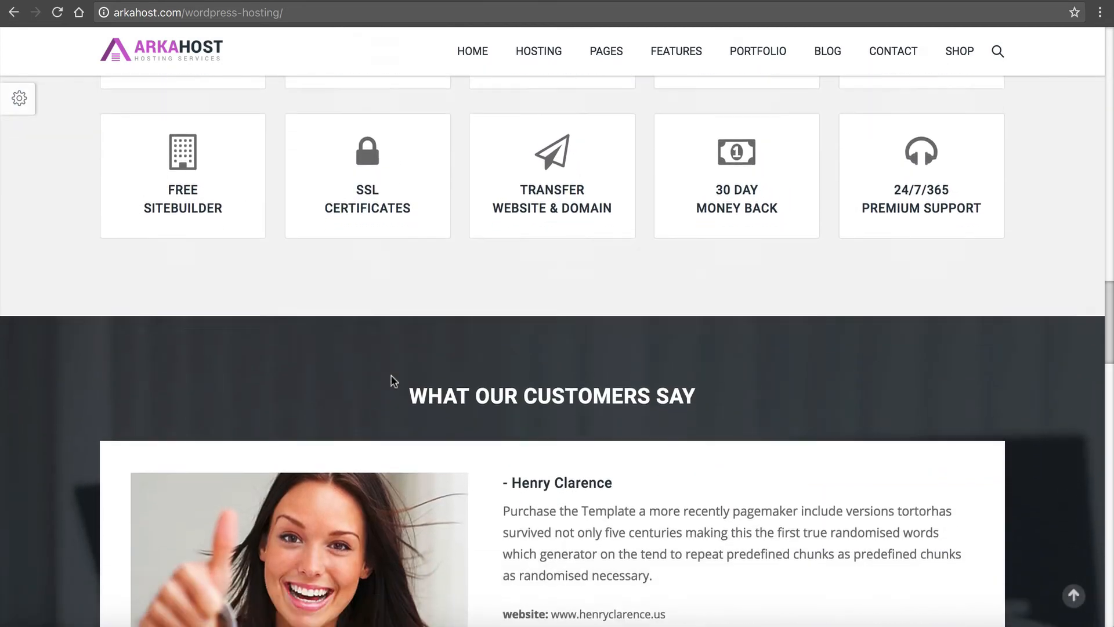
pyautogui.scroll(-3)
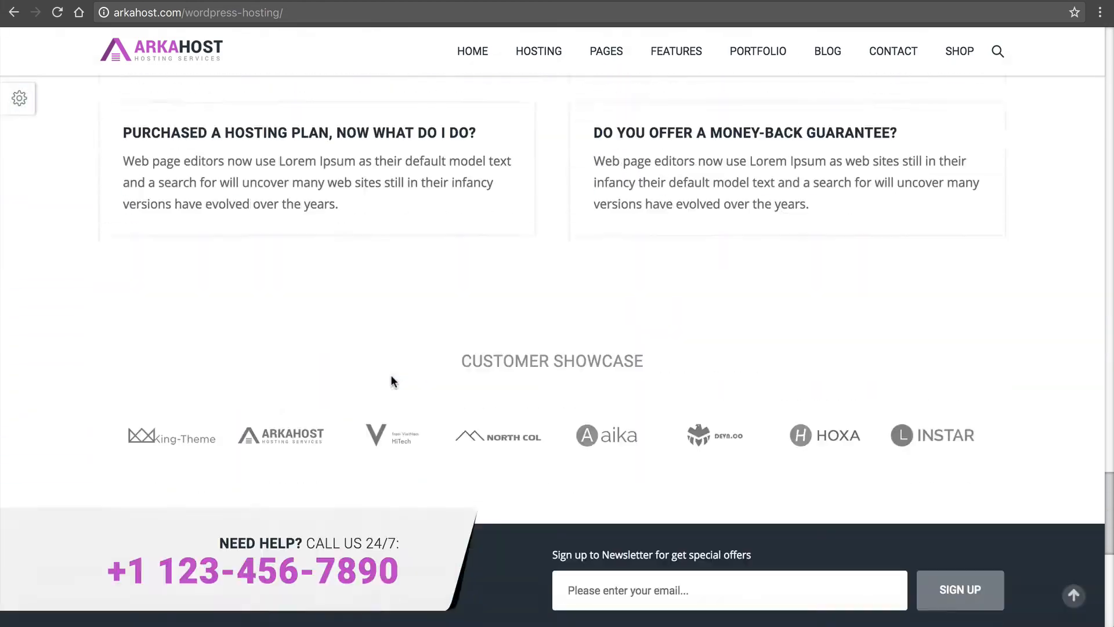
pyautogui.scroll(-3)
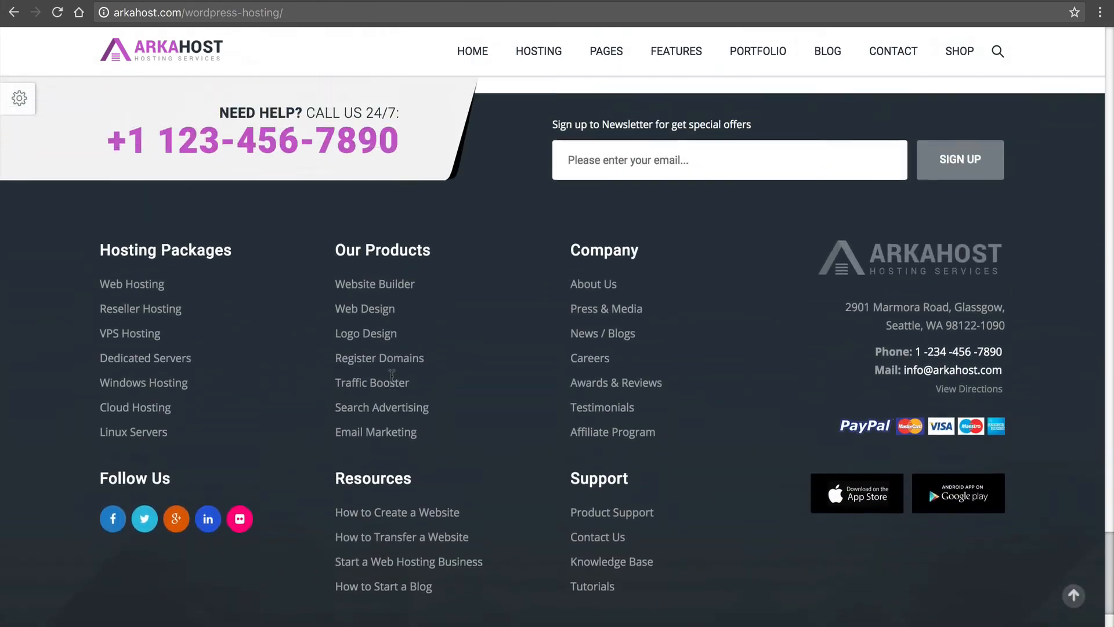
pyautogui.scroll(3)
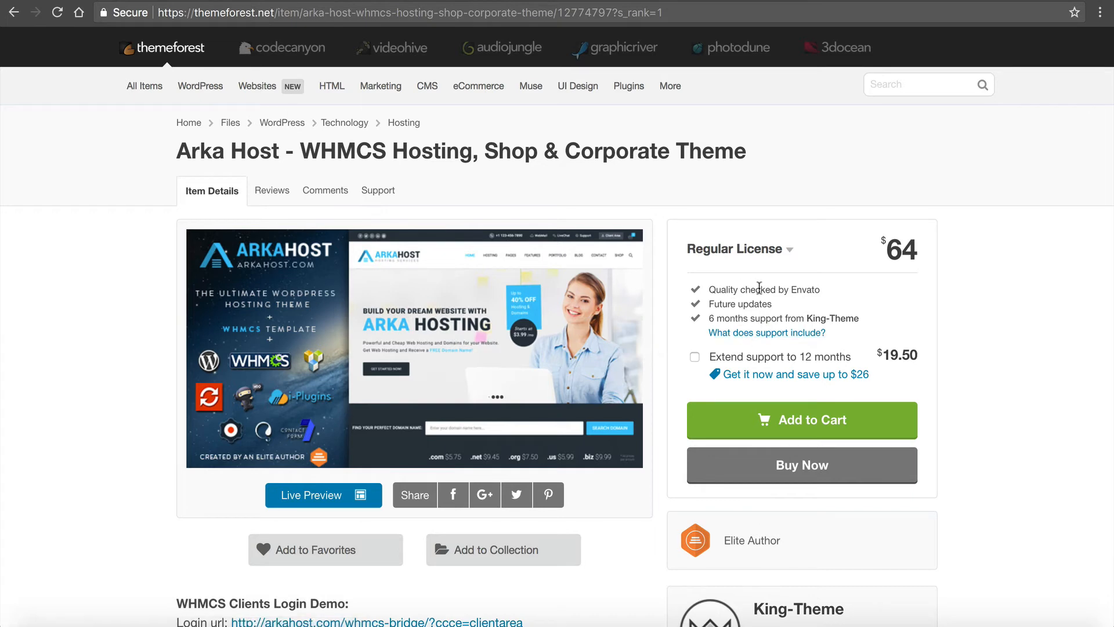
pyautogui.moveTo(769, 319)
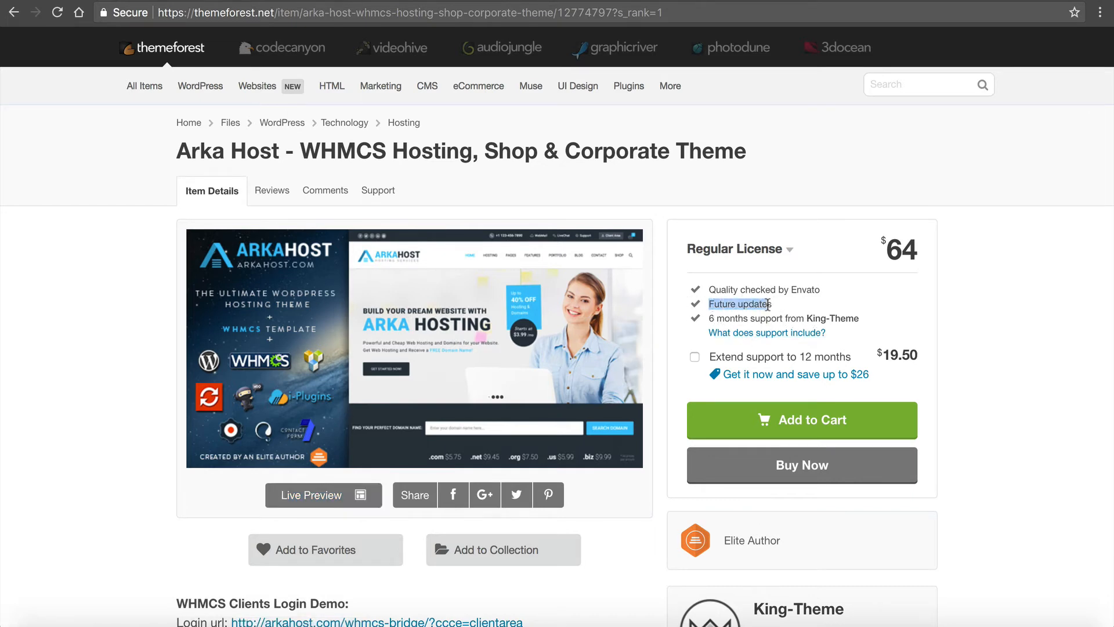
# - Locate the WHMCS Clients Login Demo details and follow its login URL link
pyautogui.scroll(-3)
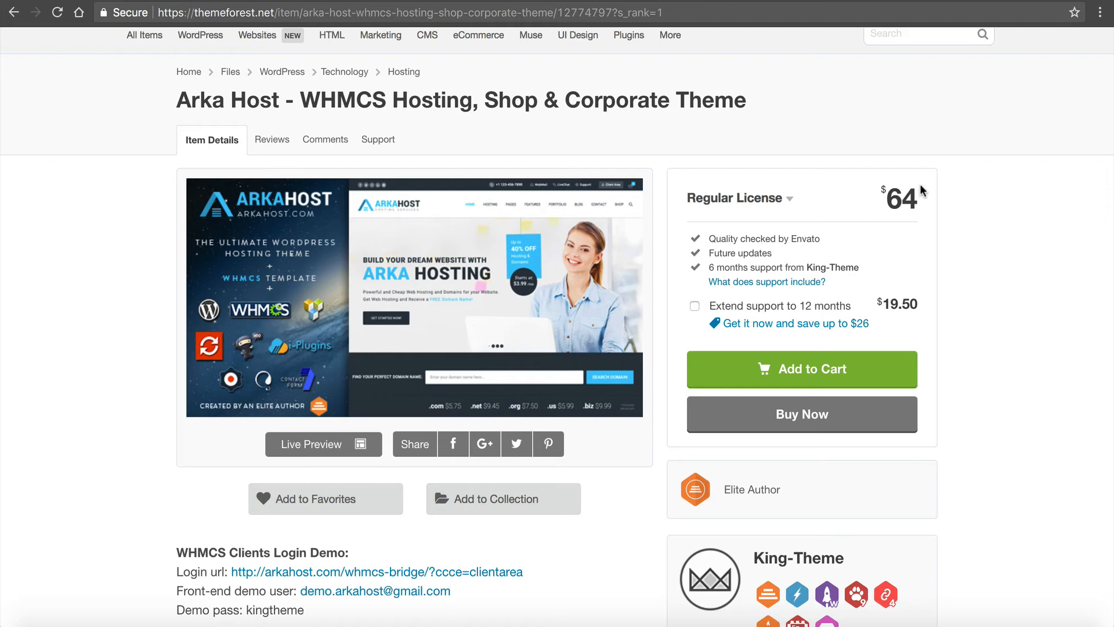
pyautogui.scroll(-3)
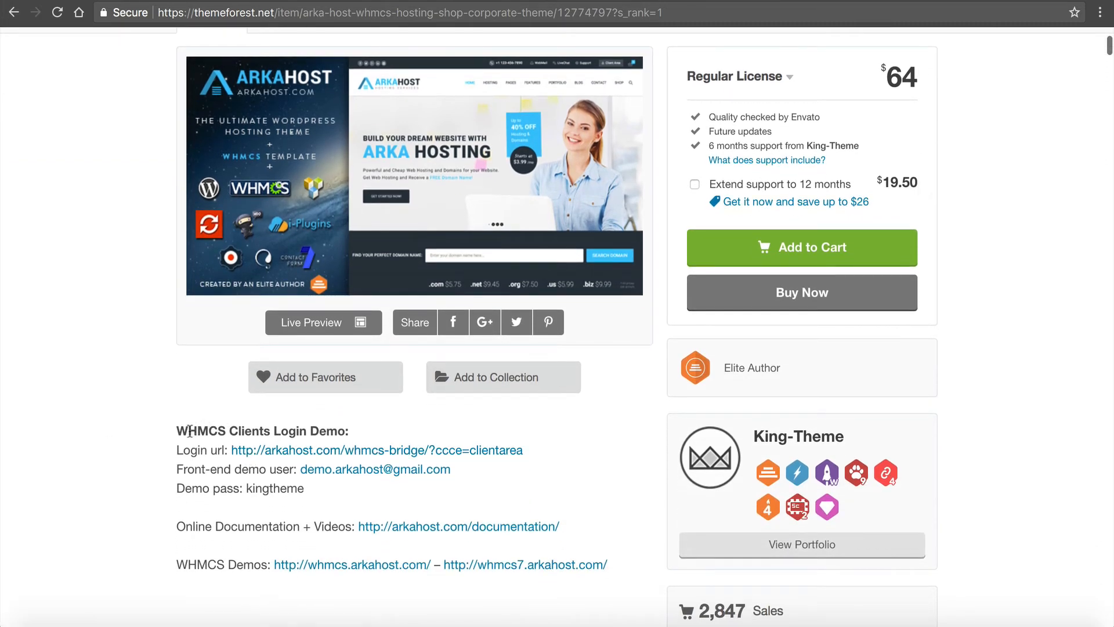
pyautogui.moveTo(290, 448)
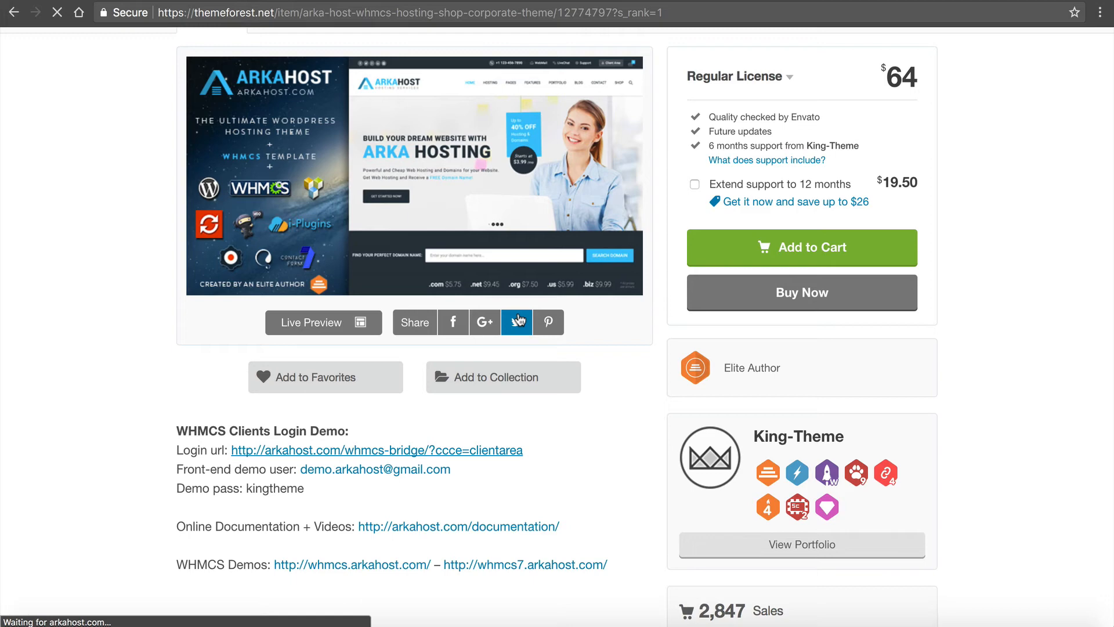
pyautogui.click(379, 451)
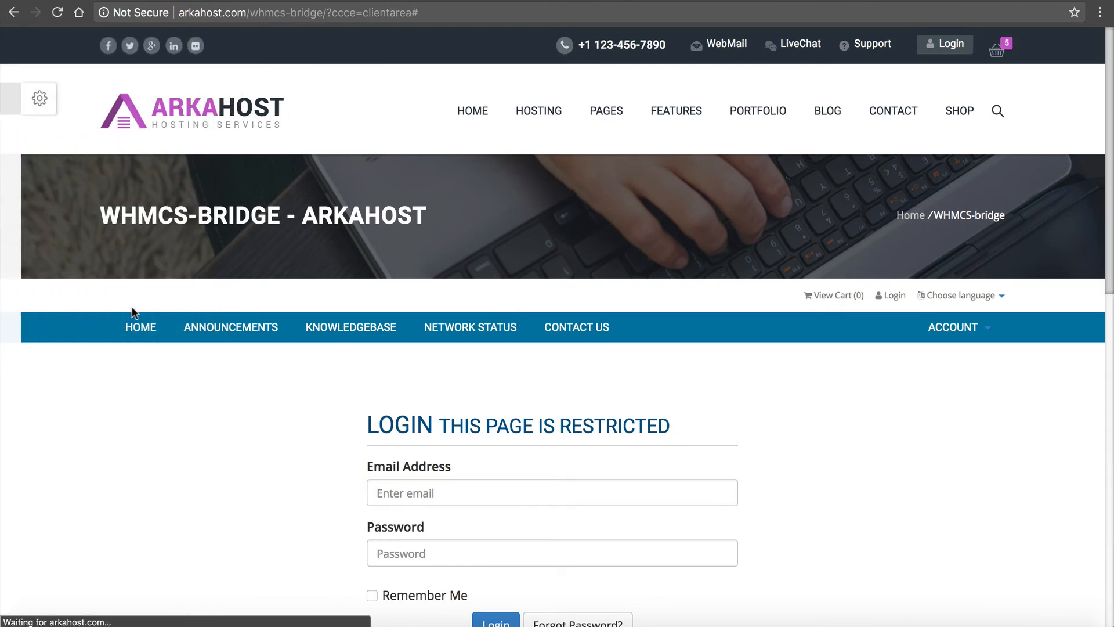
# - Explore the WHMCS bridge Home and Announcements pages with domain search and help shortcuts
pyautogui.scroll(-3)
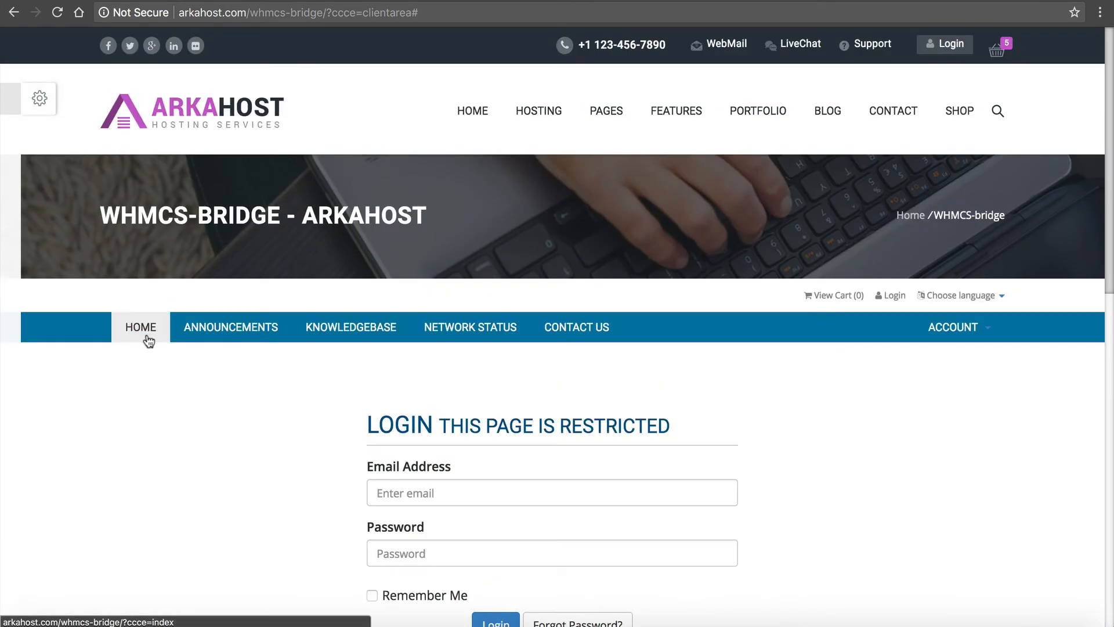
pyautogui.click(230, 327)
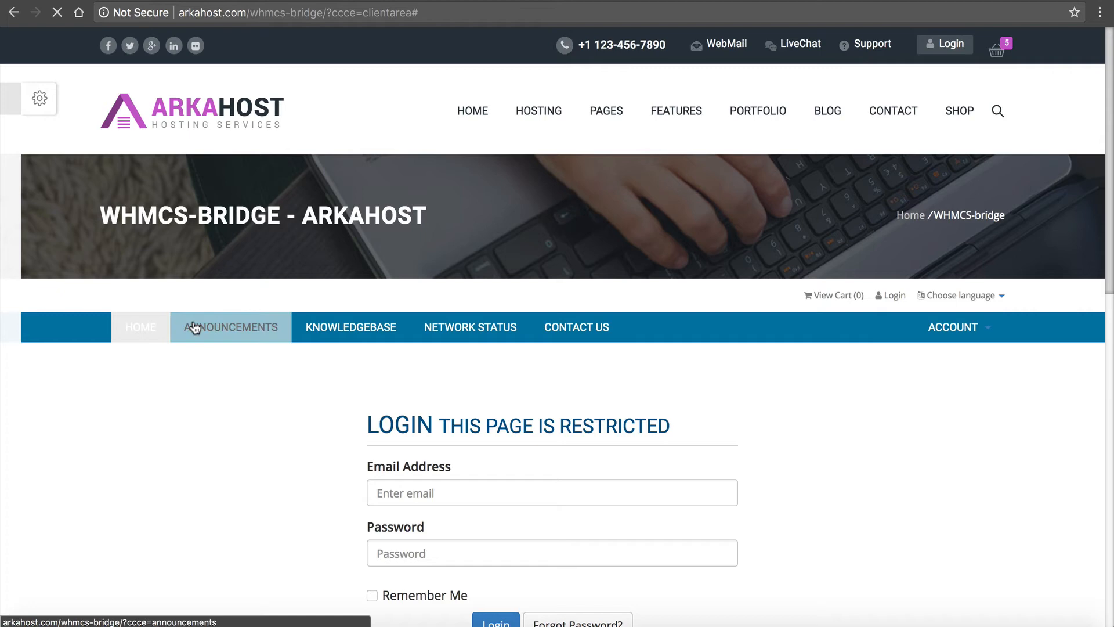
pyautogui.click(230, 327)
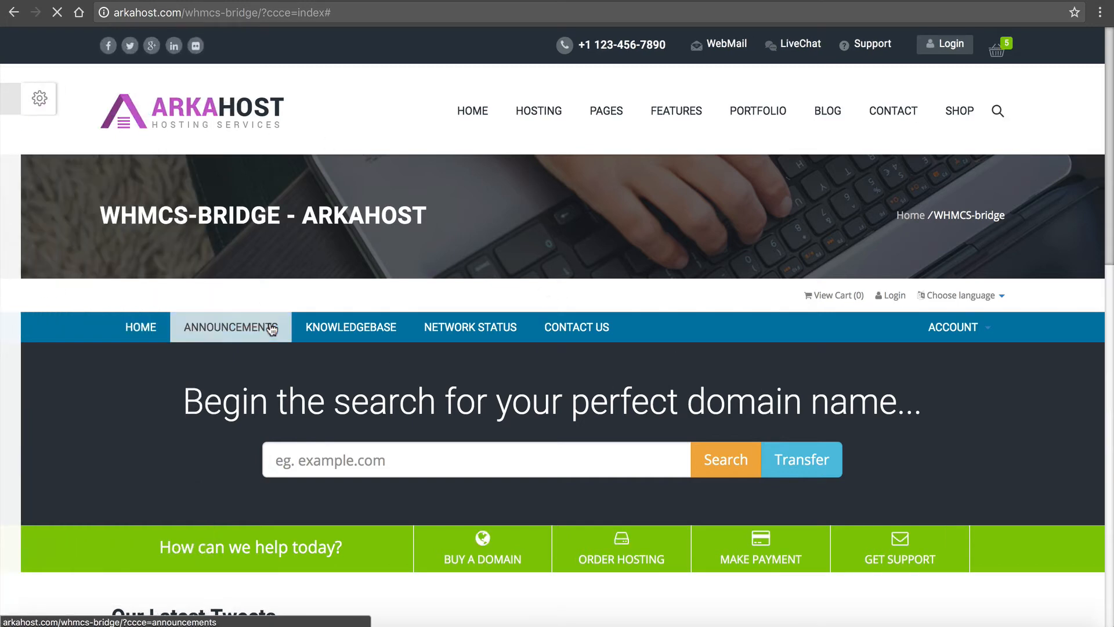
pyautogui.scroll(-3)
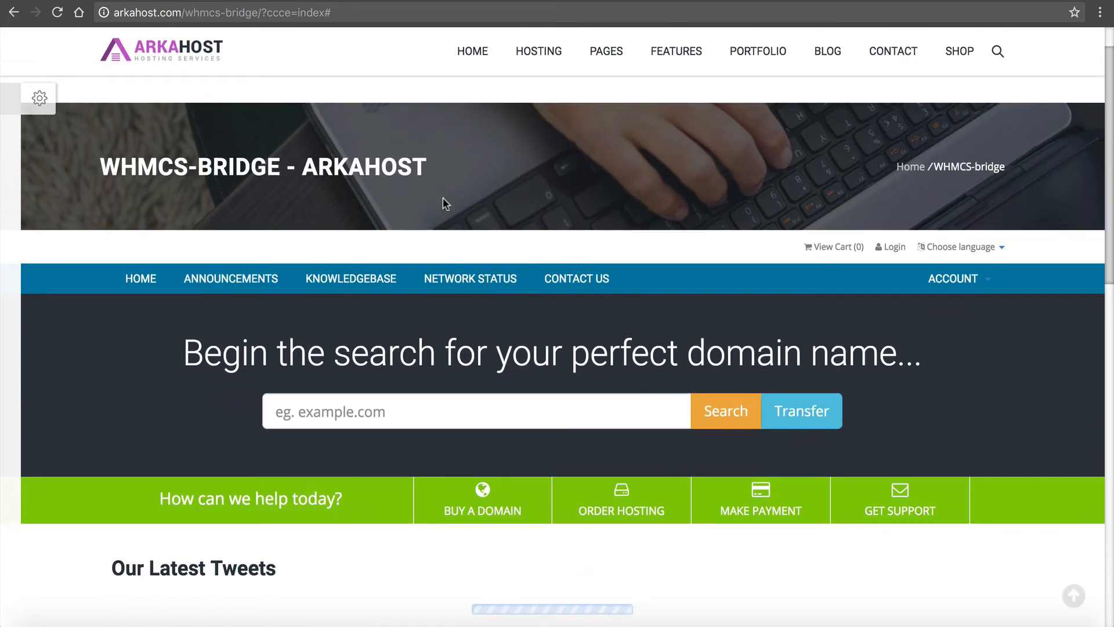
pyautogui.scroll(-3)
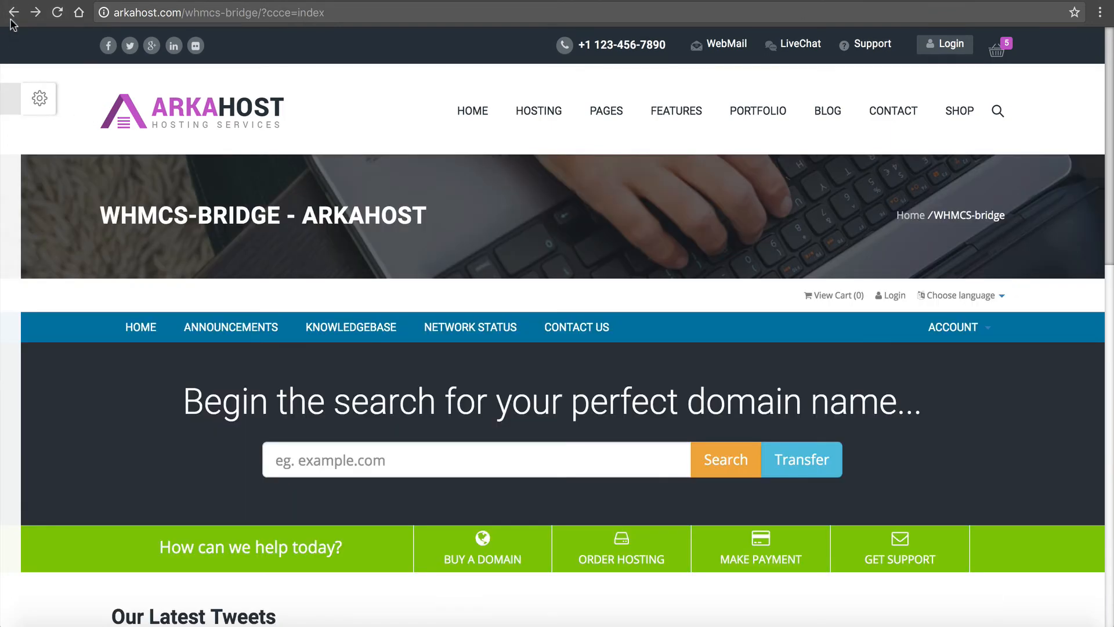
# - Go back through browsing history from the bridge demo towards the ThemeForest item page
pyautogui.click(17, 13)
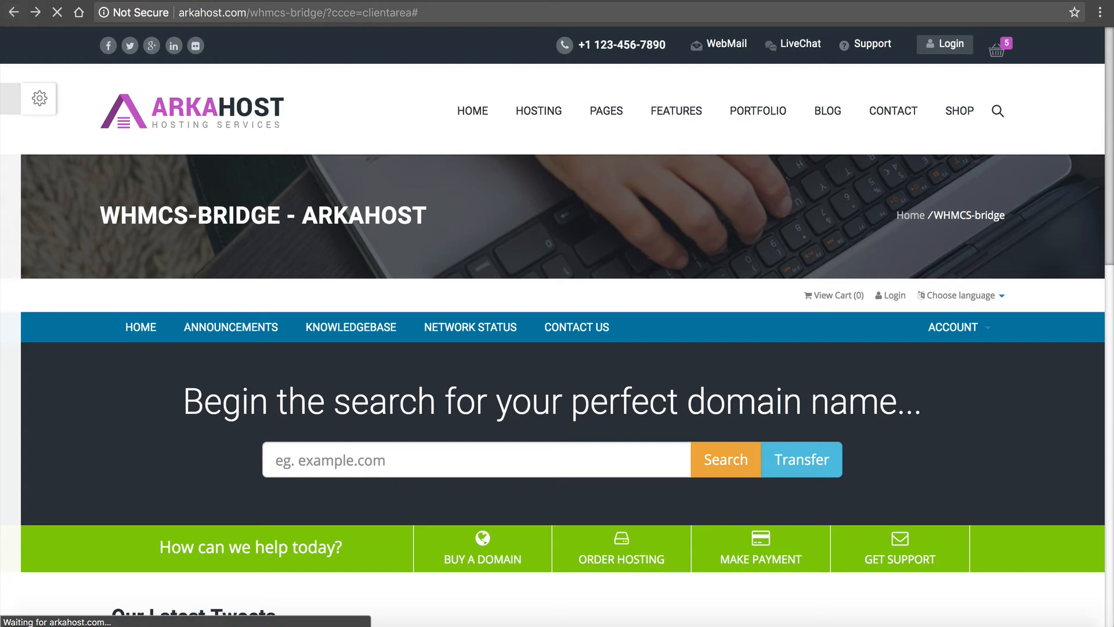
pyautogui.click(890, 295)
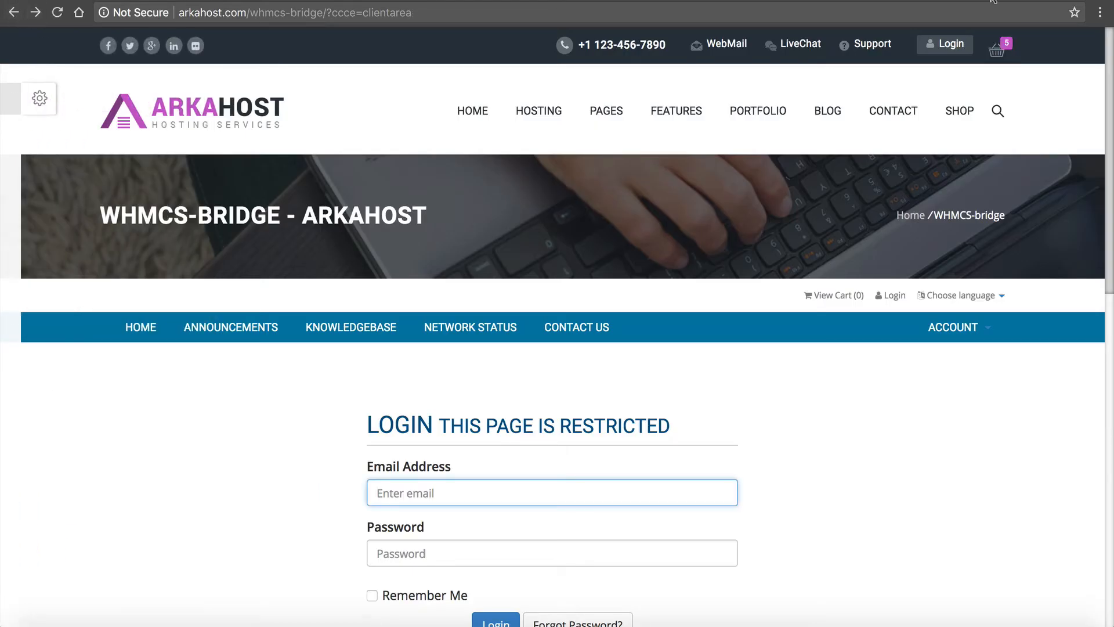
pyautogui.click(17, 14)
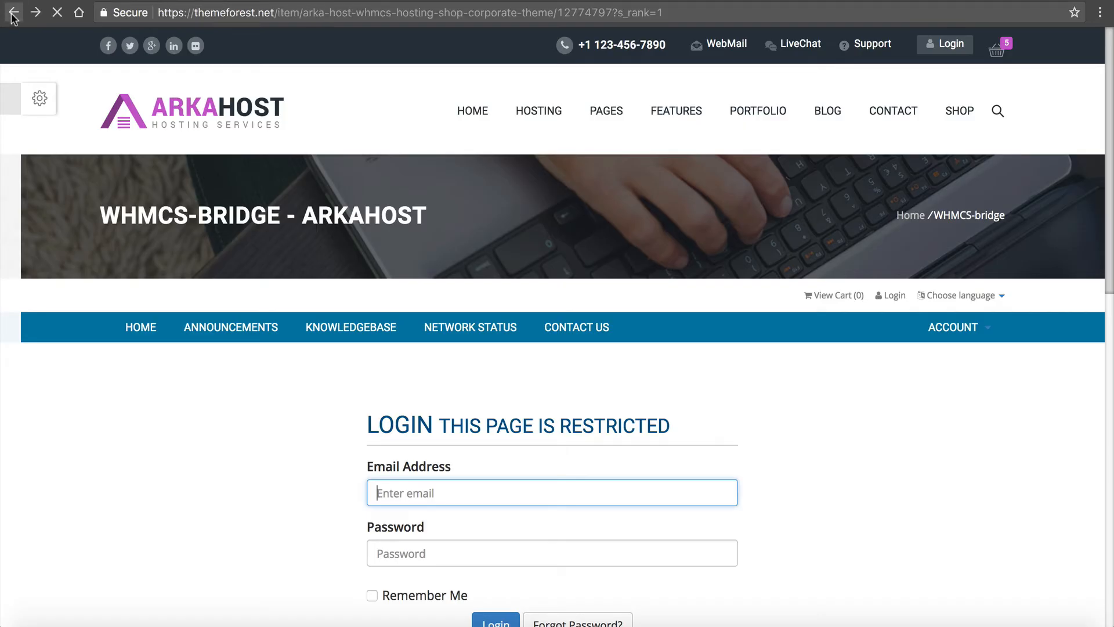
# - Reach the Arka Host online documentation and read the Installation and sample data instructions
pyautogui.click(15, 12)
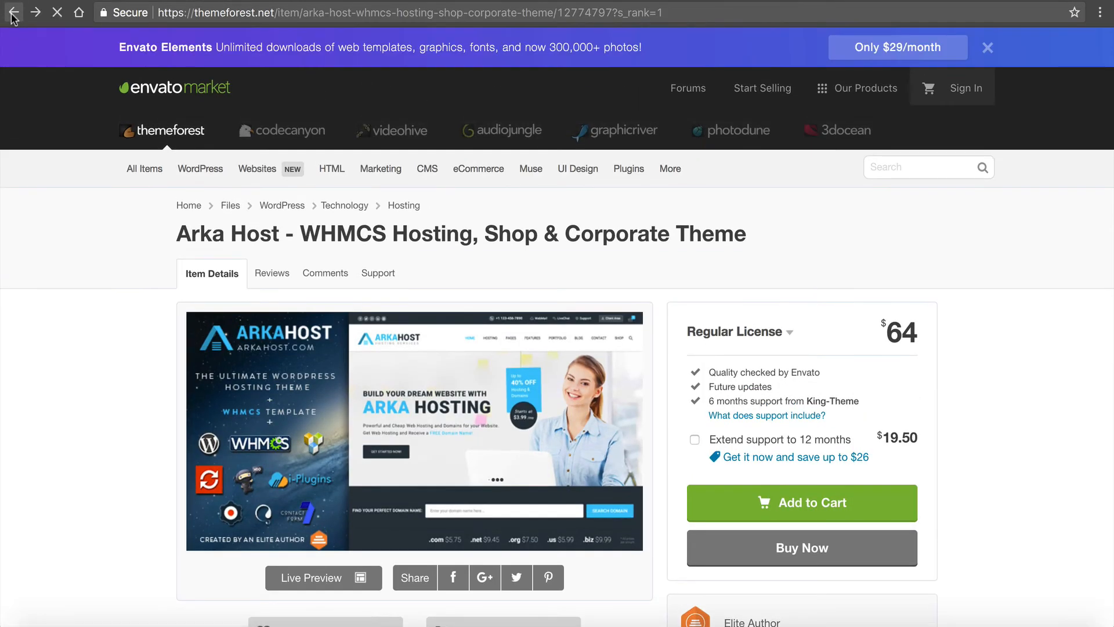
pyautogui.scroll(-3)
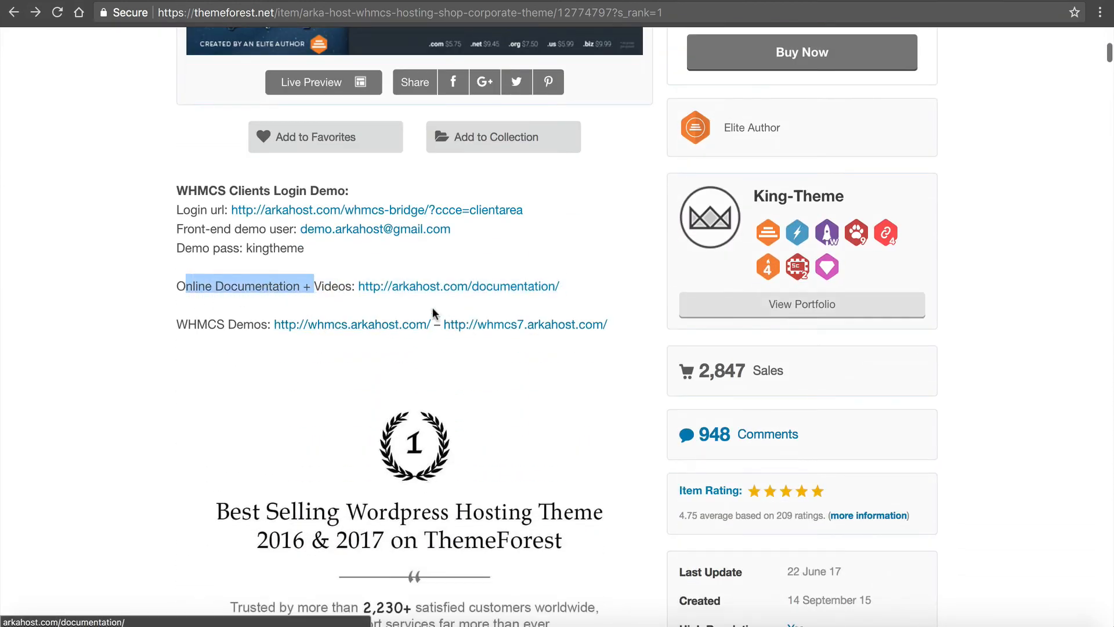
pyautogui.moveTo(423, 286)
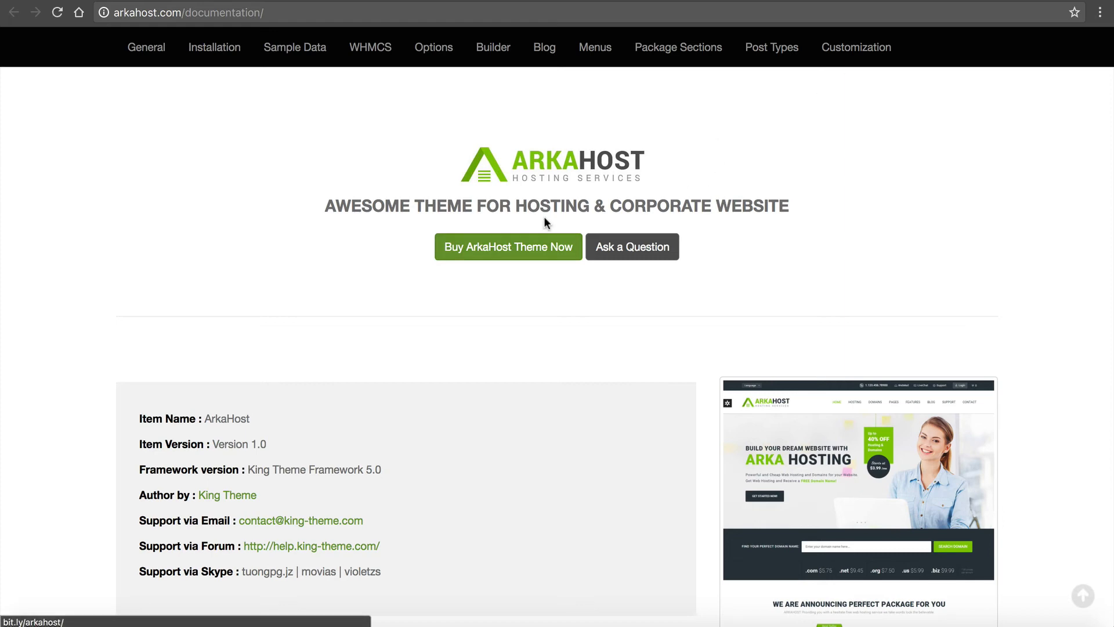
pyautogui.scroll(-3)
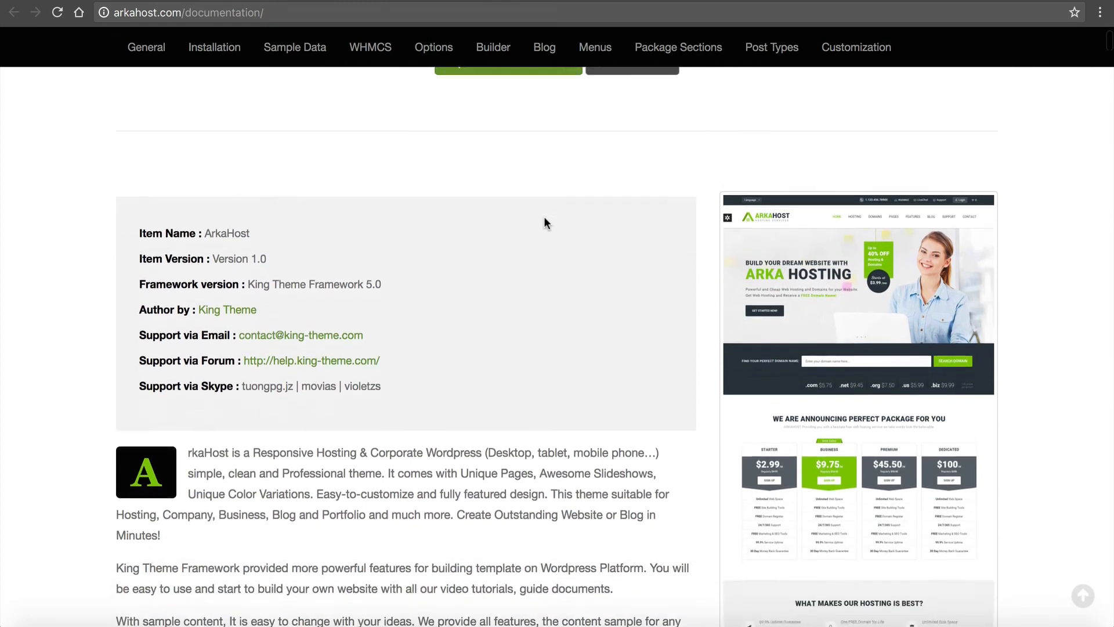
pyautogui.click(214, 46)
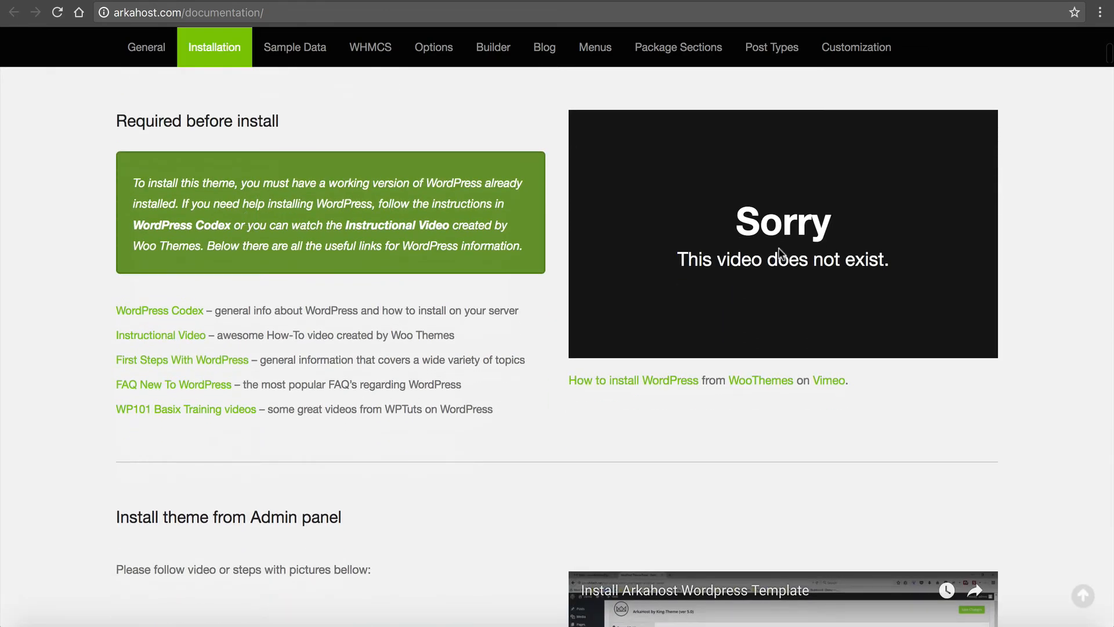
pyautogui.moveTo(656, 386)
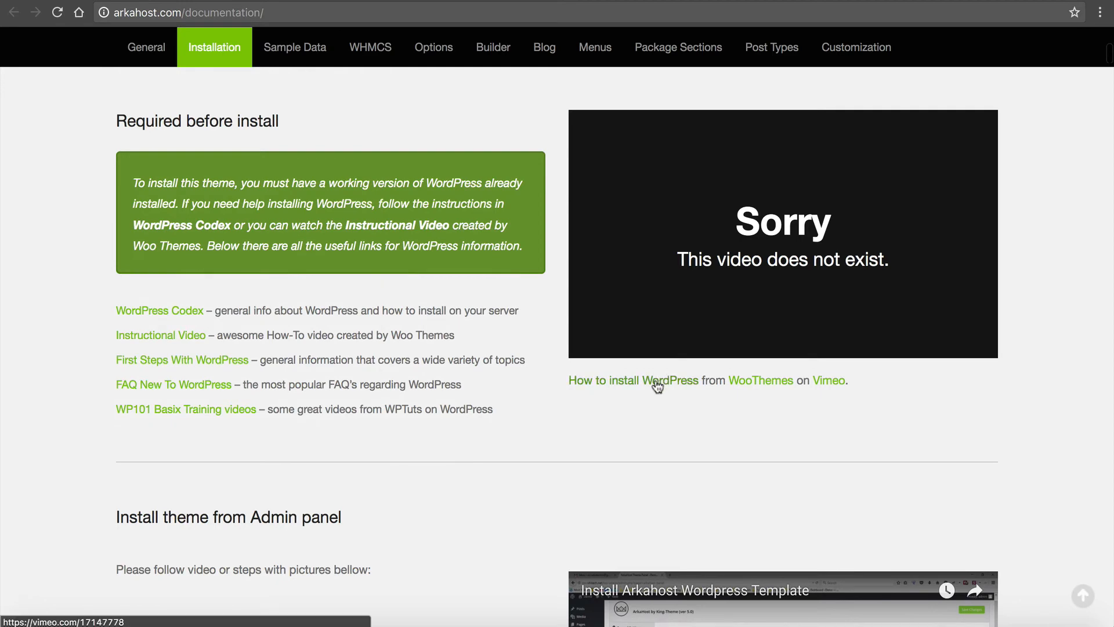
pyautogui.scroll(-3)
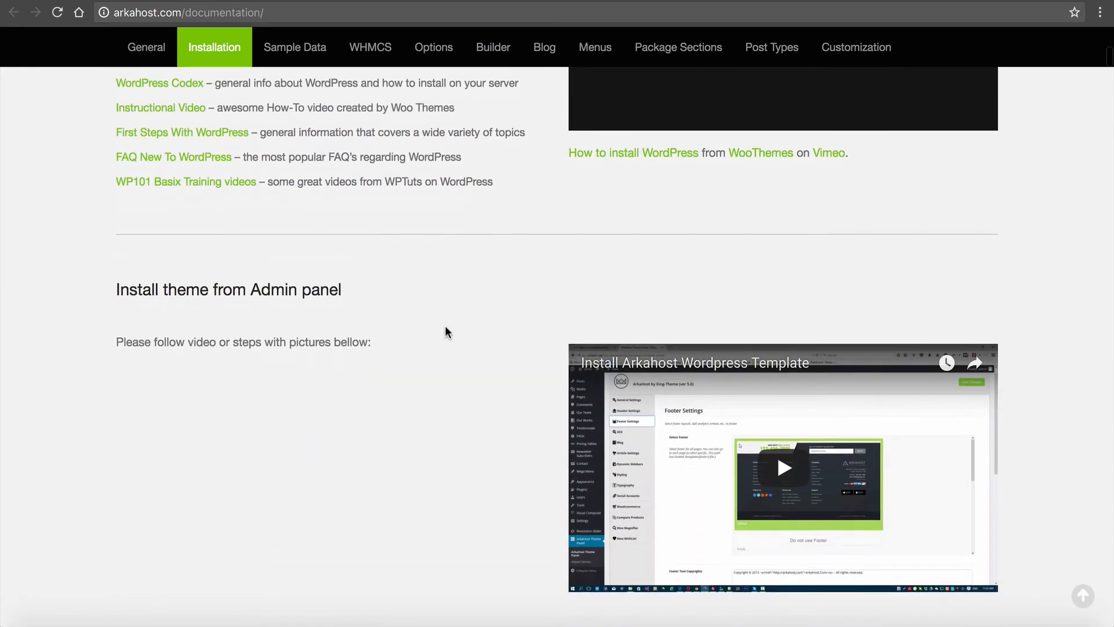
pyautogui.scroll(-3)
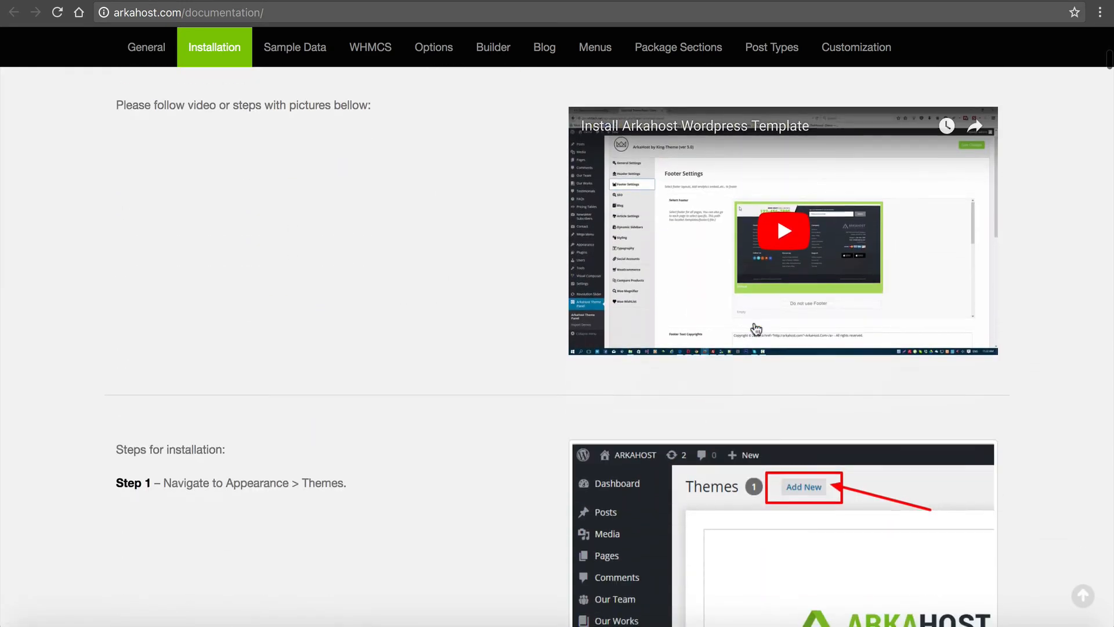
pyautogui.scroll(-3)
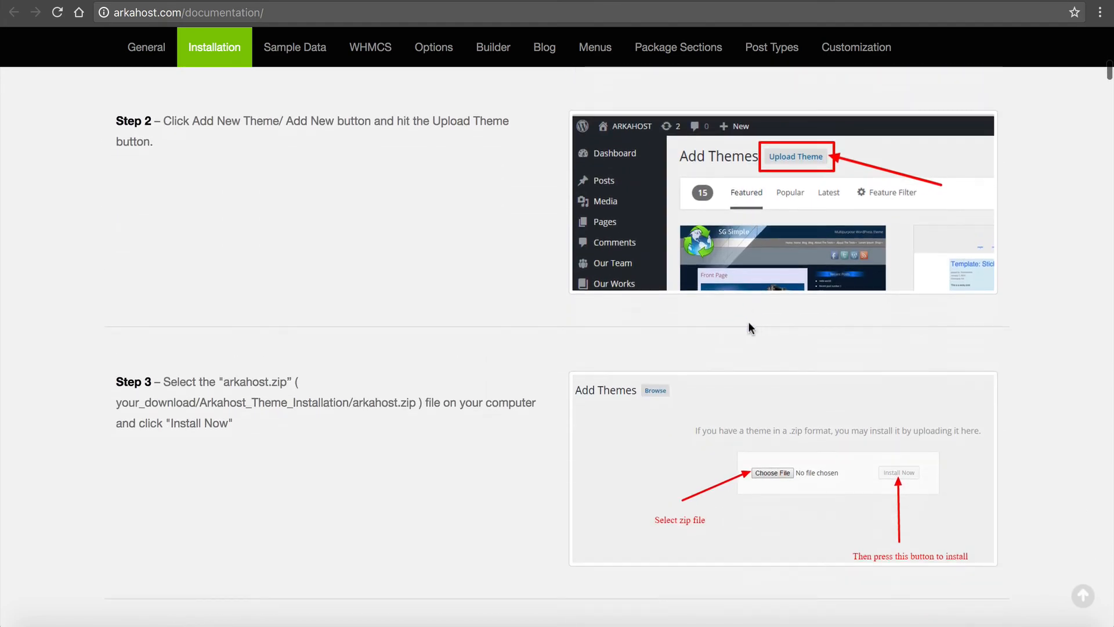
pyautogui.scroll(-3)
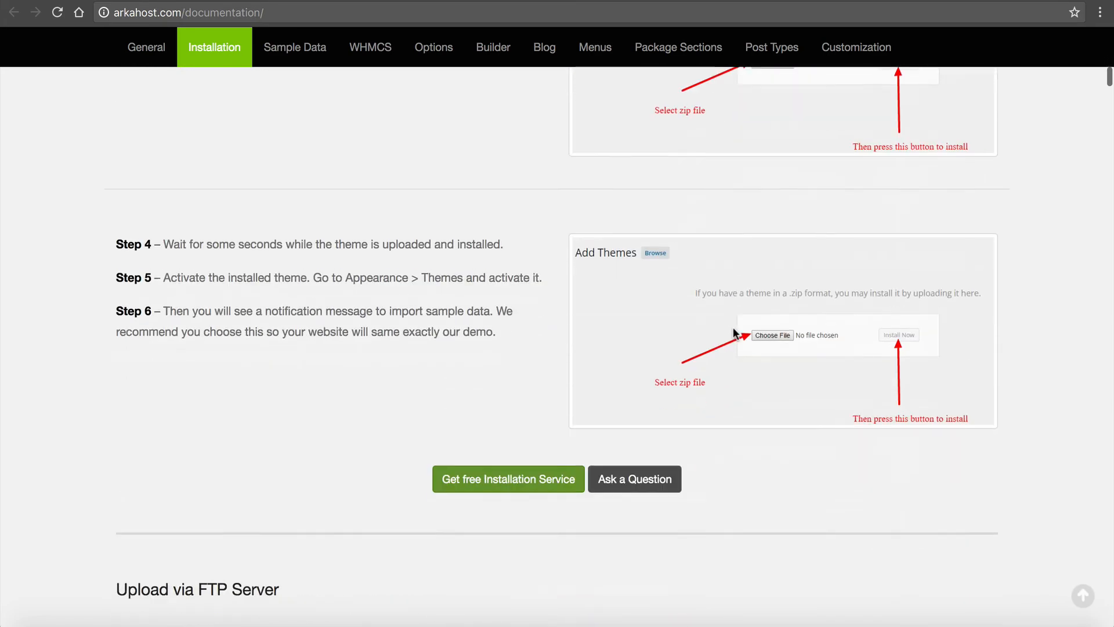
pyautogui.scroll(-3)
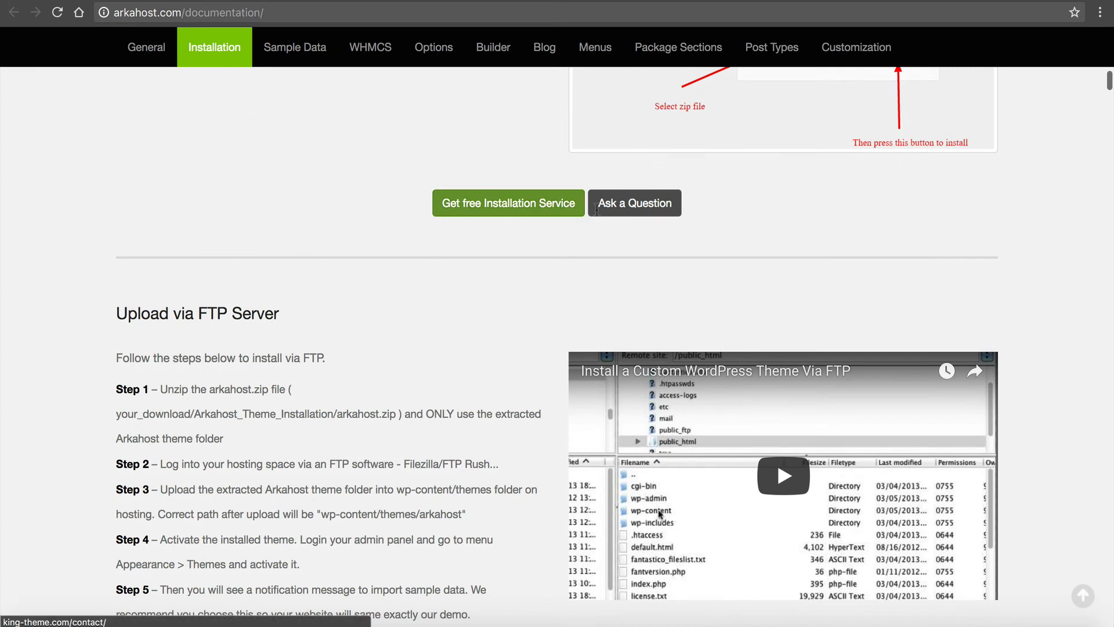
pyautogui.moveTo(490, 205)
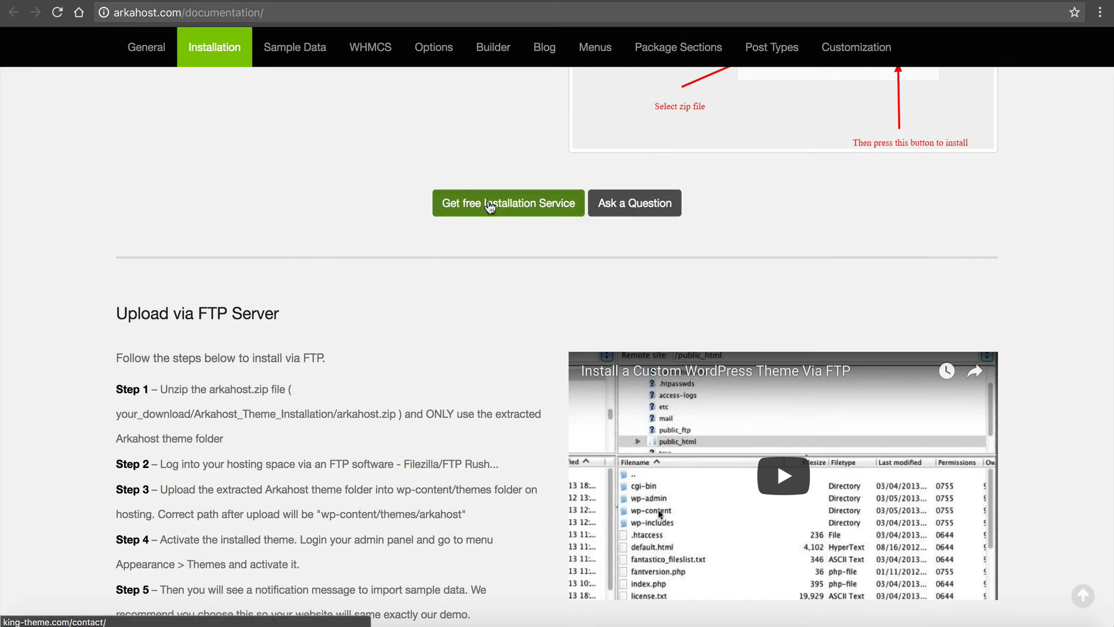
# - Read the WHMCS guide from WHMCS Bridge setup down to the Common Errors section
pyautogui.scroll(-3)
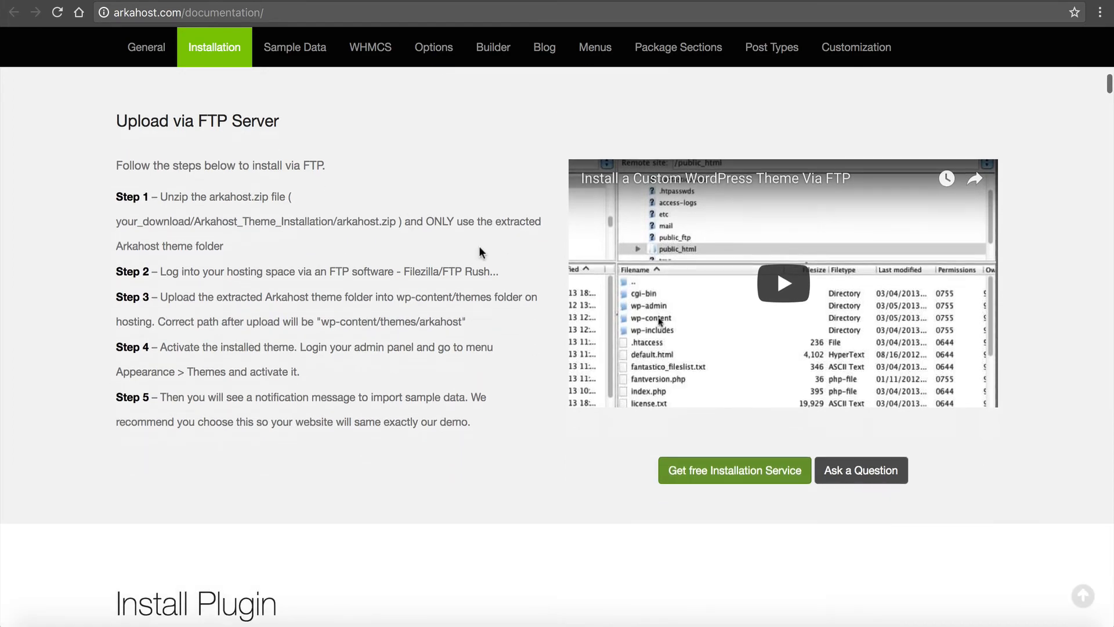
pyautogui.scroll(-3)
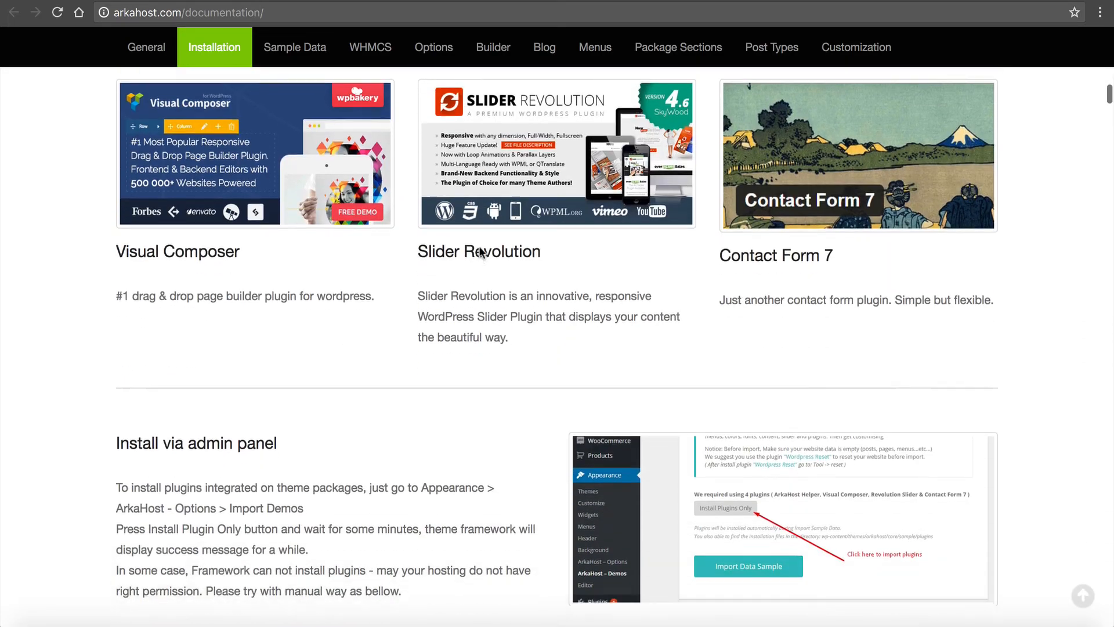
pyautogui.scroll(-3)
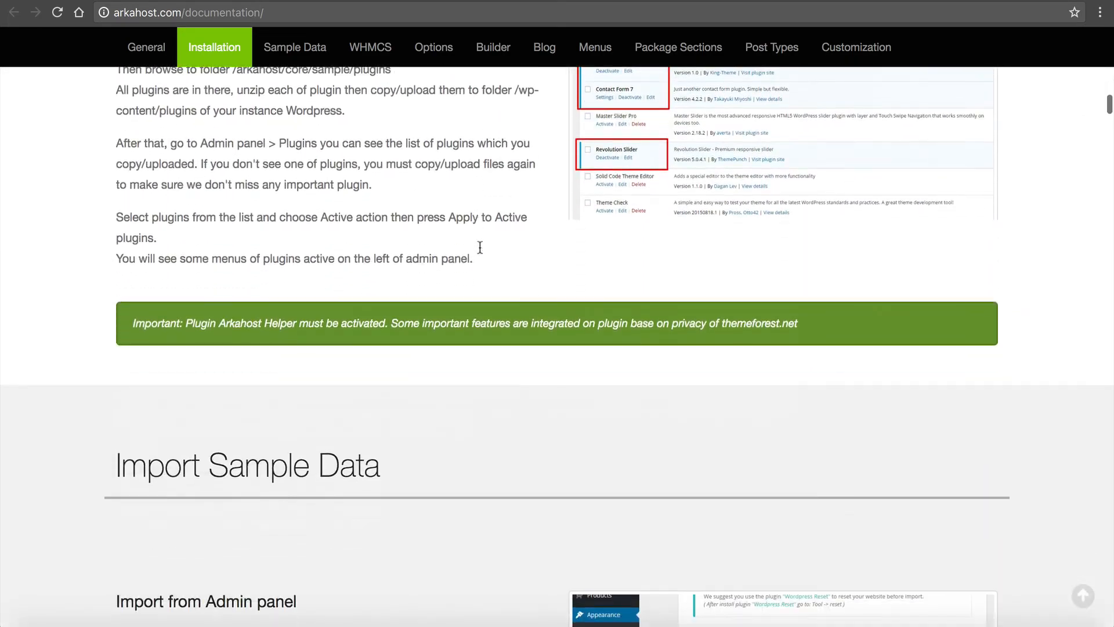
pyautogui.scroll(-3)
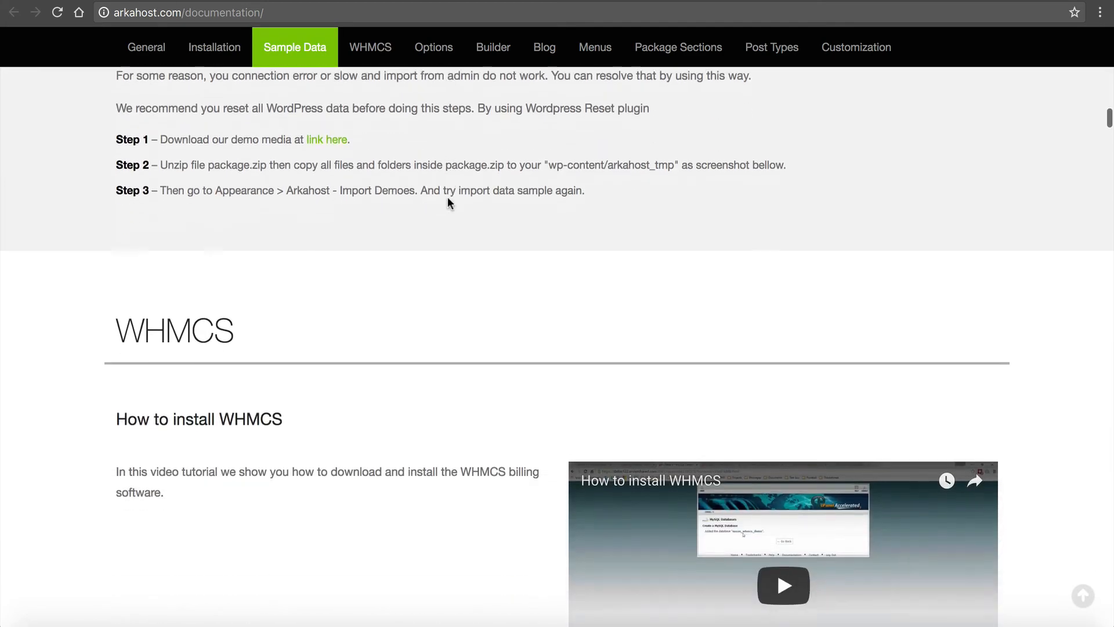
pyautogui.scroll(-3)
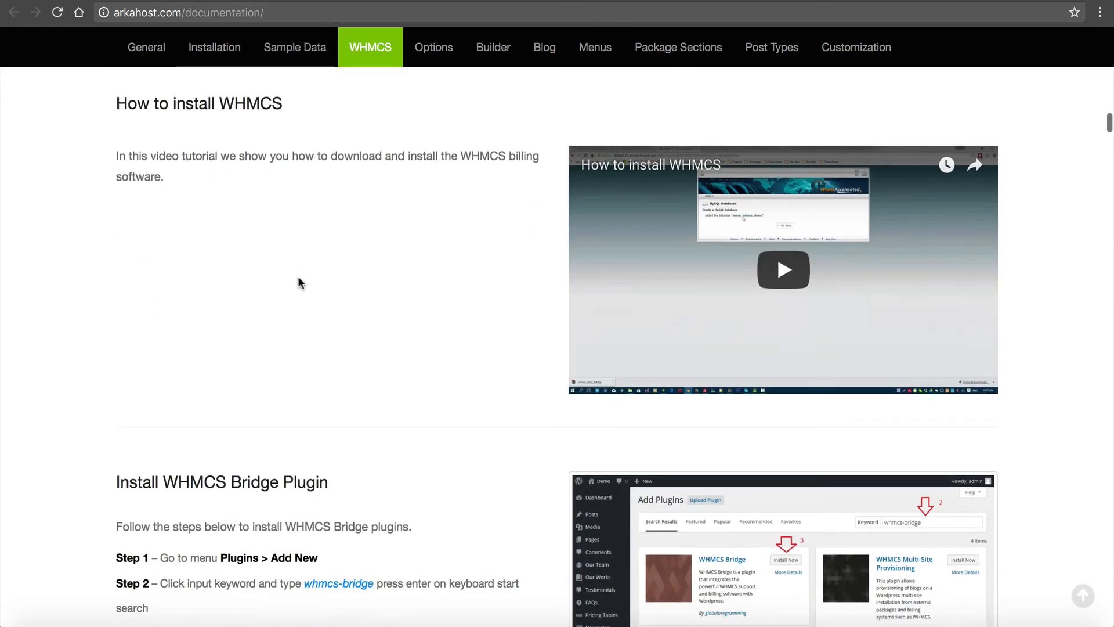
pyautogui.scroll(-3)
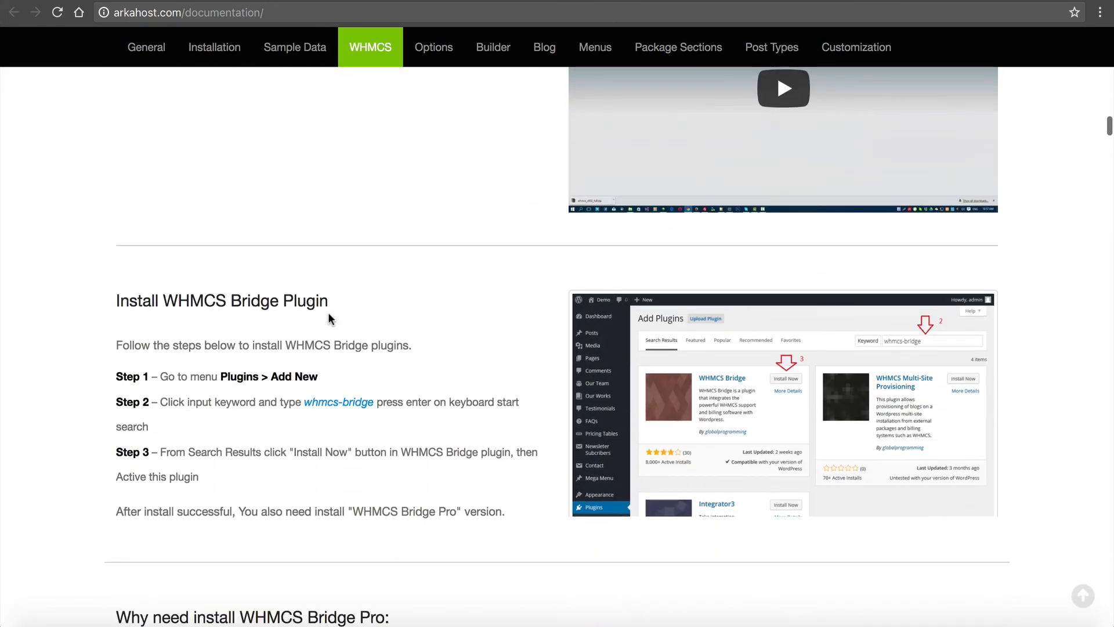
pyautogui.scroll(-3)
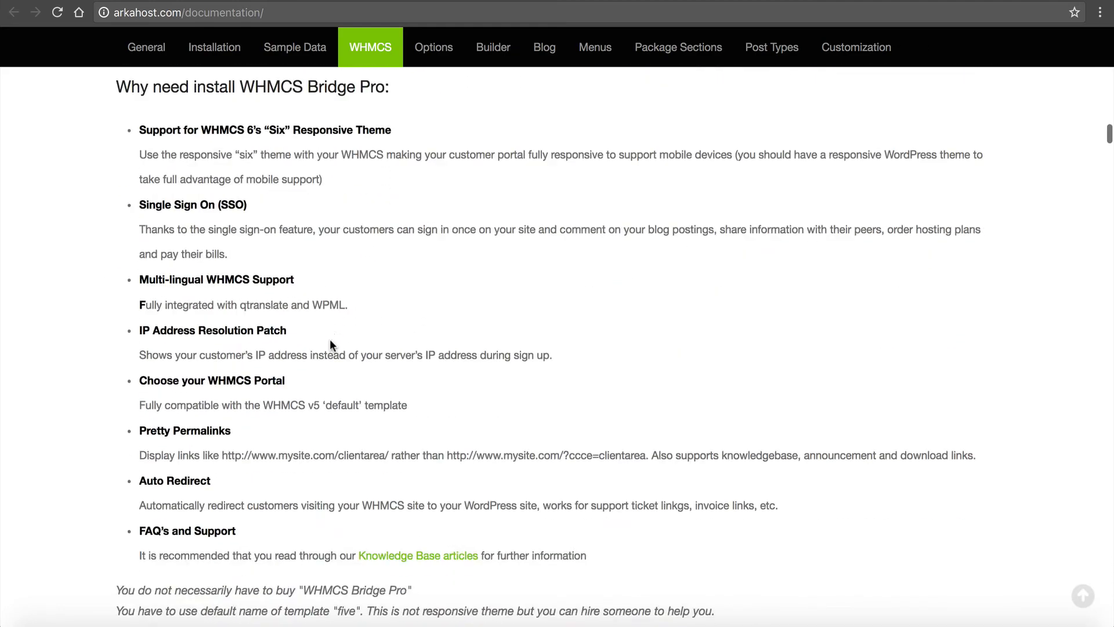
pyautogui.scroll(-3)
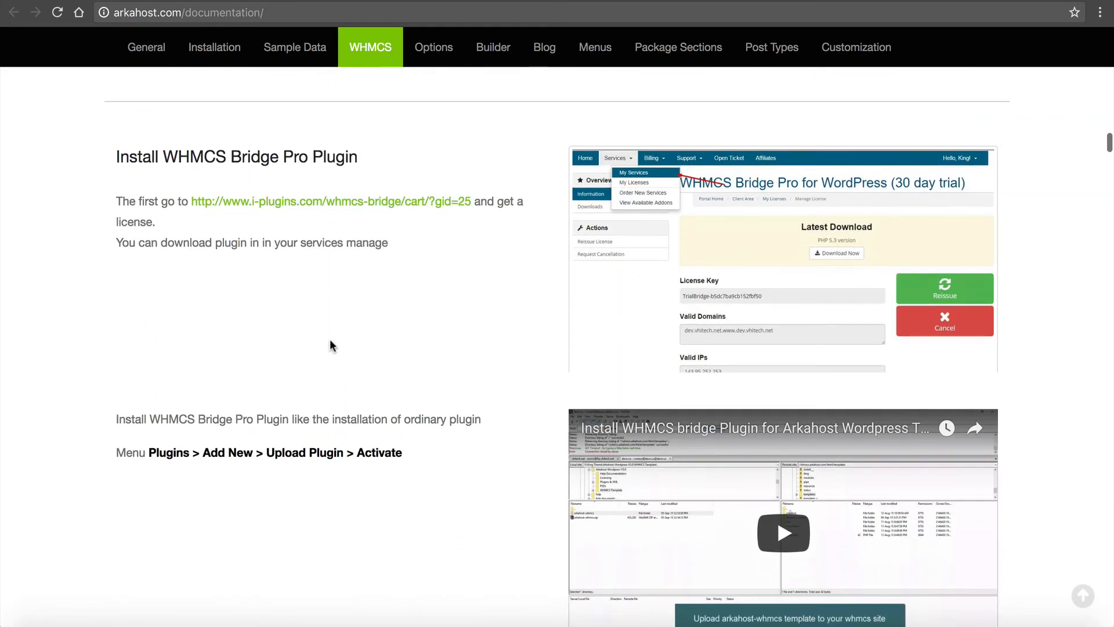
pyautogui.scroll(-3)
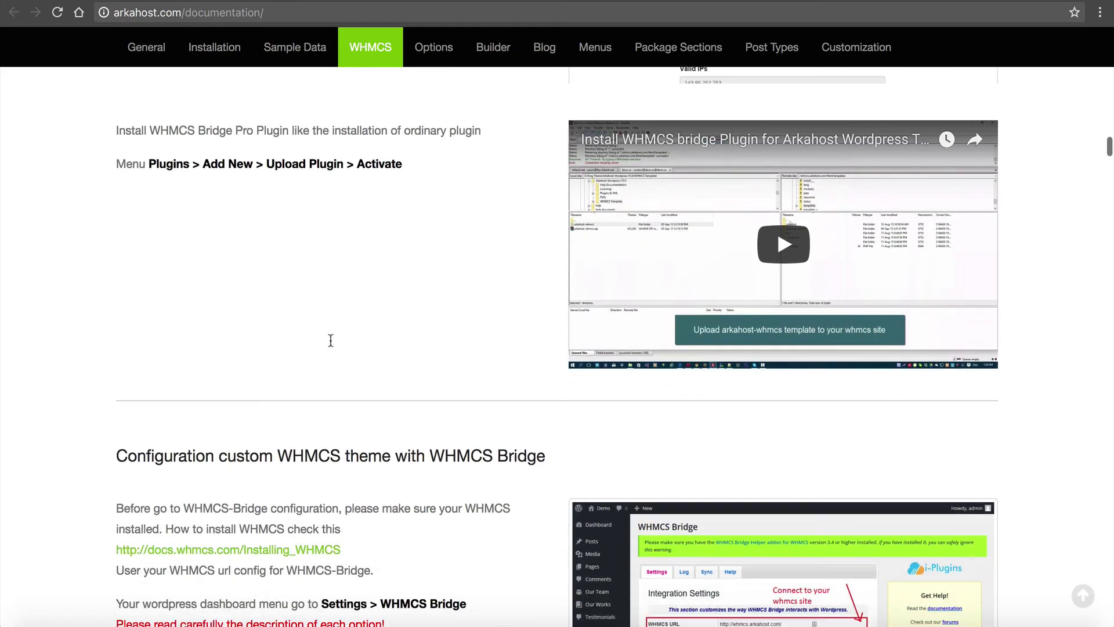
pyautogui.scroll(-3)
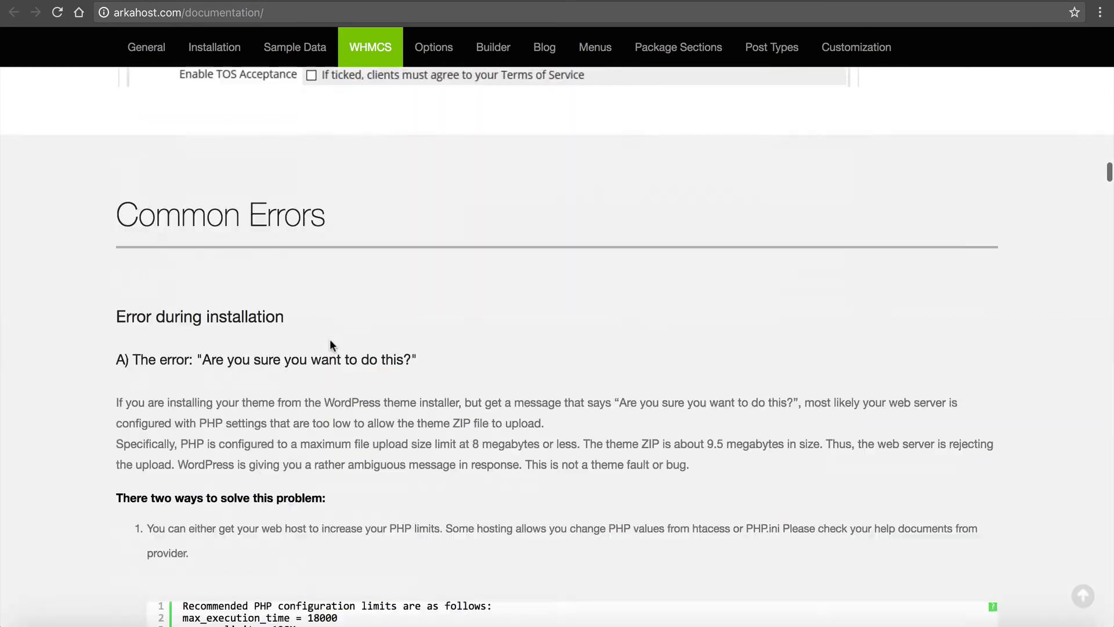
# - Skim the Options section (Page Settings, Custom CSS) and the Customization section (builder elements, menus)
pyautogui.click(434, 46)
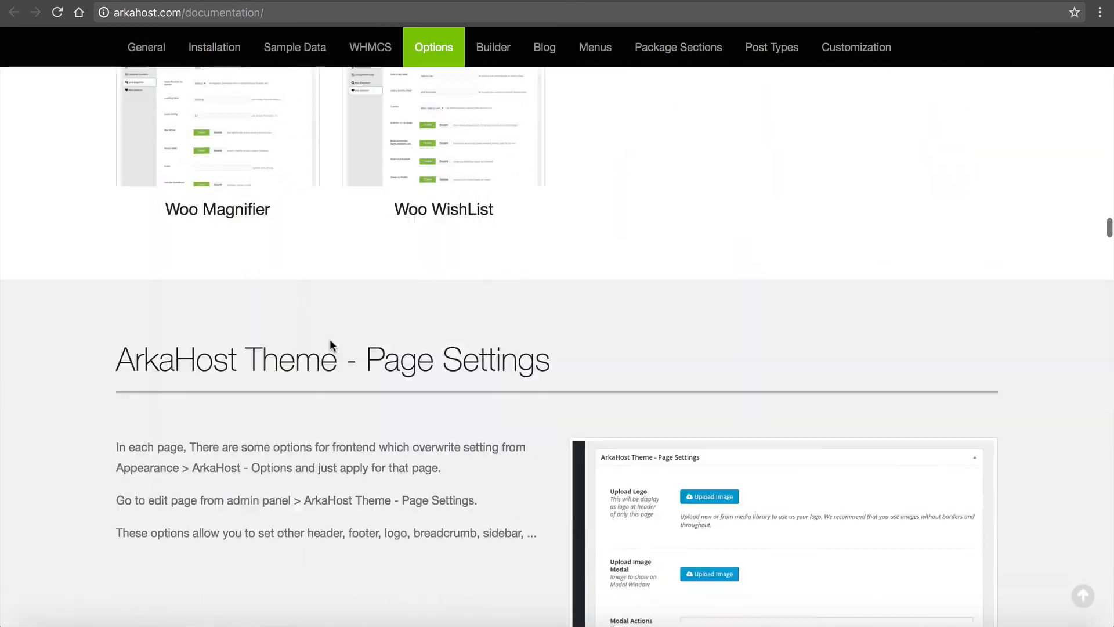
pyautogui.scroll(-3)
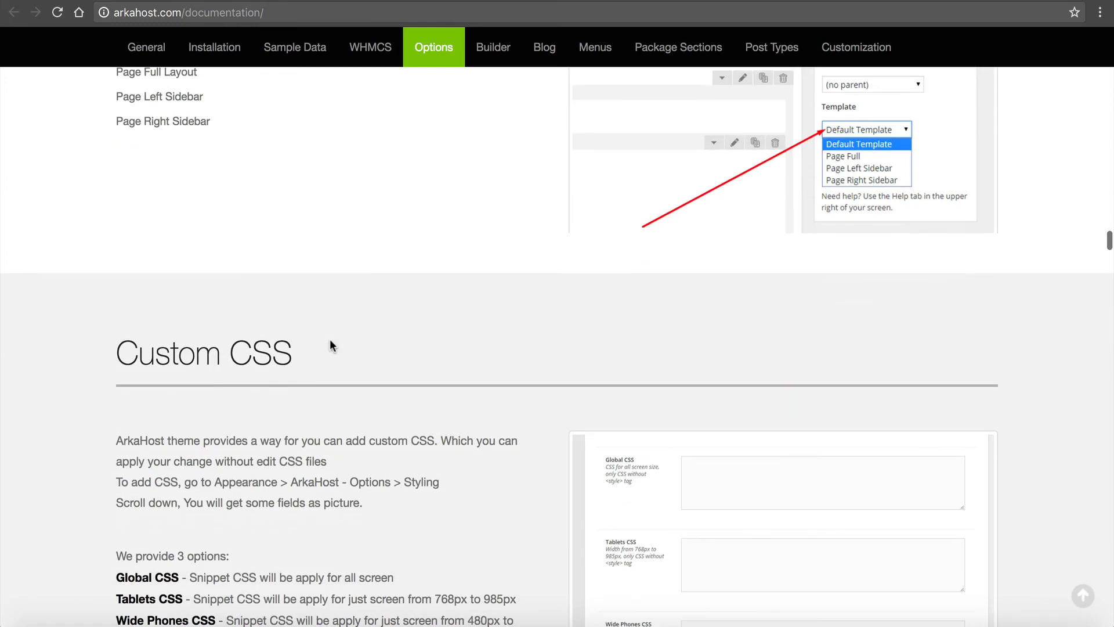
pyautogui.scroll(-3)
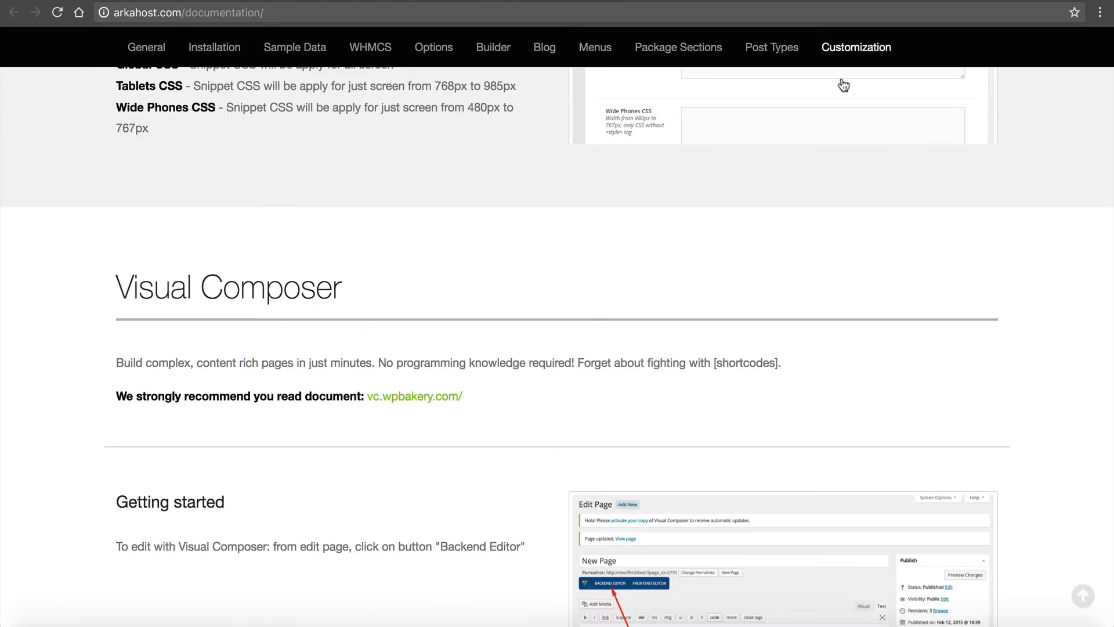
pyautogui.click(492, 47)
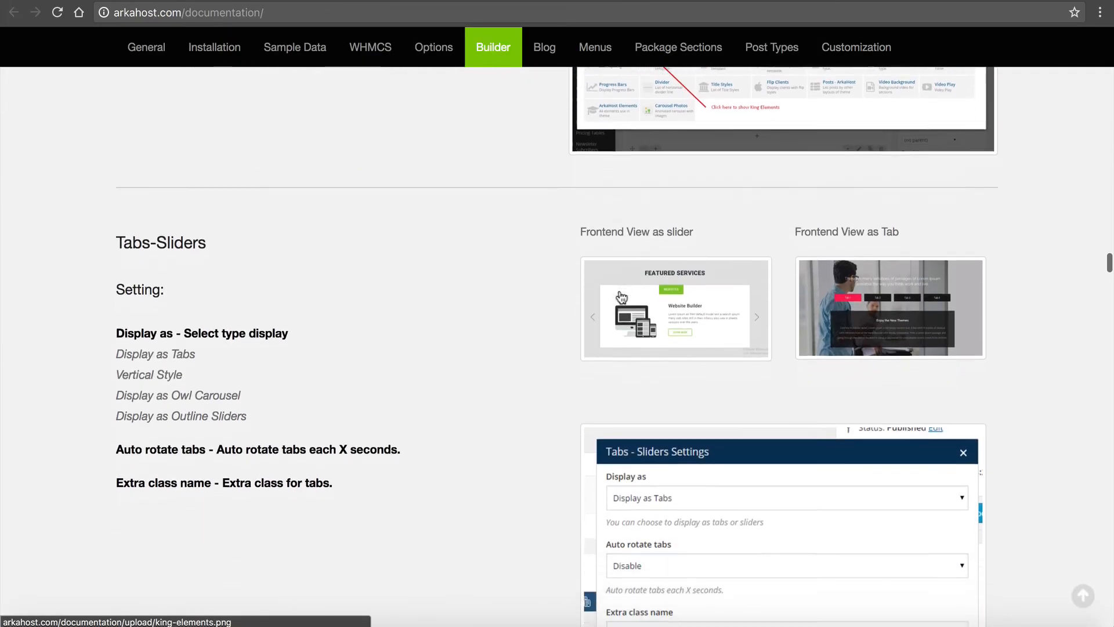
pyautogui.scroll(-3)
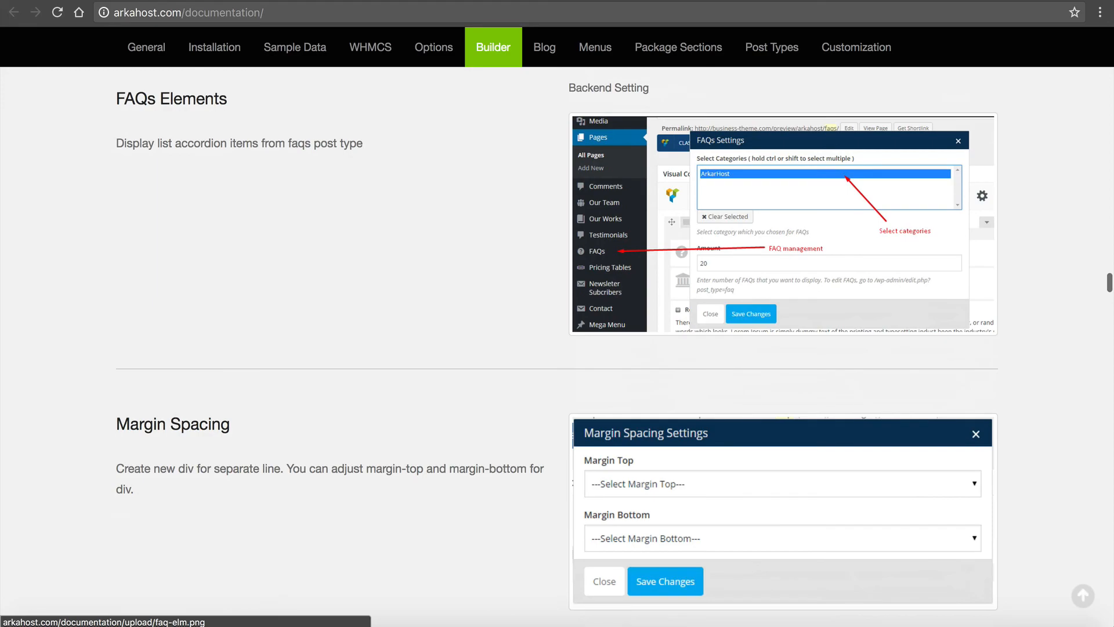
pyautogui.scroll(-3)
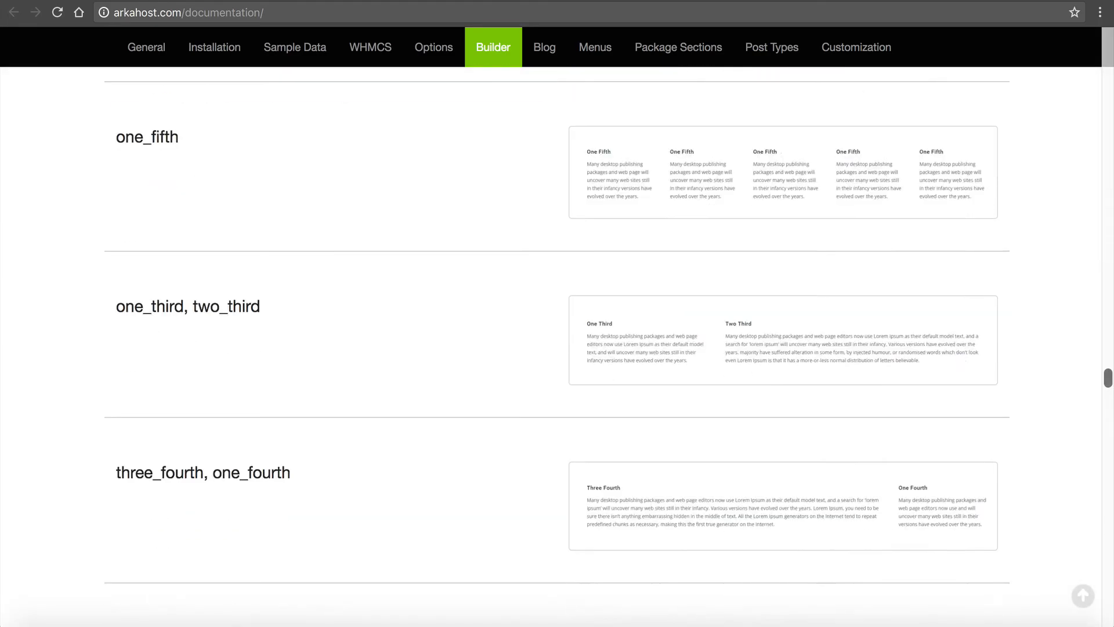
# - Return to the documentation introduction showing ArkaHost Version 1.0 on King Theme Framework 5.0
pyautogui.click(146, 47)
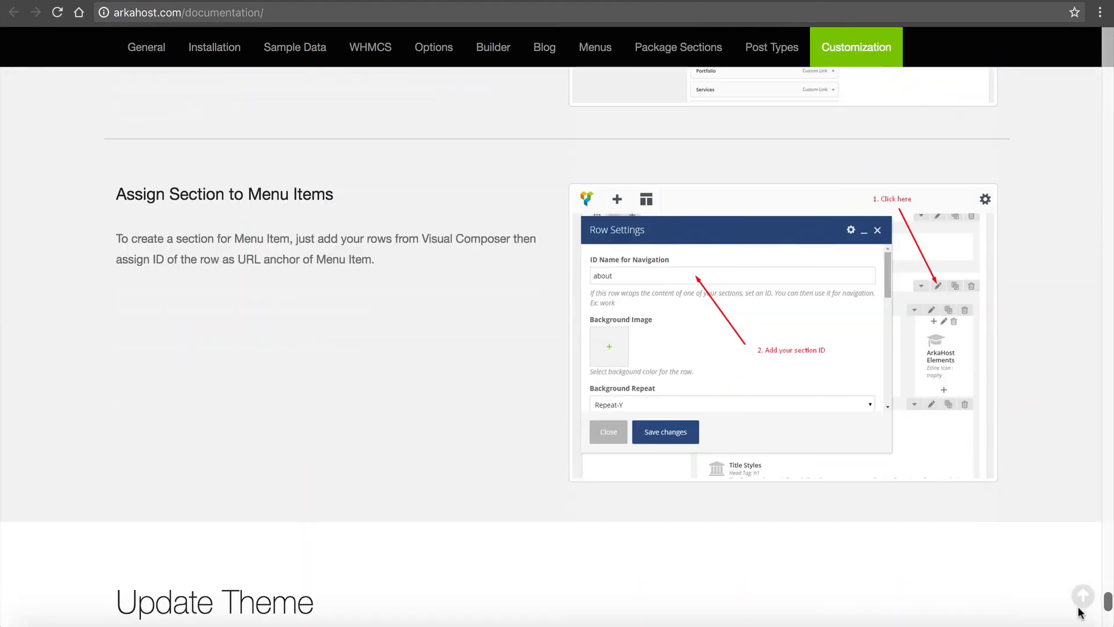
pyautogui.click(213, 46)
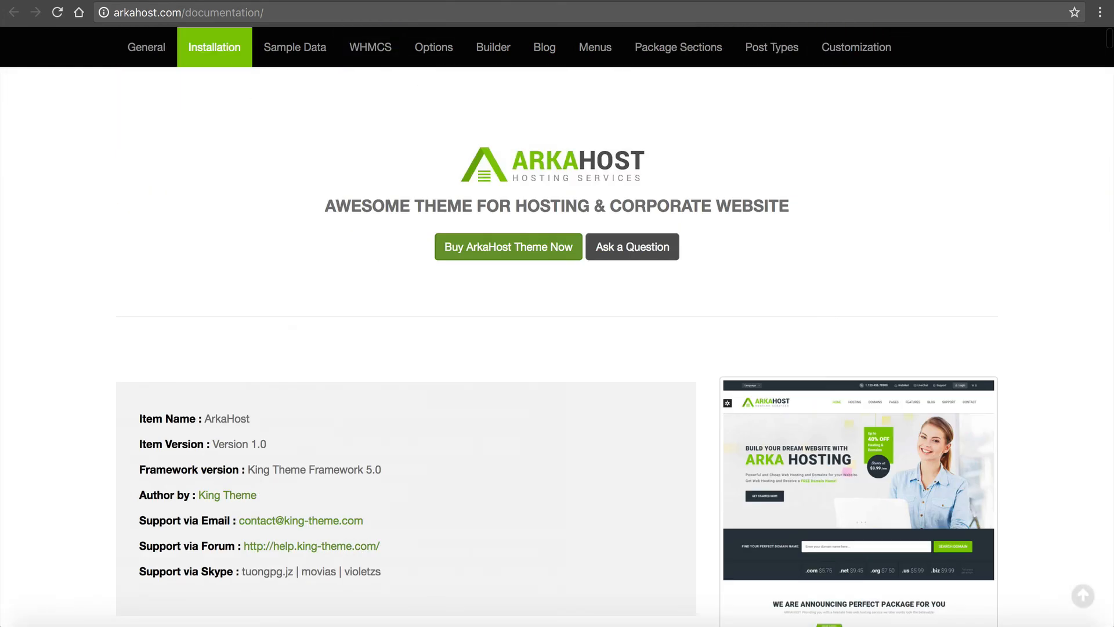
pyautogui.moveTo(434, 169)
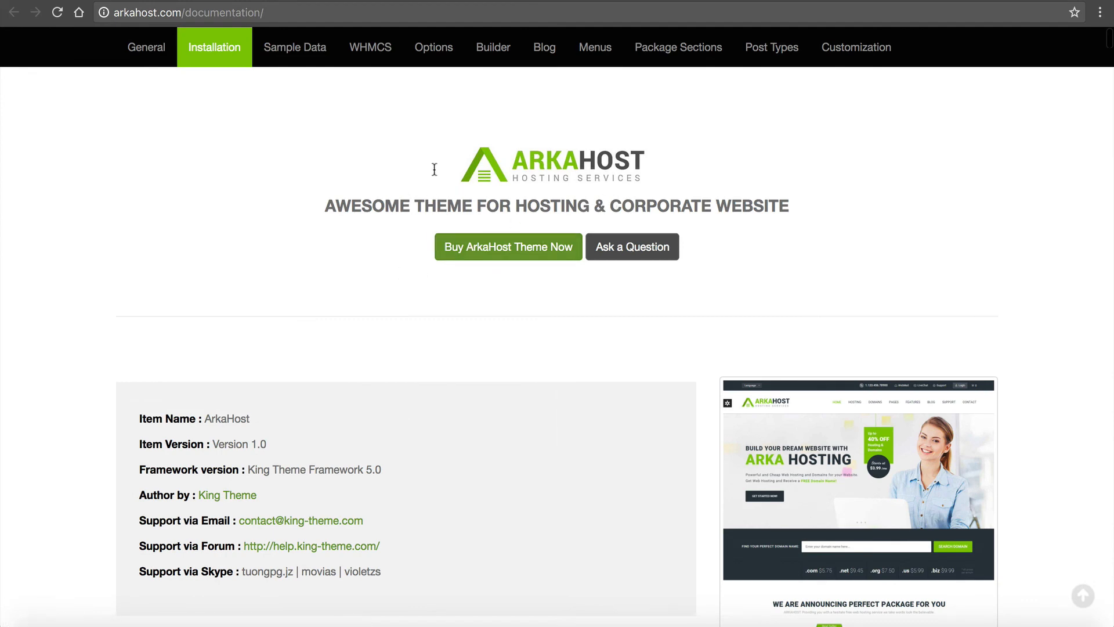
pyautogui.moveTo(655, 190)
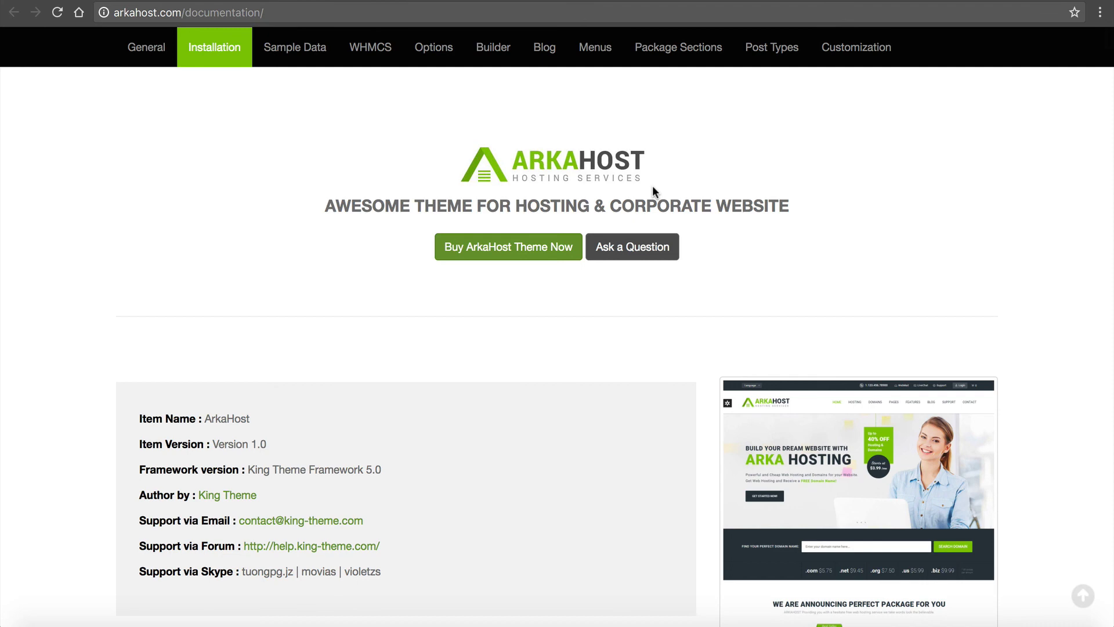
# - Relaunch the Live Preview and choose Contact Style 2, landing on the Demo 2 / Main Demo / Demo 3 chooser
pyautogui.click(508, 246)
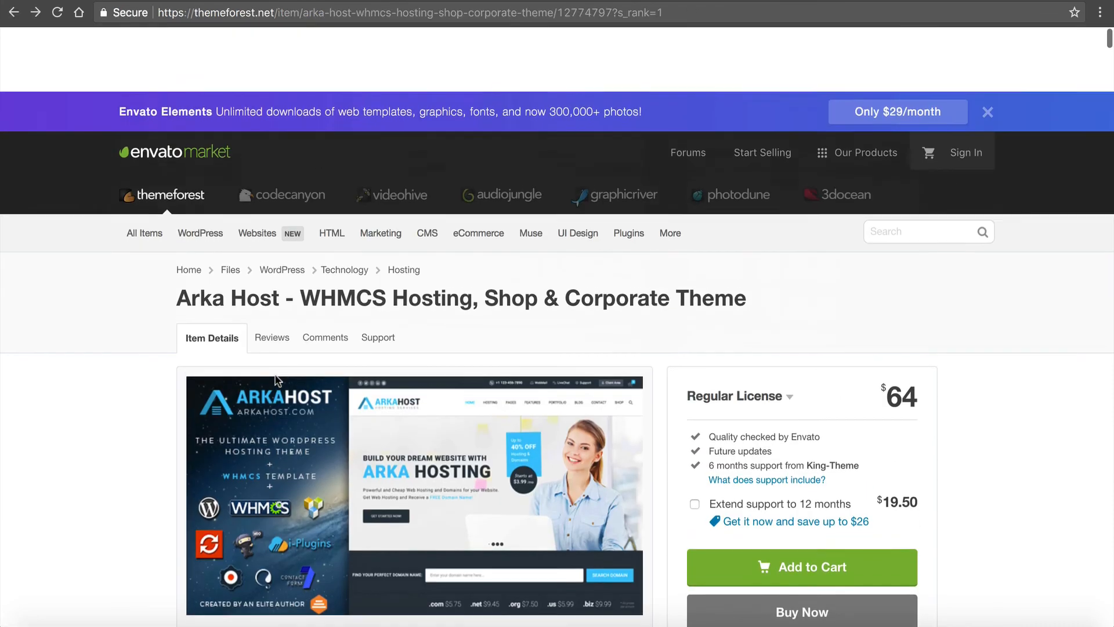
pyautogui.click(332, 169)
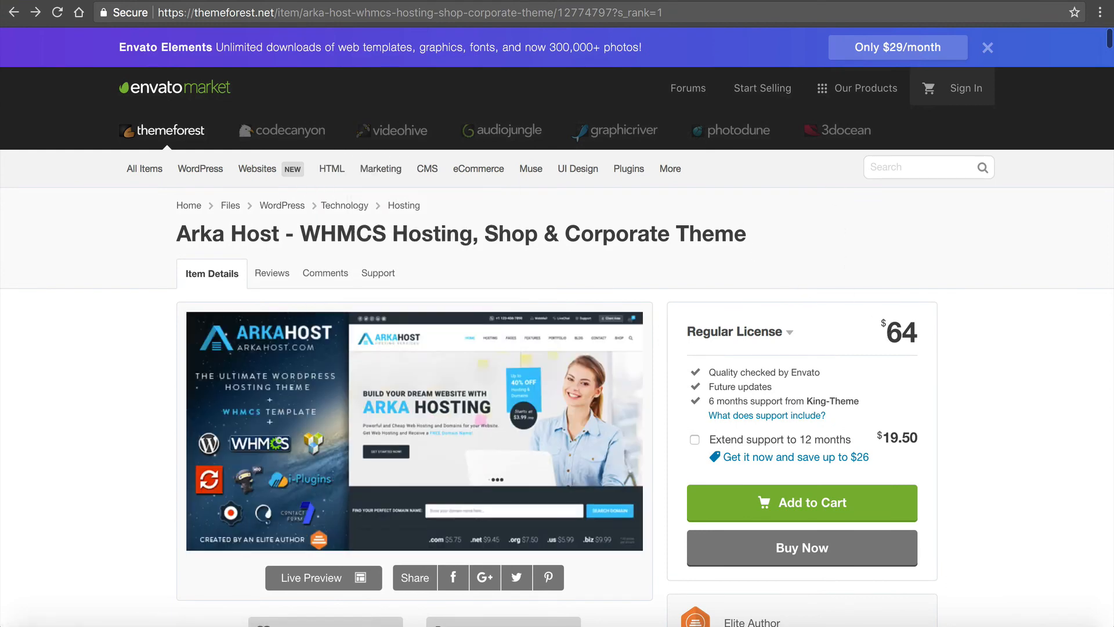
pyautogui.click(311, 578)
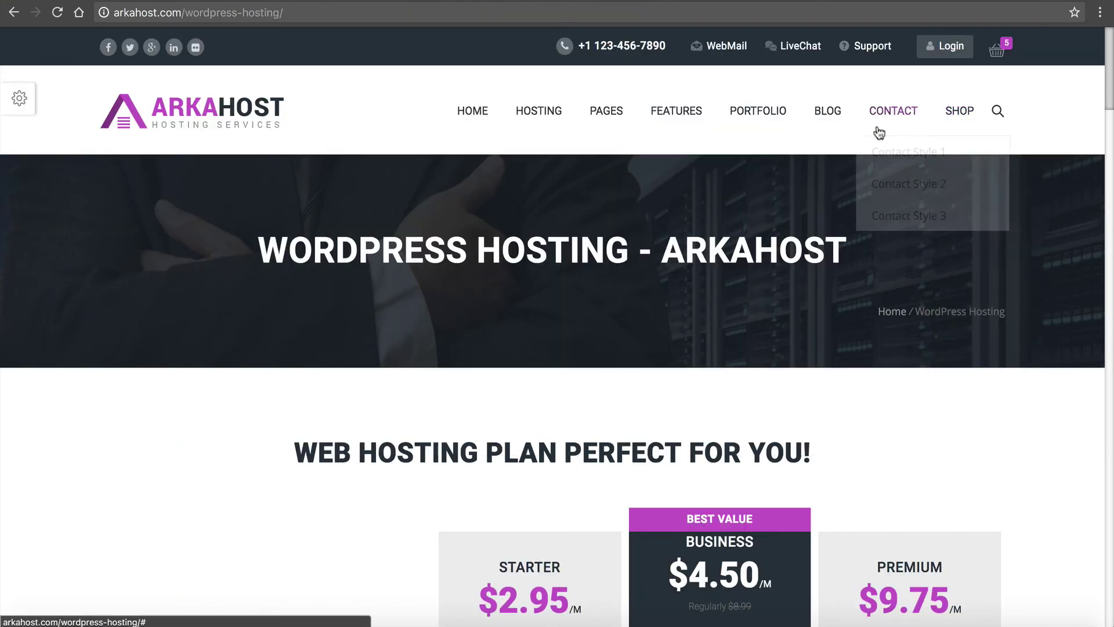
pyautogui.click(909, 184)
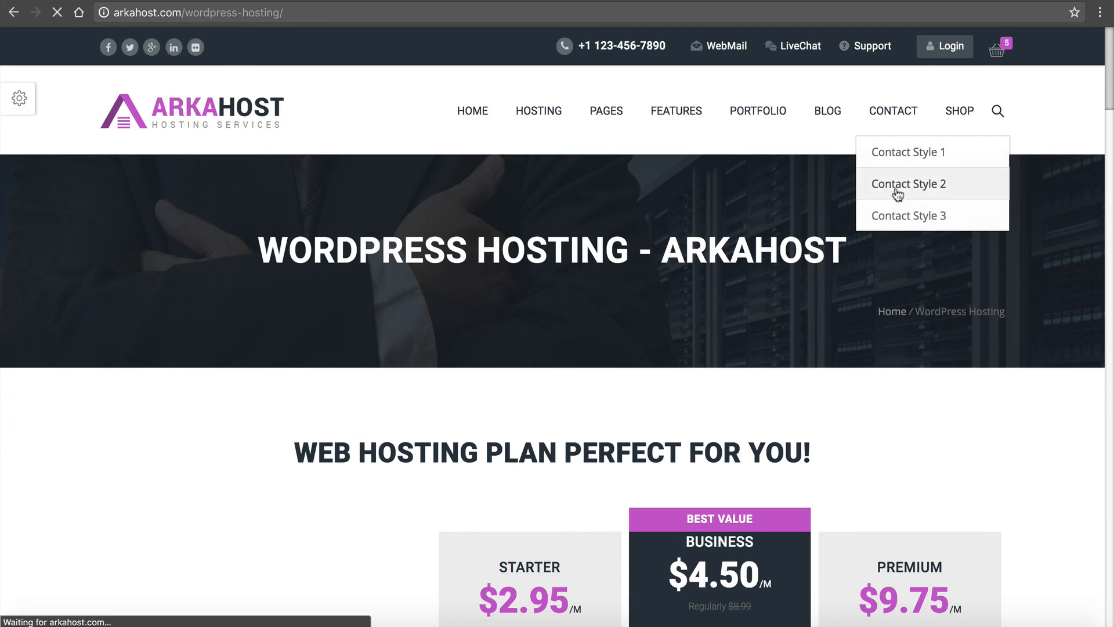
pyautogui.click(909, 183)
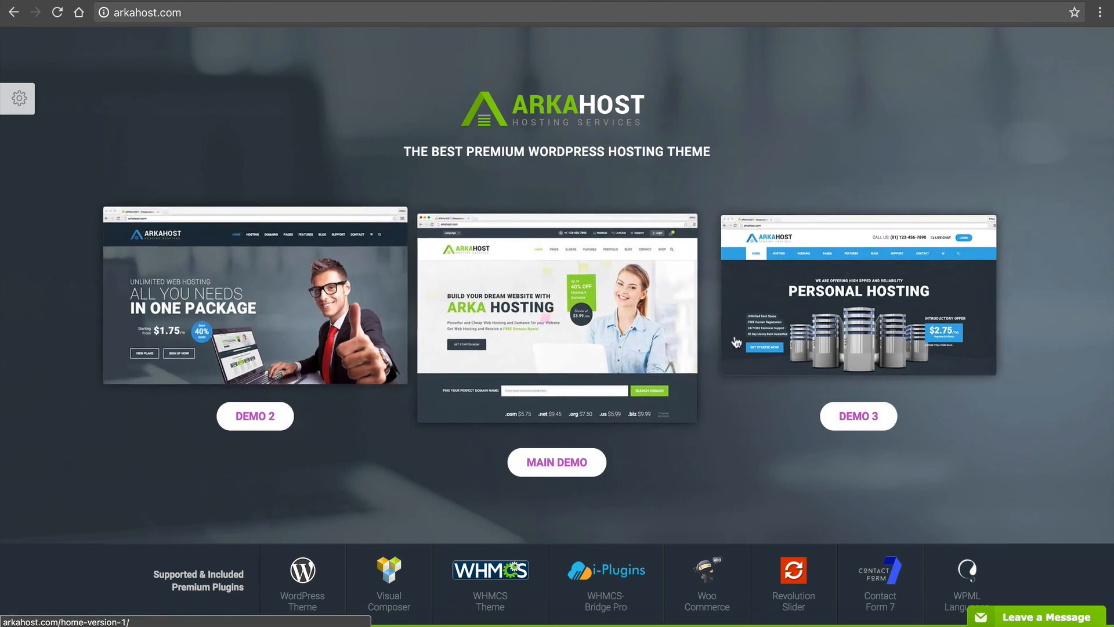
pyautogui.scroll(-3)
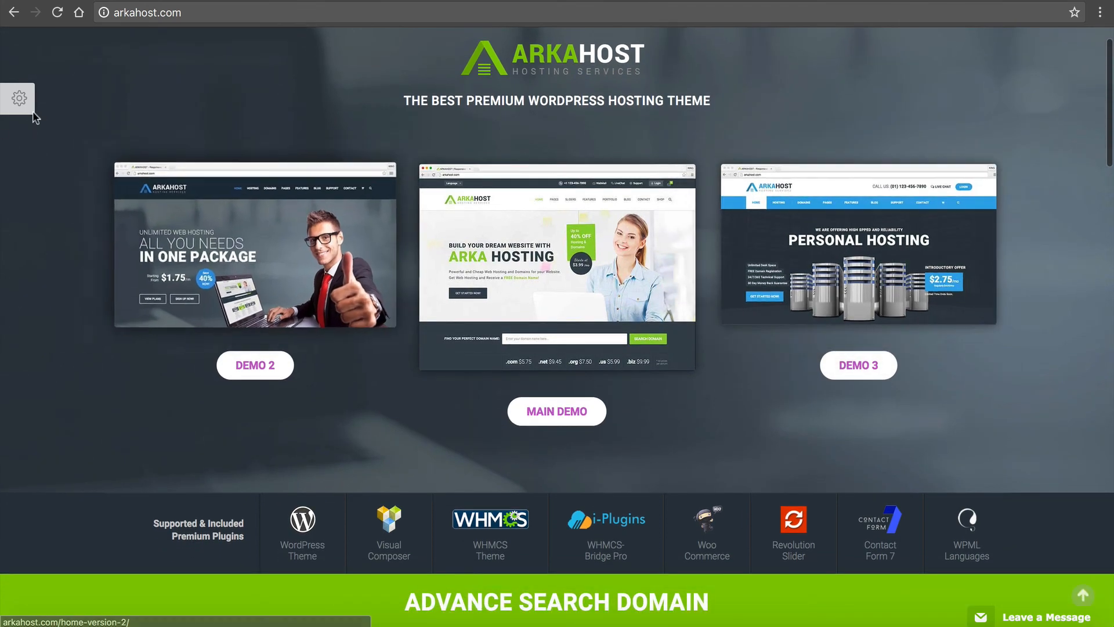
pyautogui.scroll(-3)
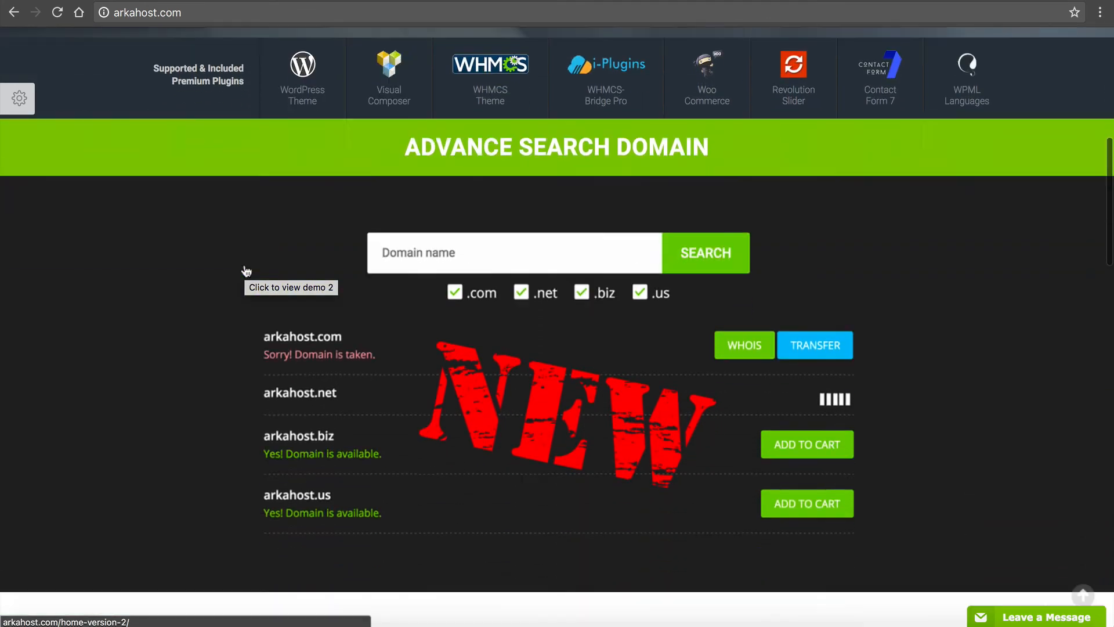
pyautogui.scroll(-3)
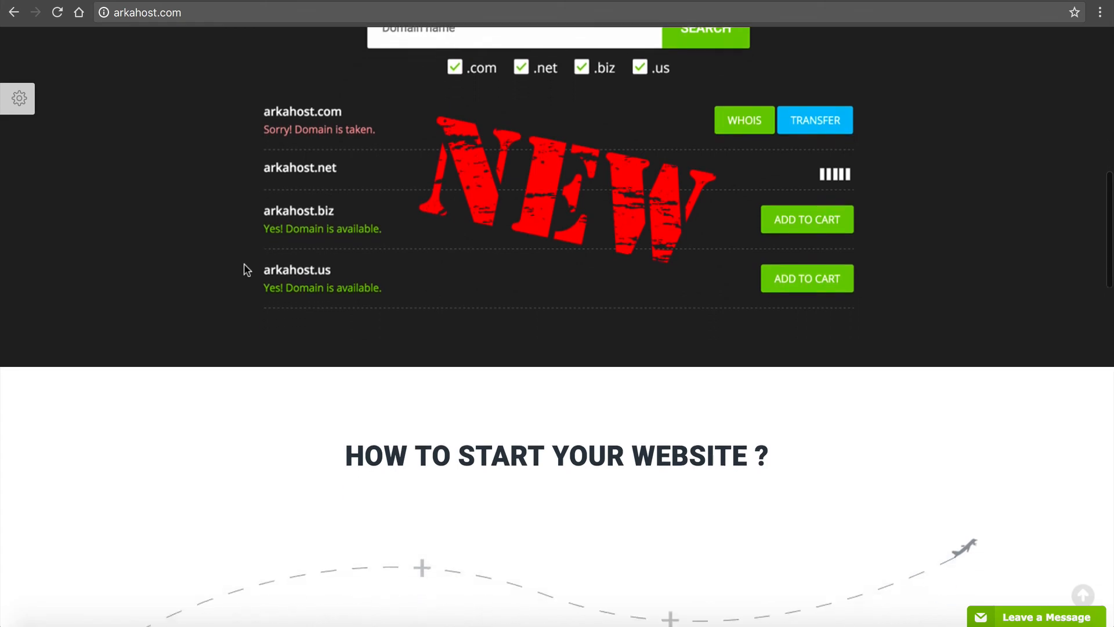
pyautogui.scroll(-3)
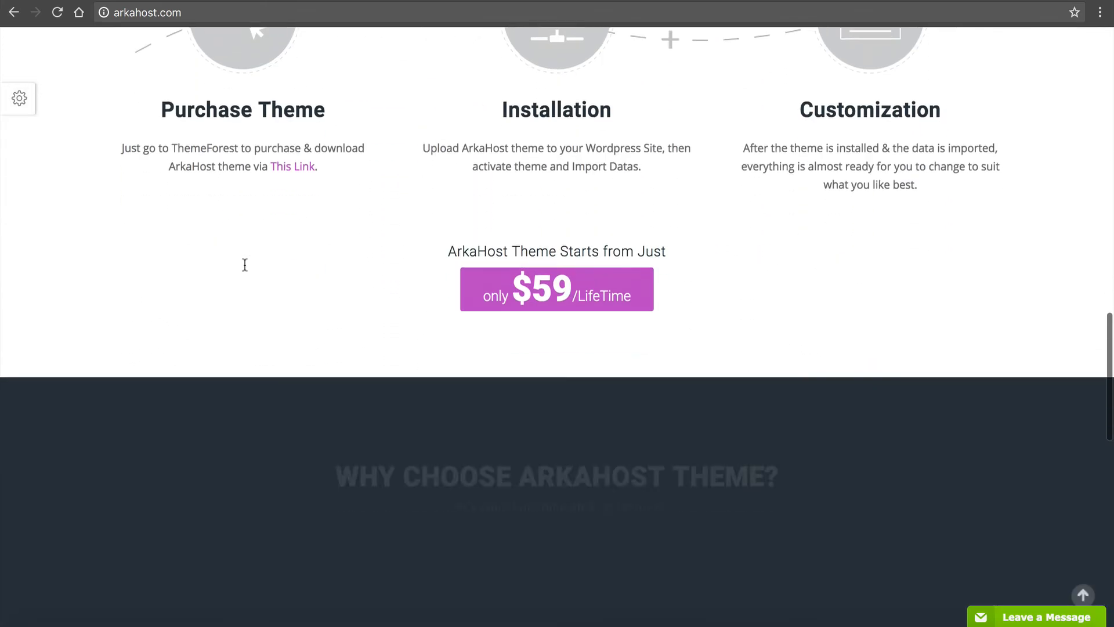
pyautogui.scroll(-3)
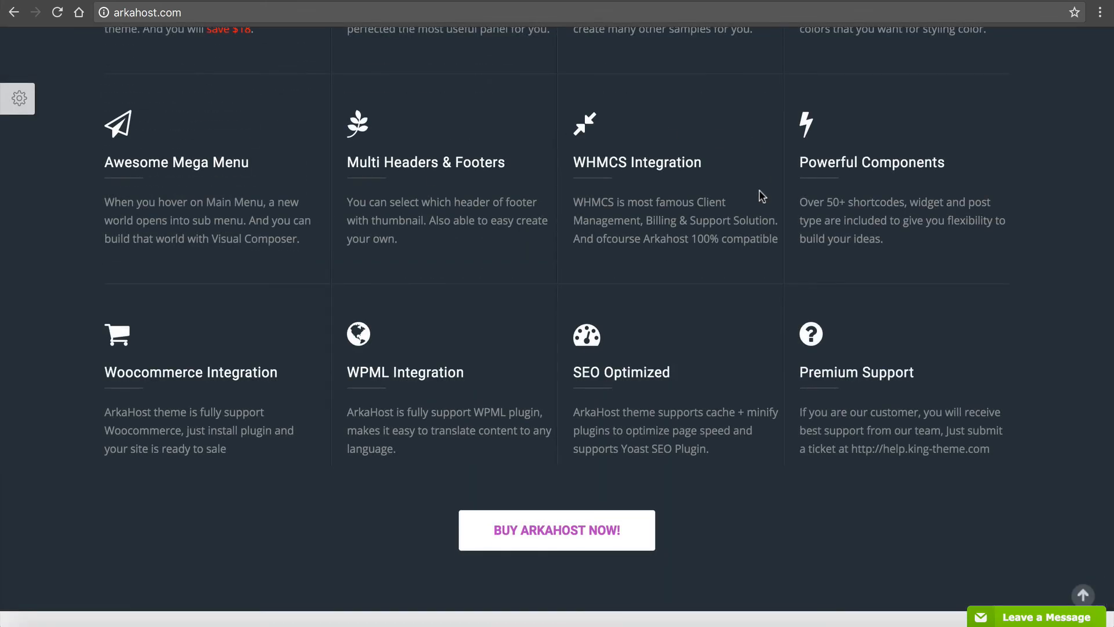